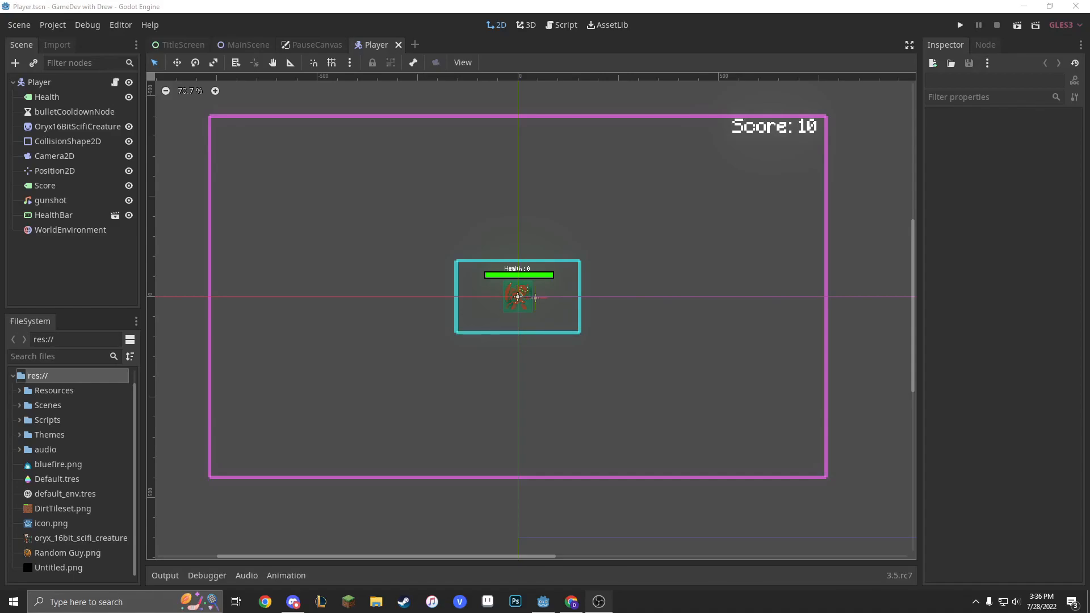
mouse_move(869, 178)
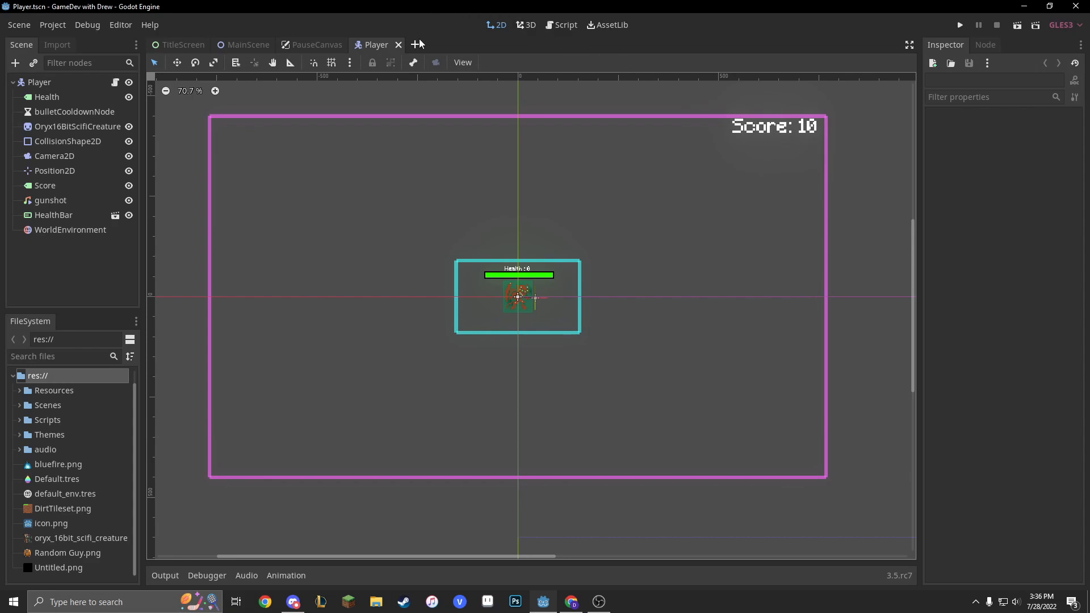
- Create a new empty scene with an Area2D as its root node
click(417, 44)
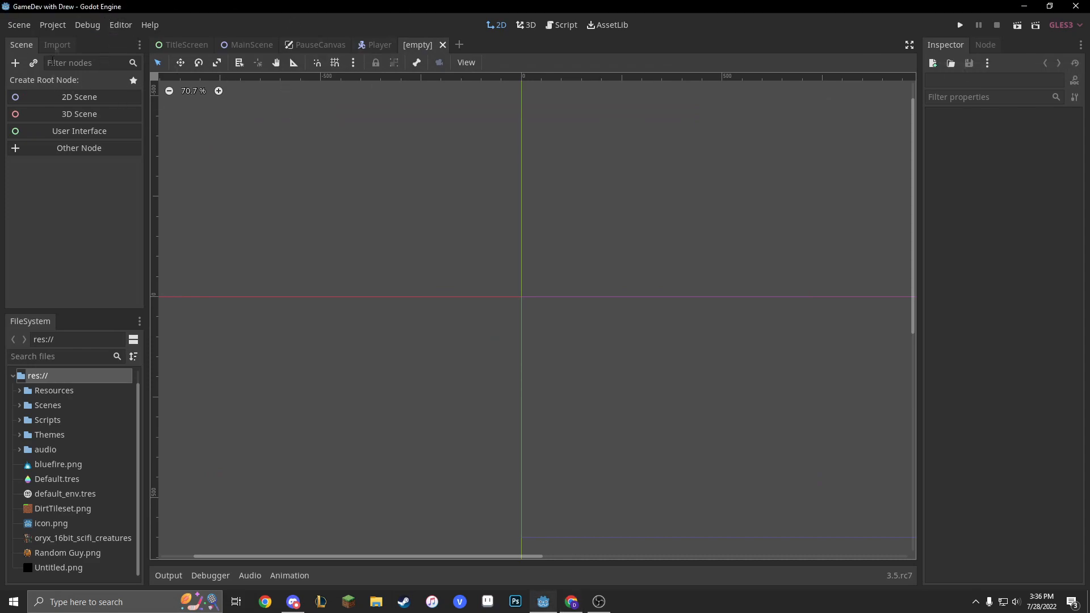
mouse_move(574, 311)
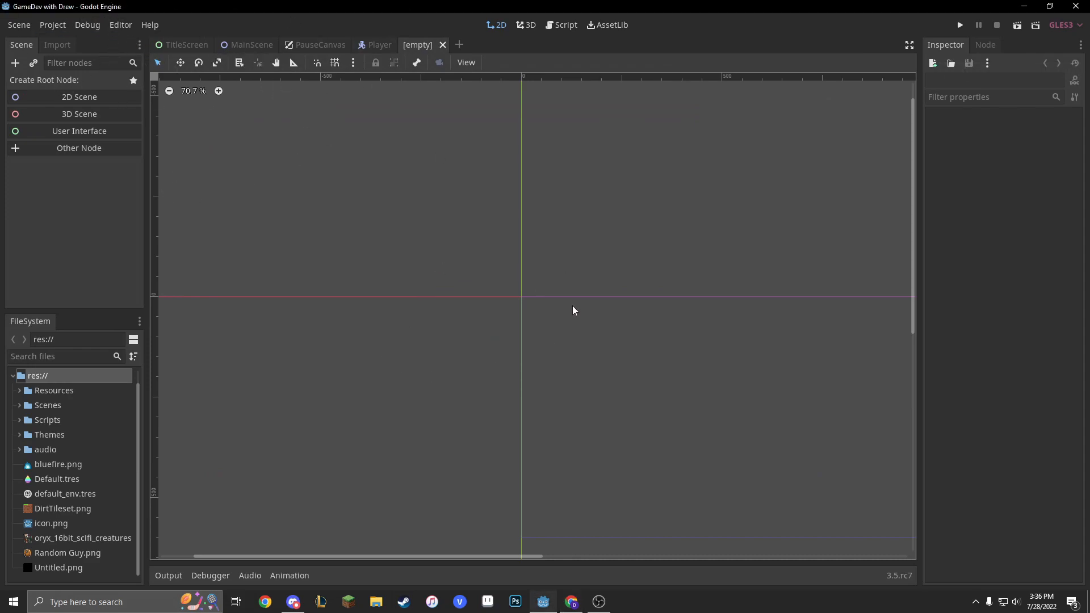
mouse_move(517, 131)
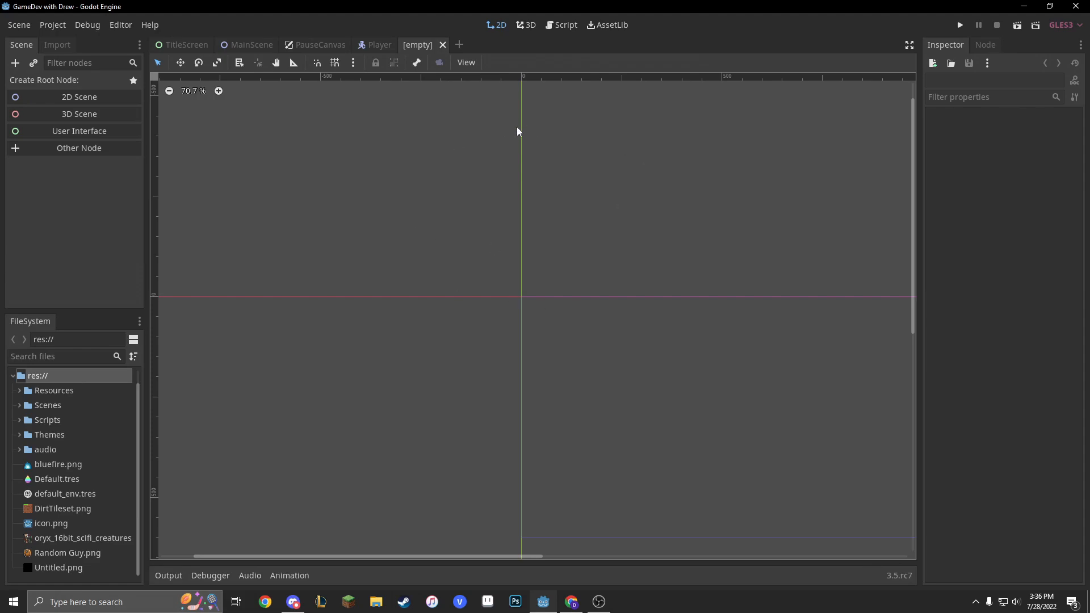
mouse_move(521, 128)
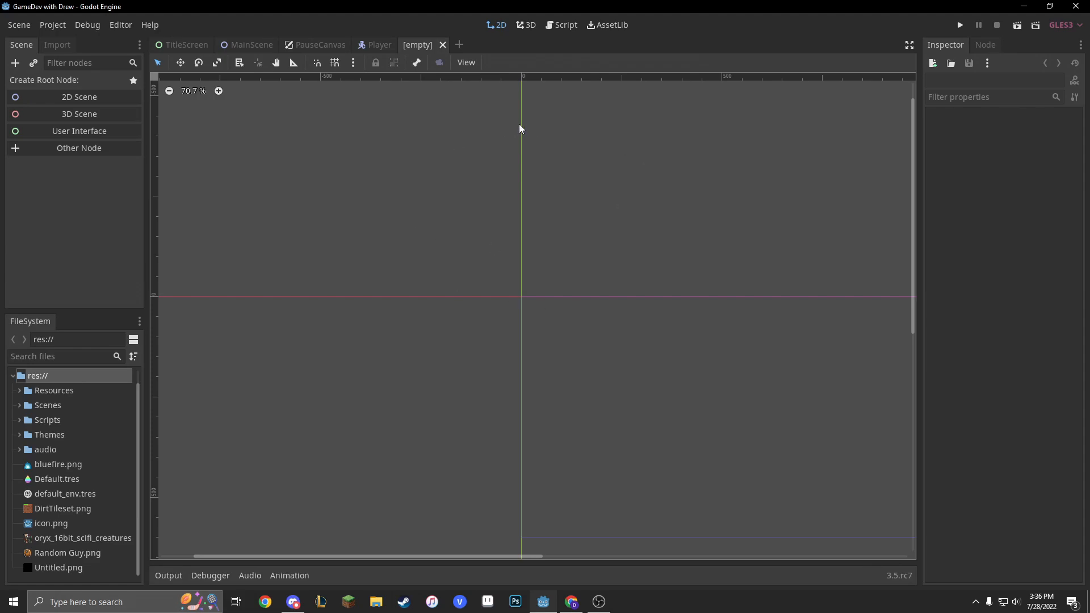
mouse_move(76, 166)
text(area)
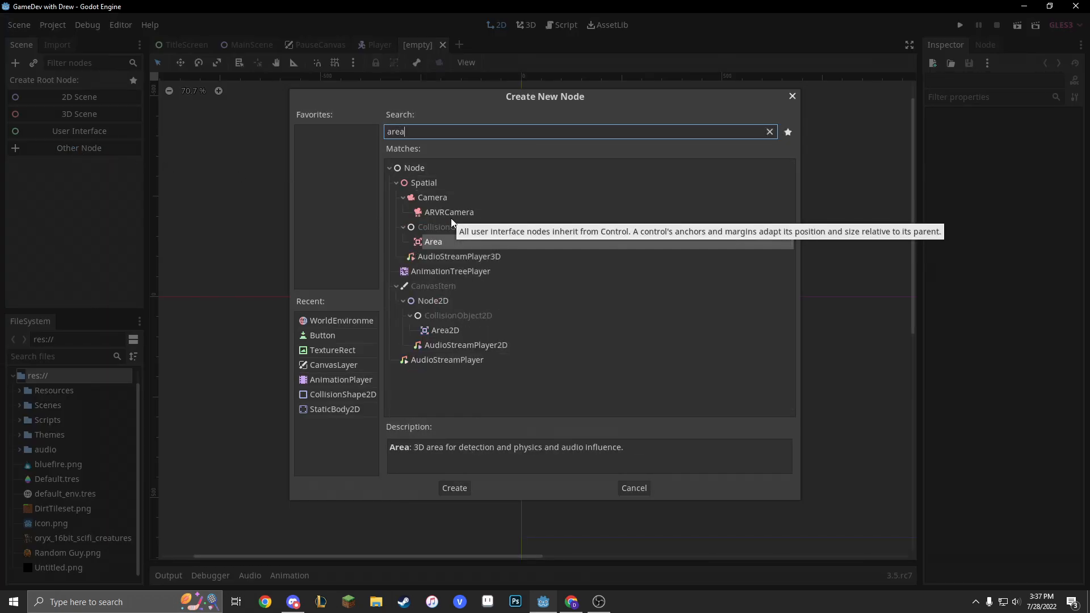
click(454, 487)
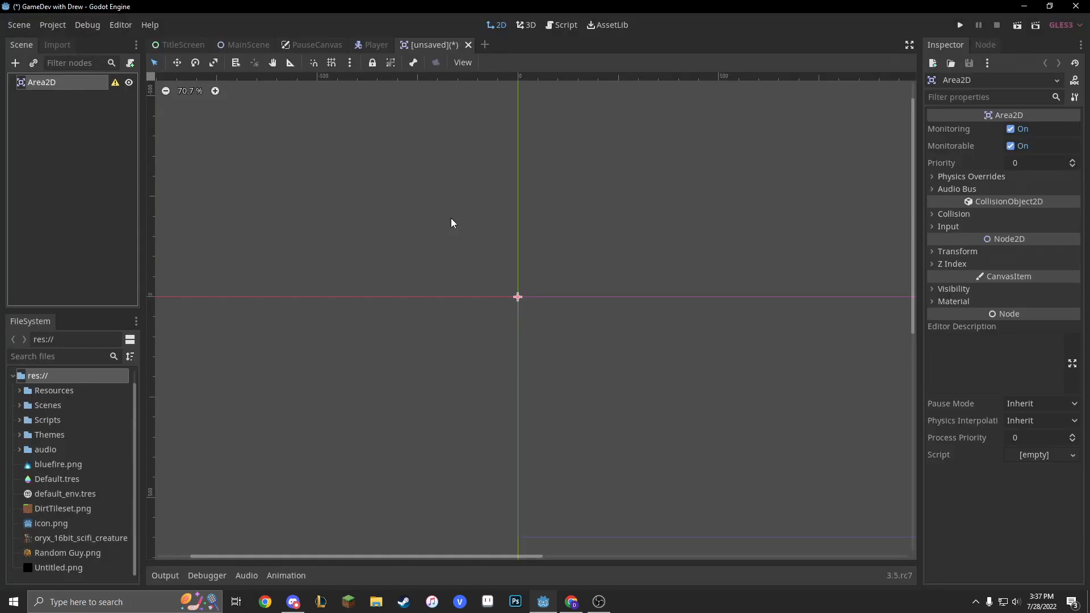
mouse_move(669, 229)
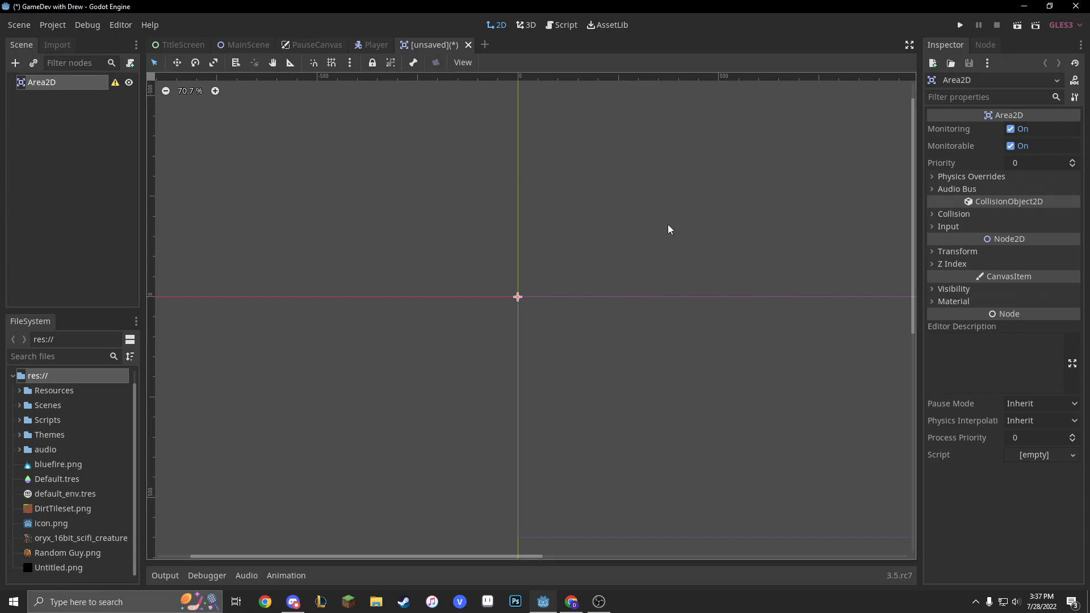
mouse_move(627, 196)
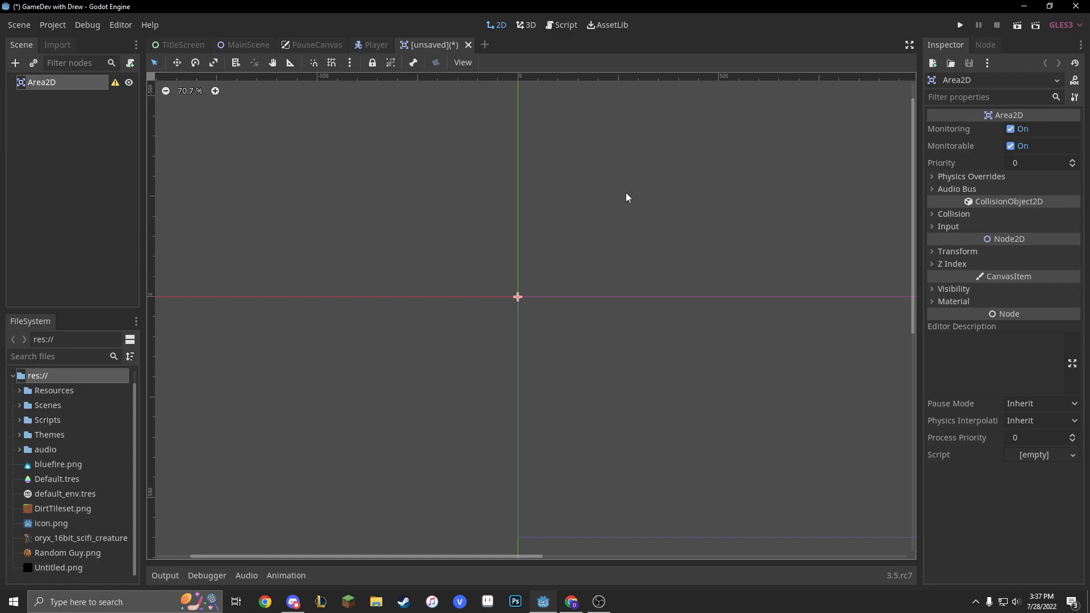
mouse_move(628, 171)
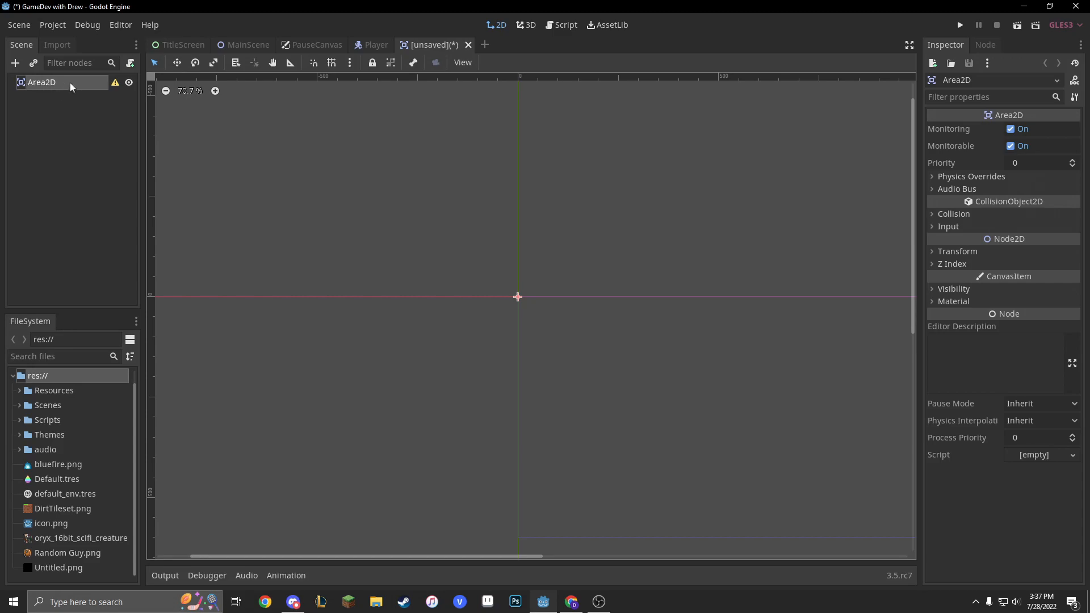
- Rename the root node TileCharacter and add a CollisionShape2D child
double_click(42, 81)
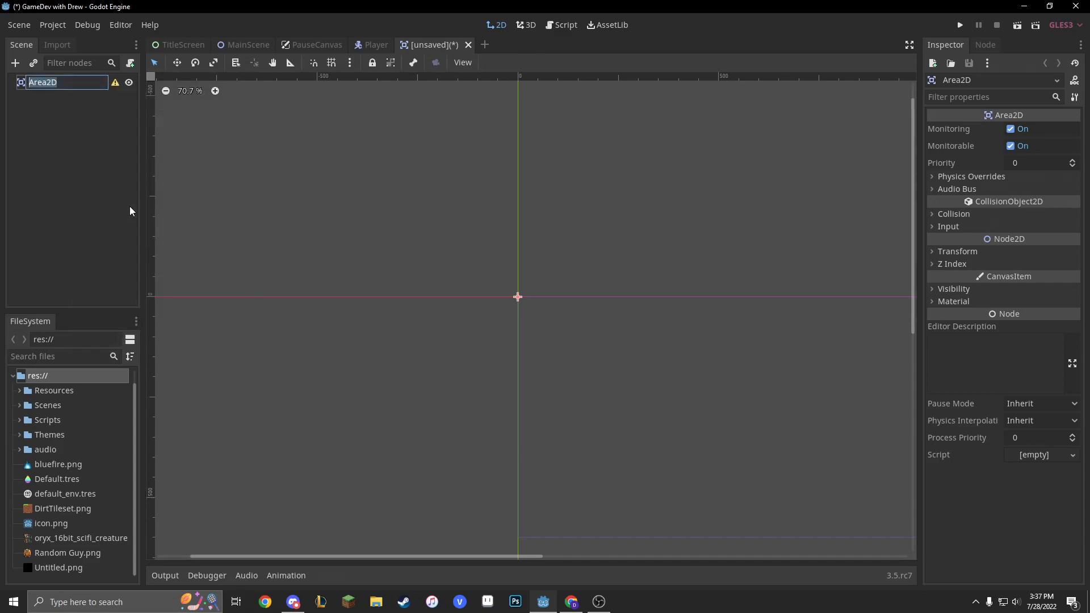
text(TileCharac)
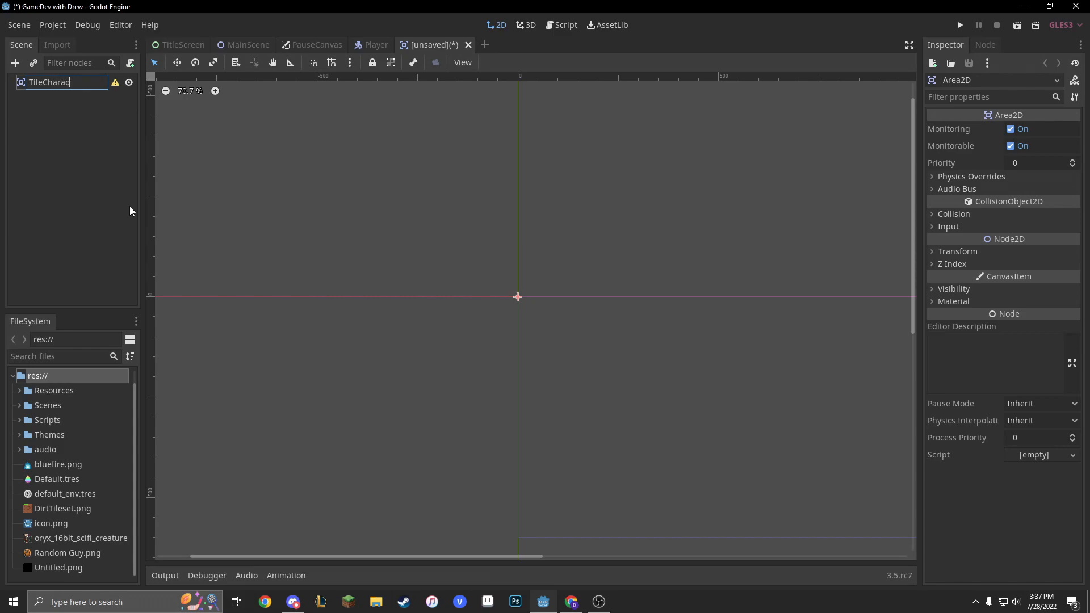
right_click(49, 81)
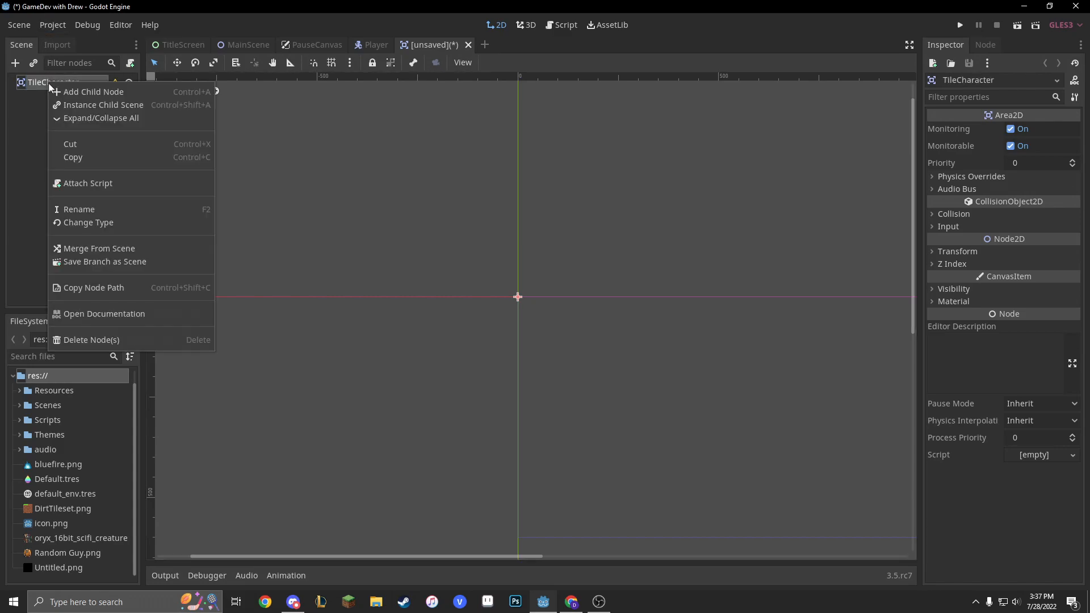
click(93, 91)
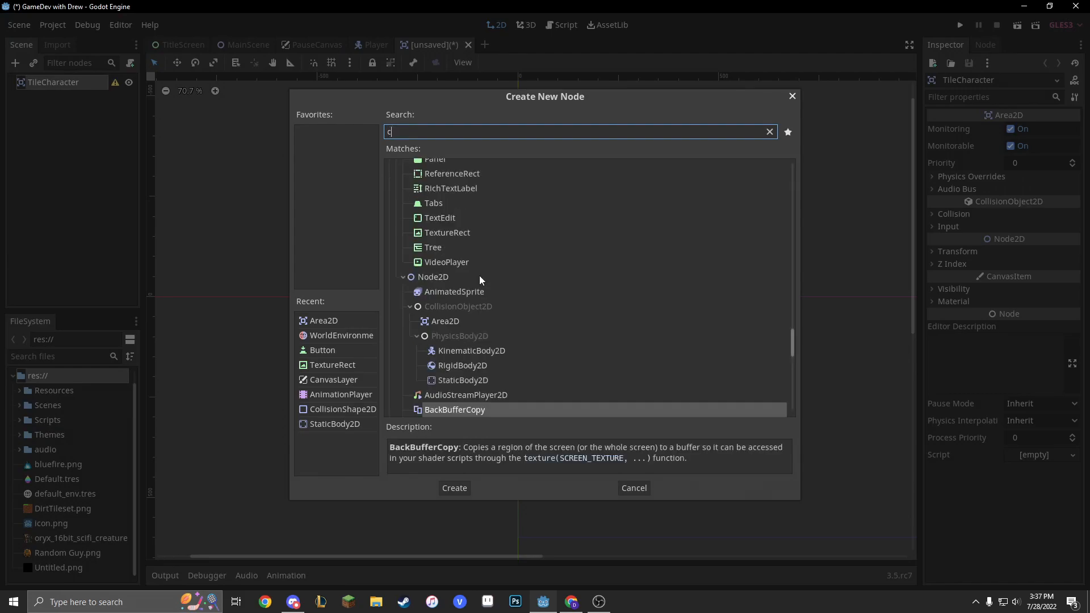
text(oll)
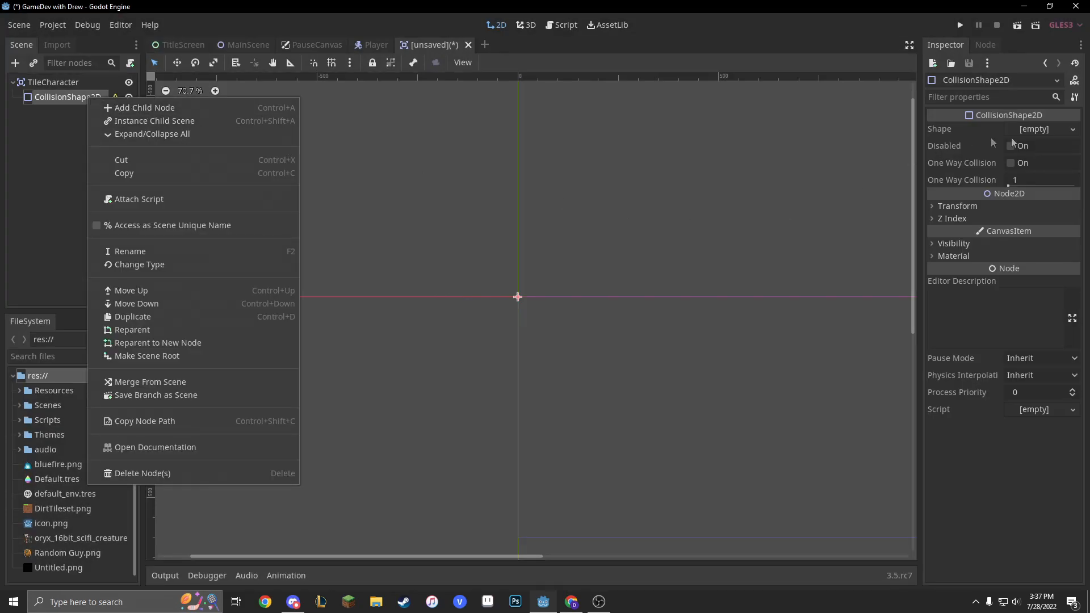
- Give the CollisionShape2D a new RectangleShape2D with 64-sized extents
click(1042, 128)
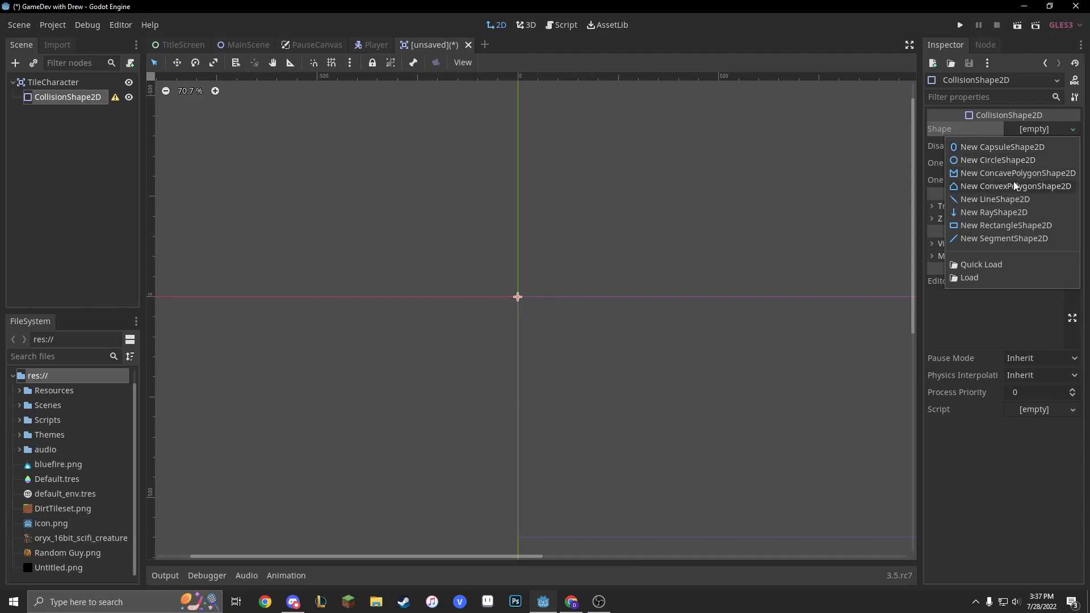
click(1006, 225)
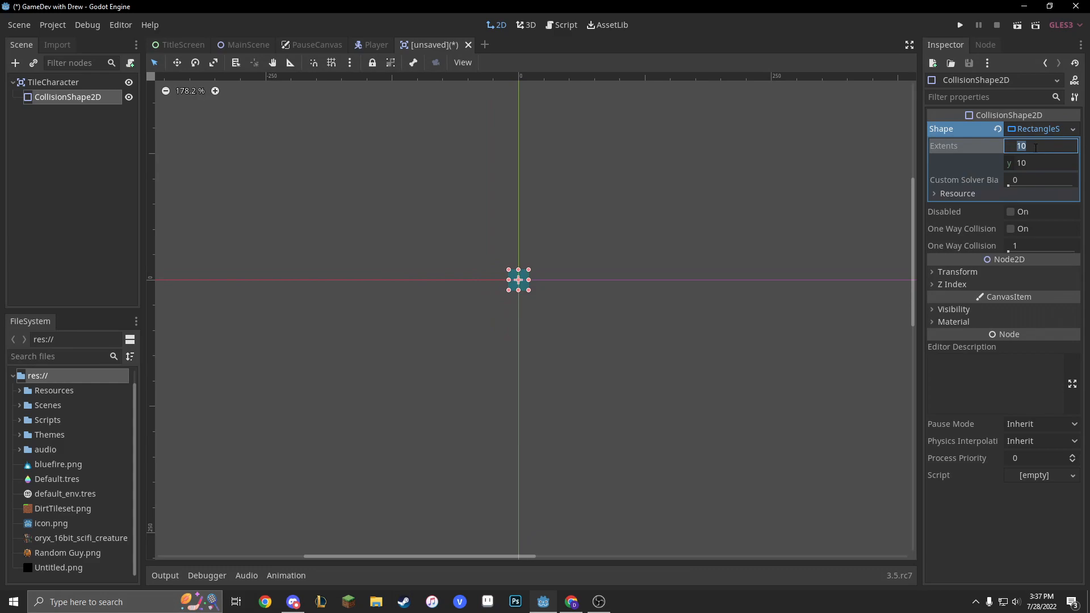
text(6)
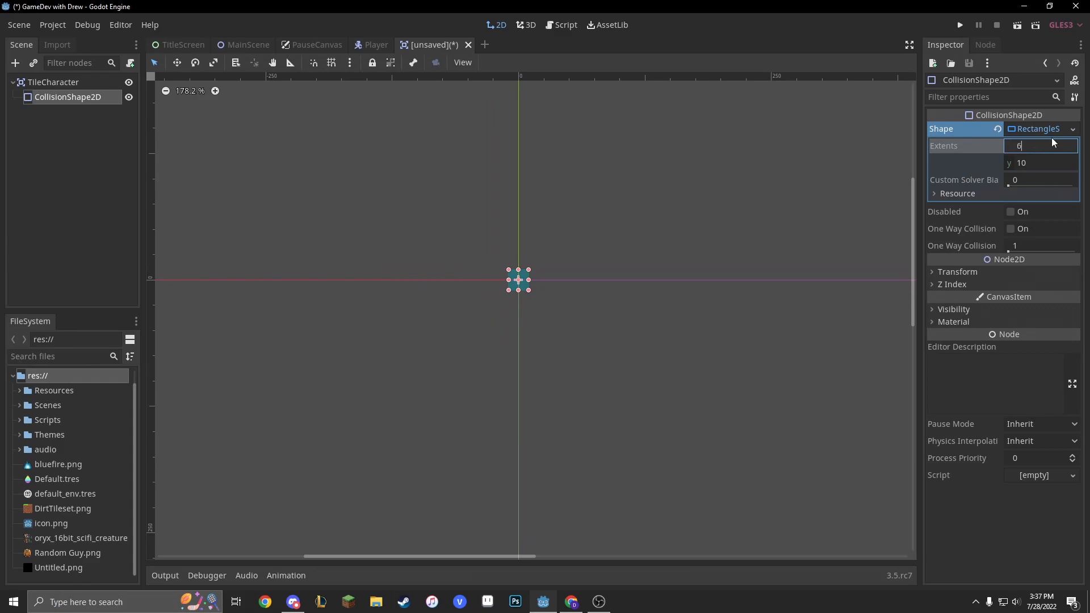
text(64)
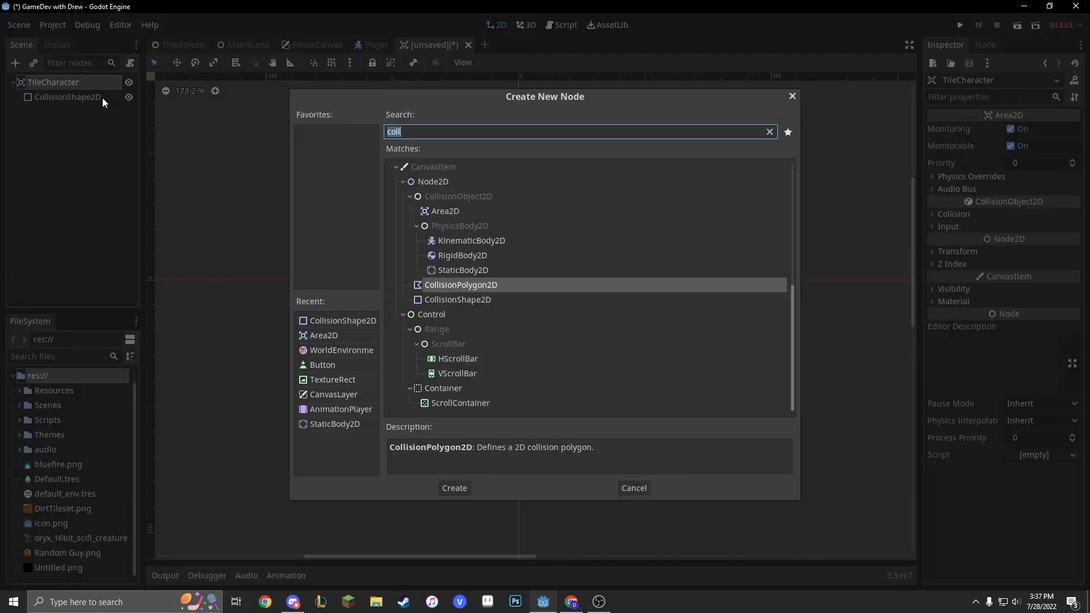
- Add a Sprite child with the Random Guy texture and set its scale to 5 on both axes
text(s)
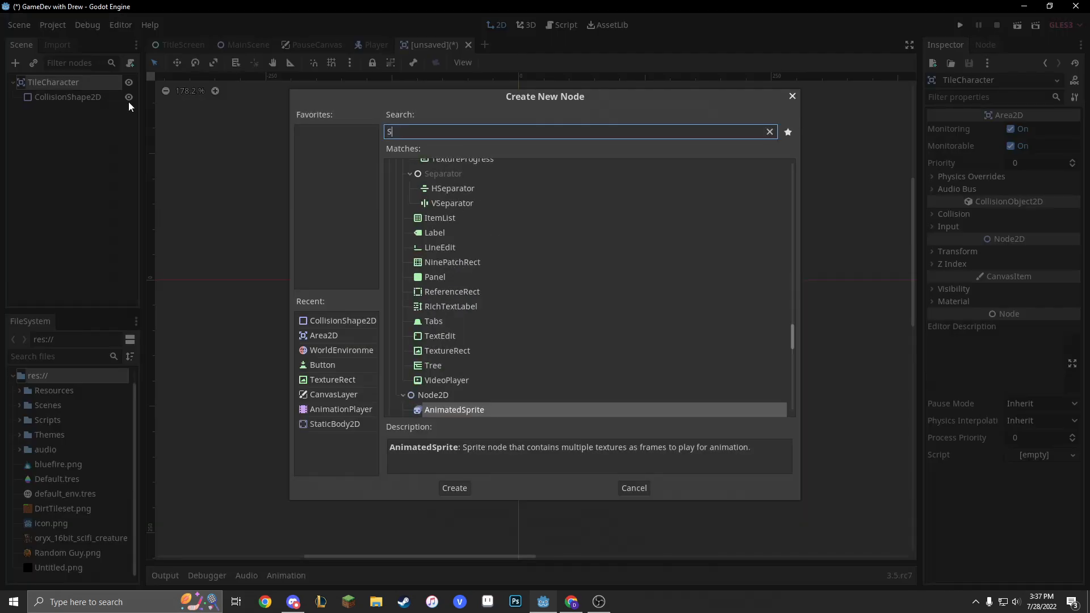
click(455, 487)
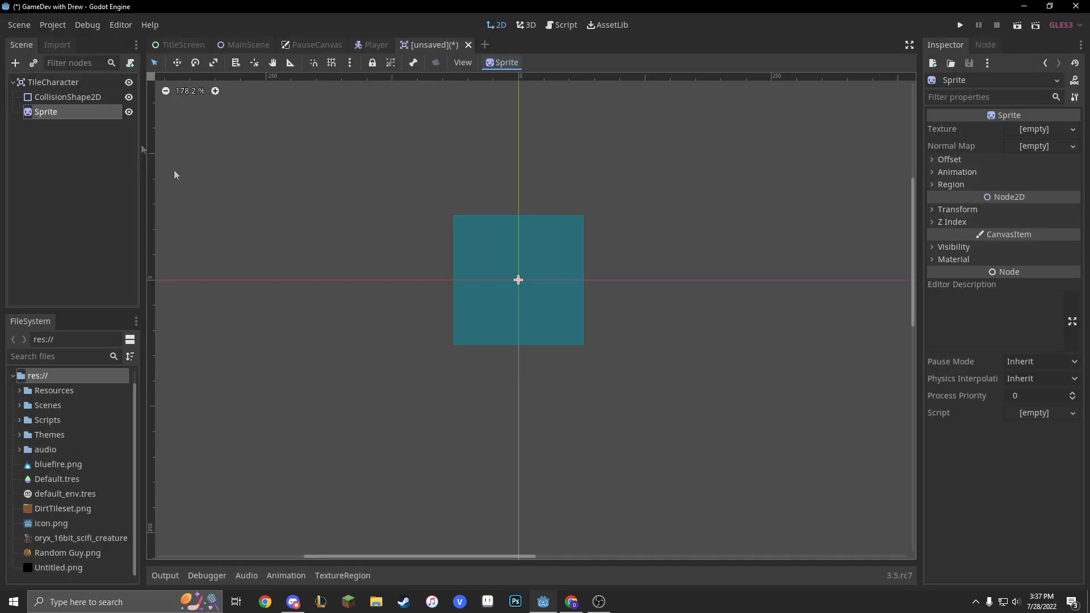
mouse_move(42, 559)
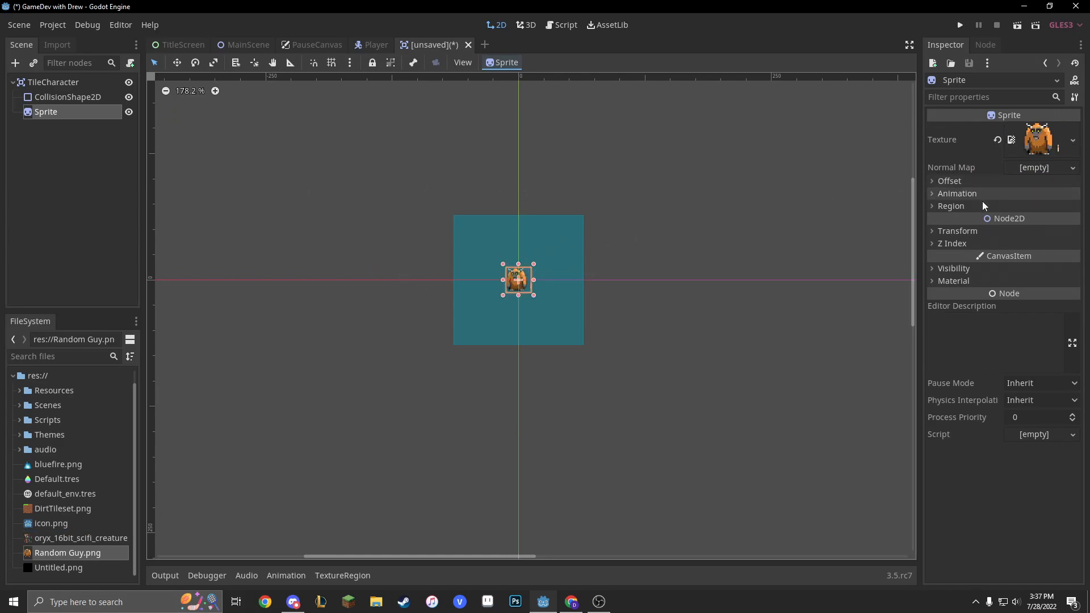
click(958, 230)
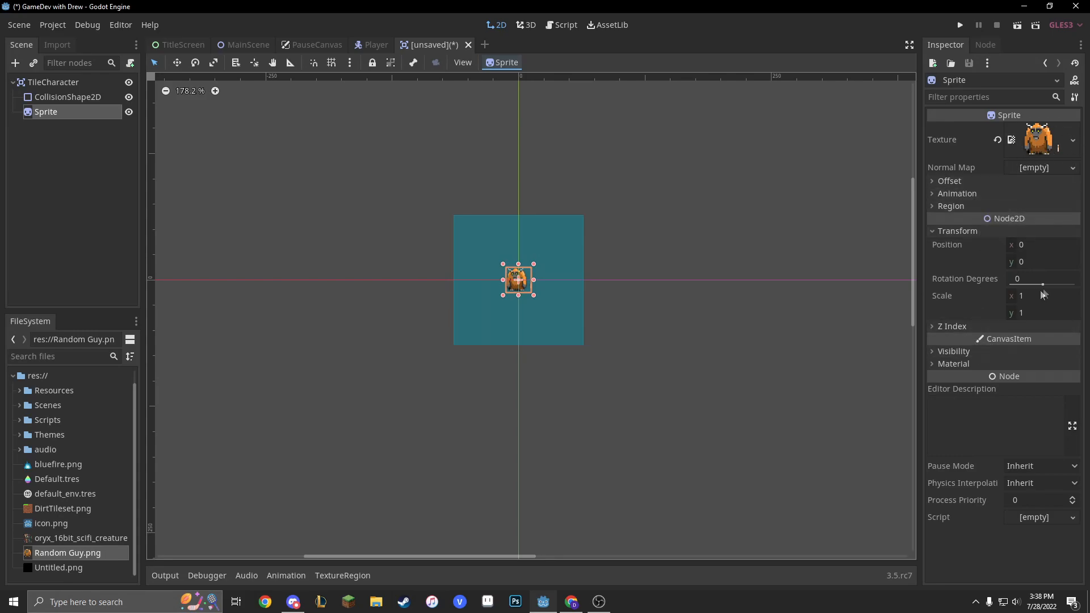
click(1042, 295)
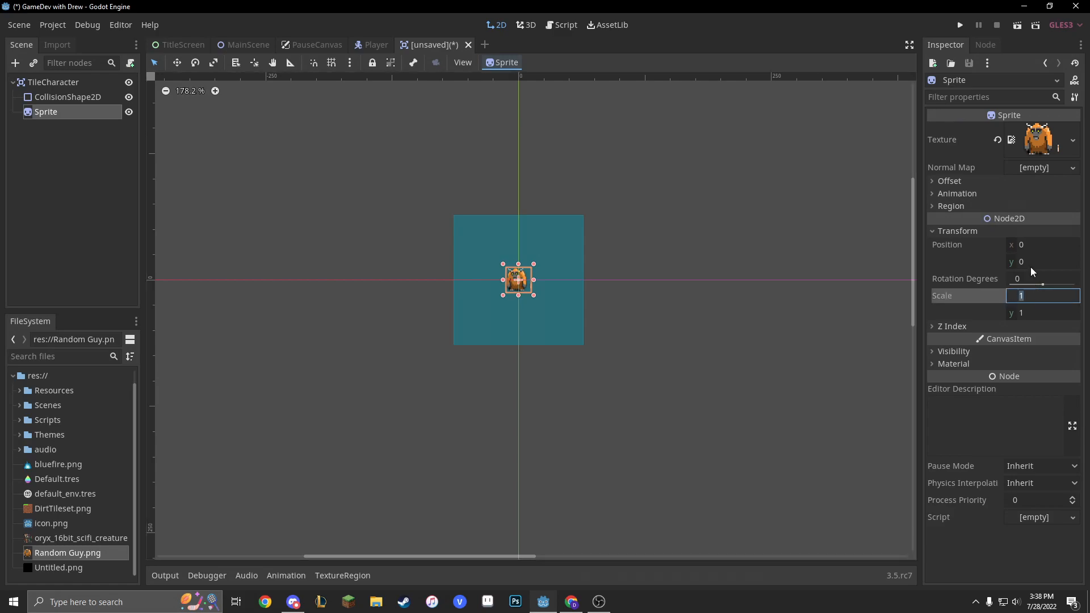
text(3)
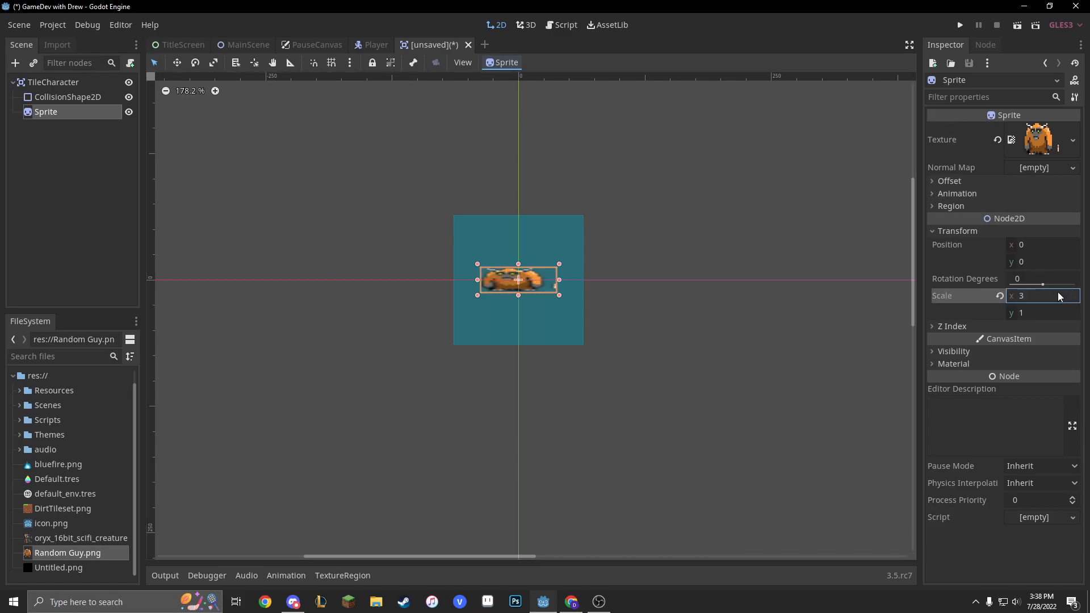
text(5)
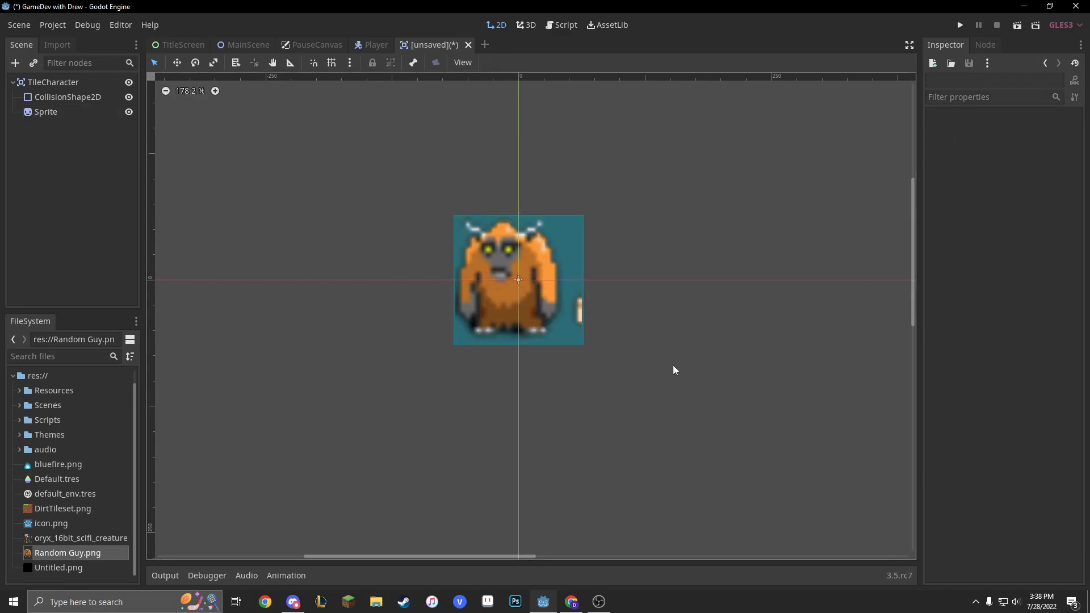
click(46, 113)
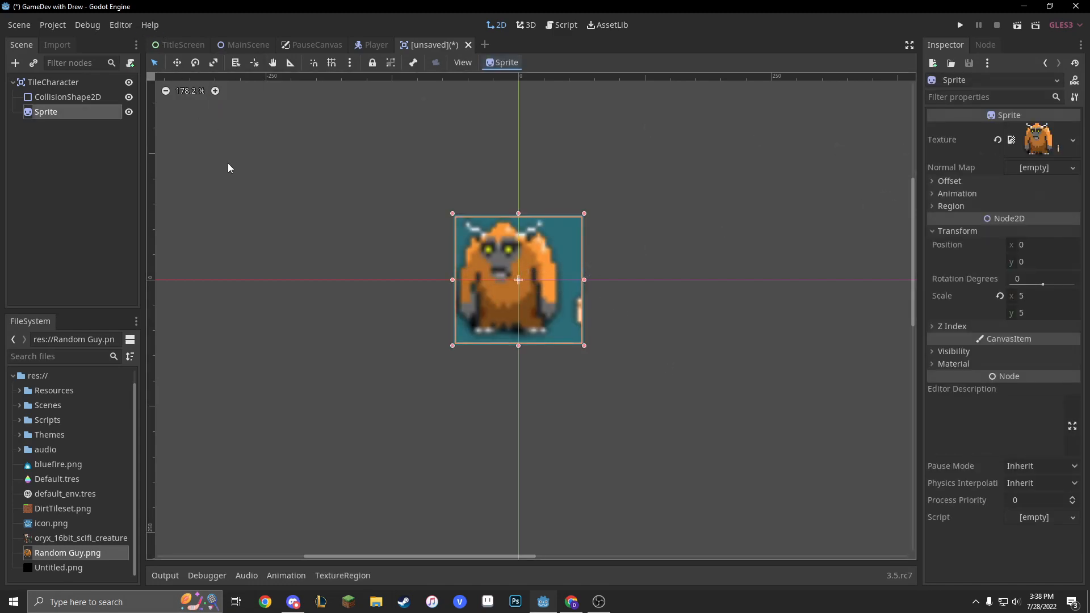
mouse_move(963, 133)
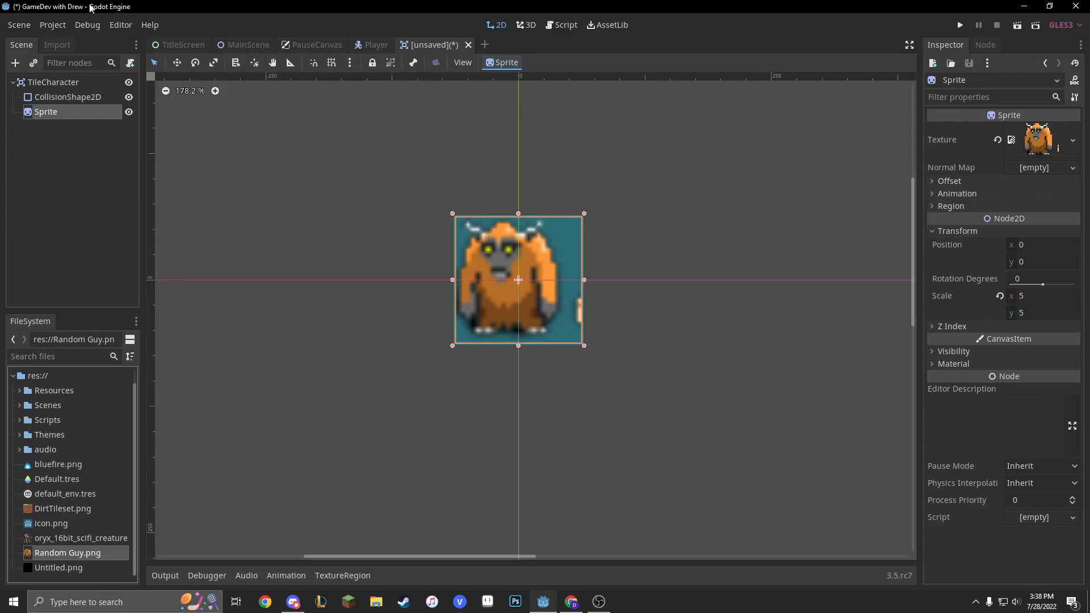
- Reimport Random Guy.png with the 2D Pixel preset so the sprite shows crisp pixels
click(57, 44)
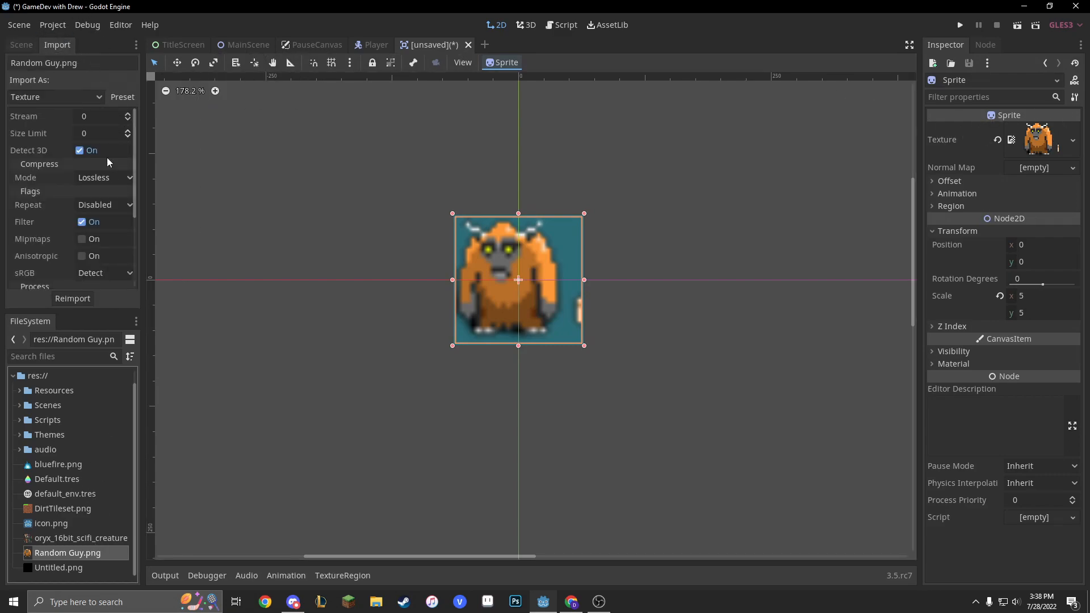
click(56, 96)
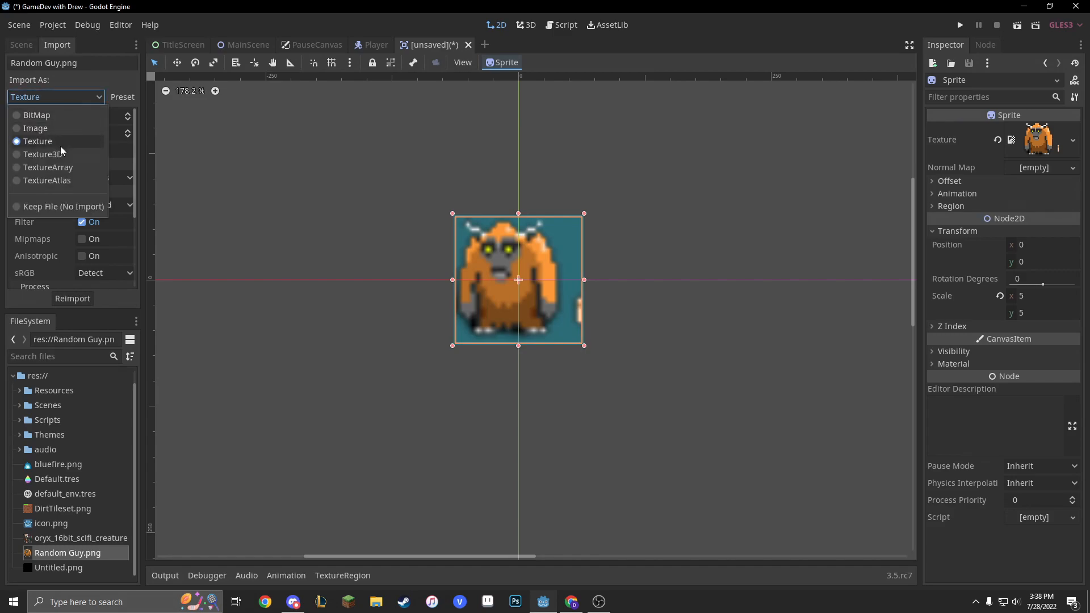
click(123, 96)
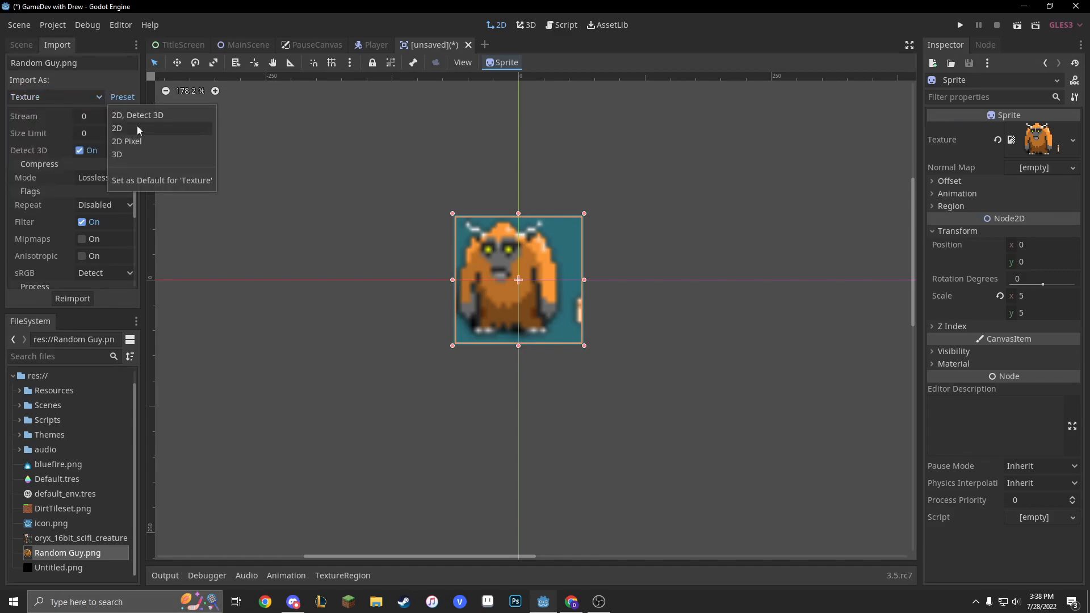
click(126, 141)
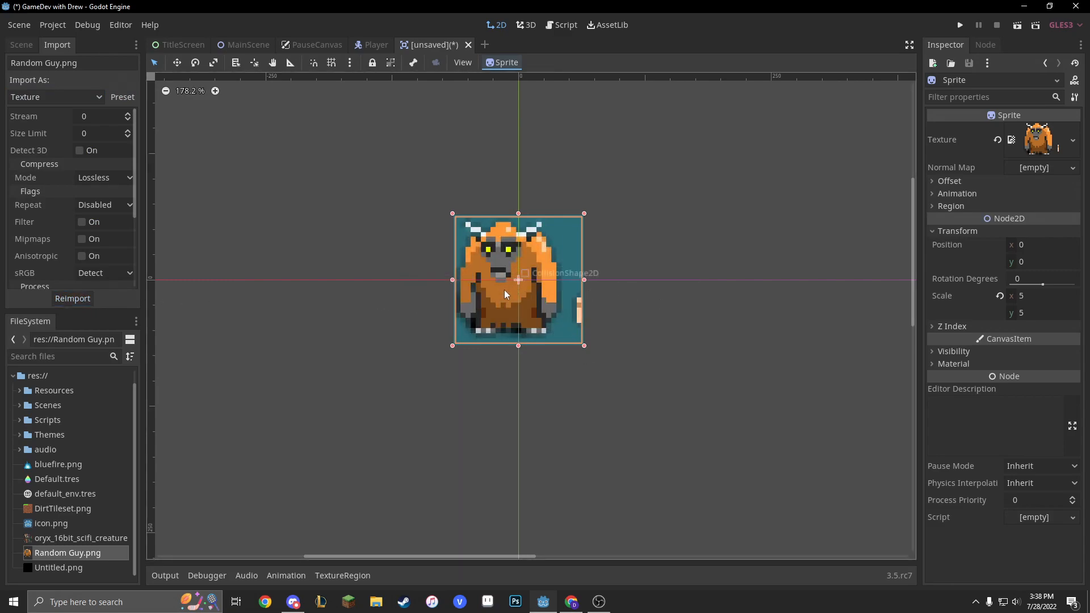
drag(505, 293, 511, 290)
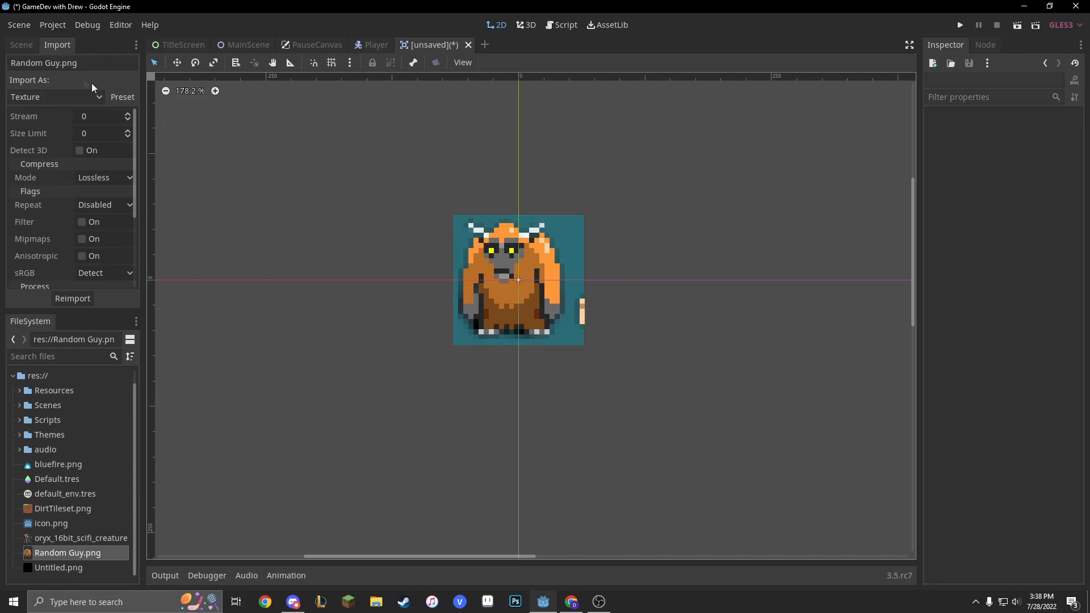
- Add an enabled RayCast2D child to TileCharacter
click(20, 44)
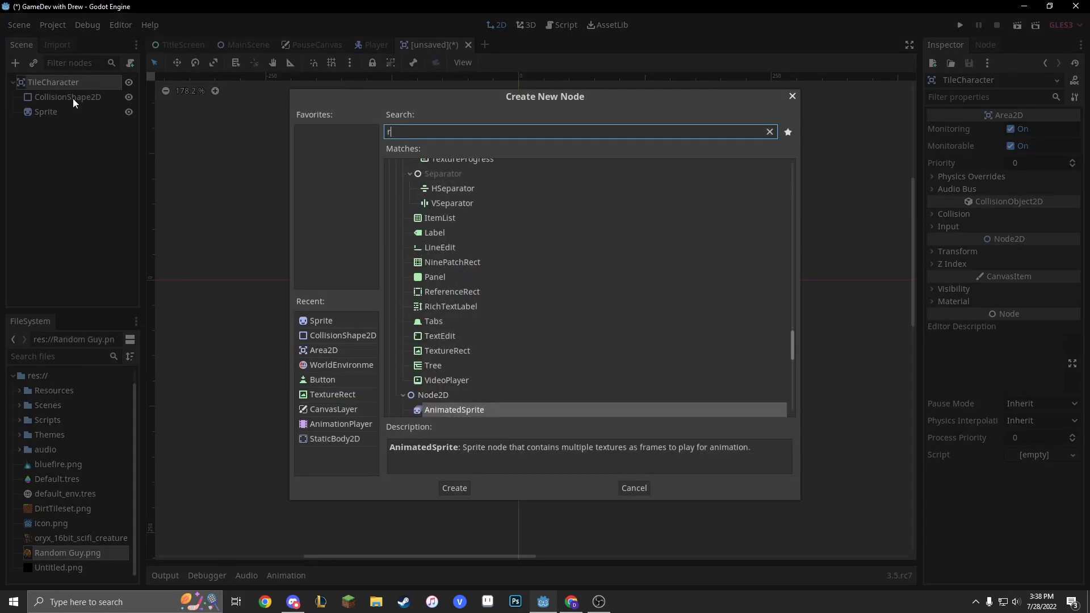
click(454, 487)
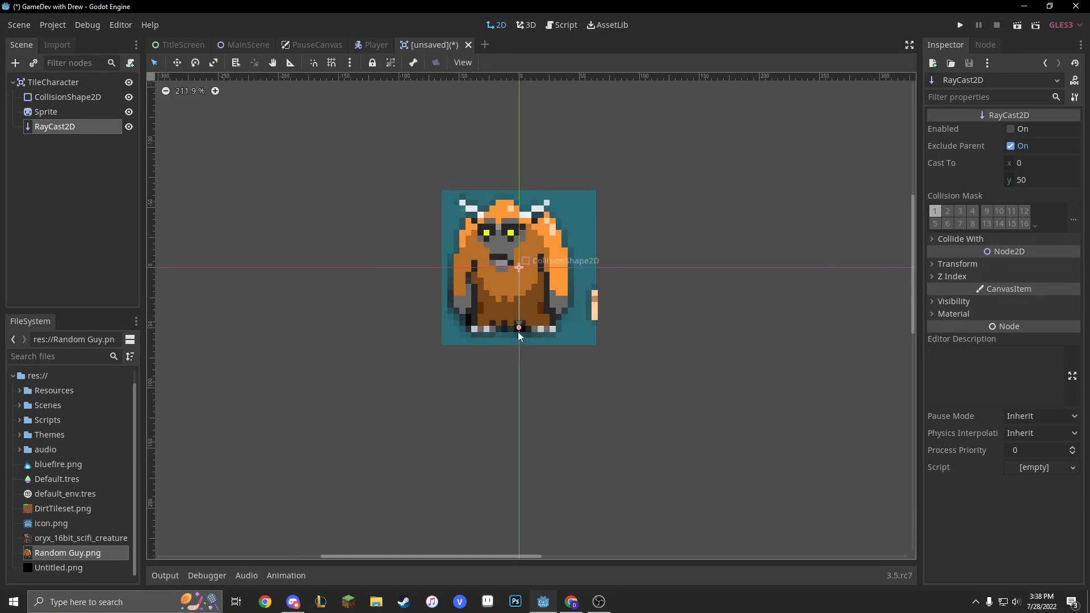
mouse_move(1034, 186)
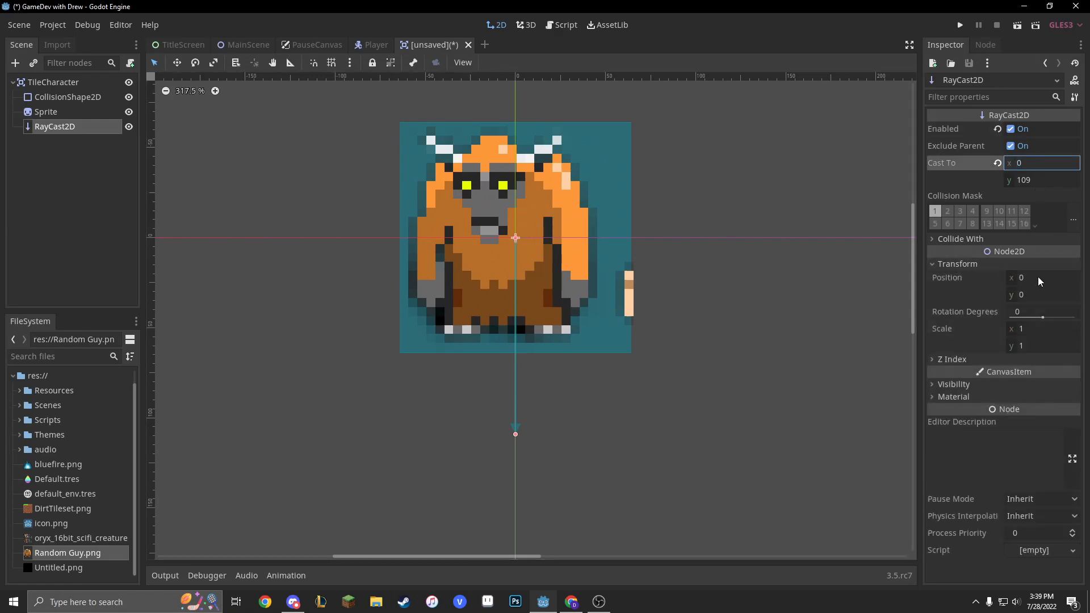
text(5)
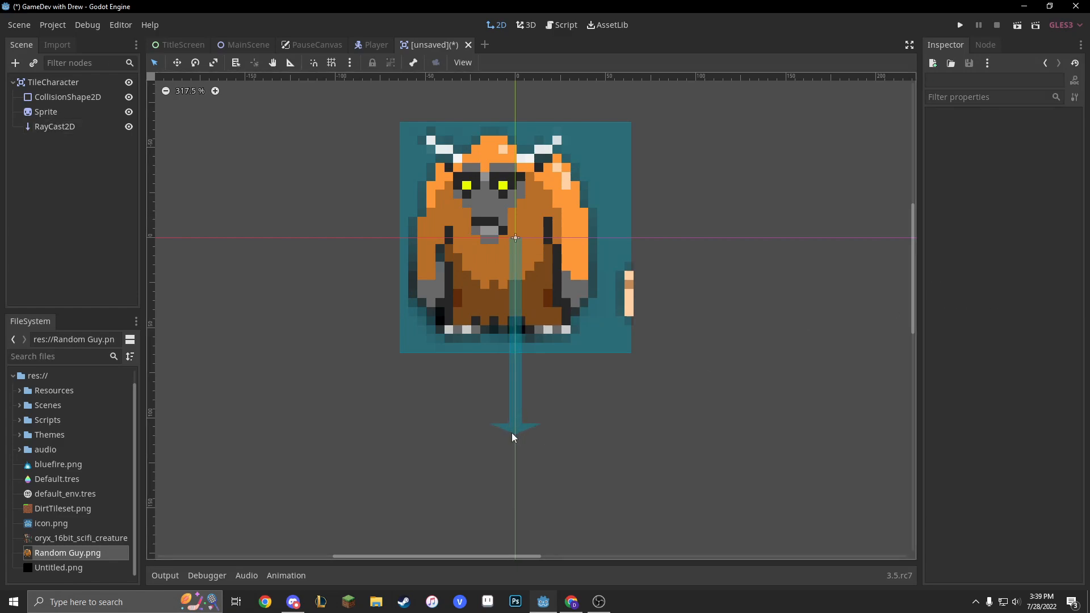
- Drag the RayCast2D's Cast To handle so the ray points straight down below the character
click(54, 126)
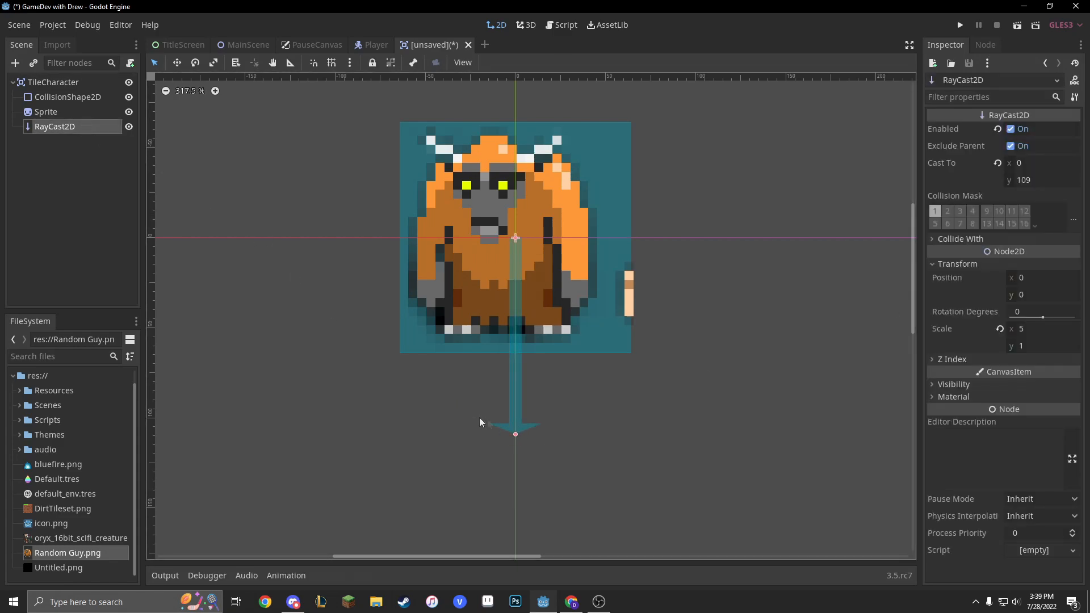
drag(515, 435, 514, 428)
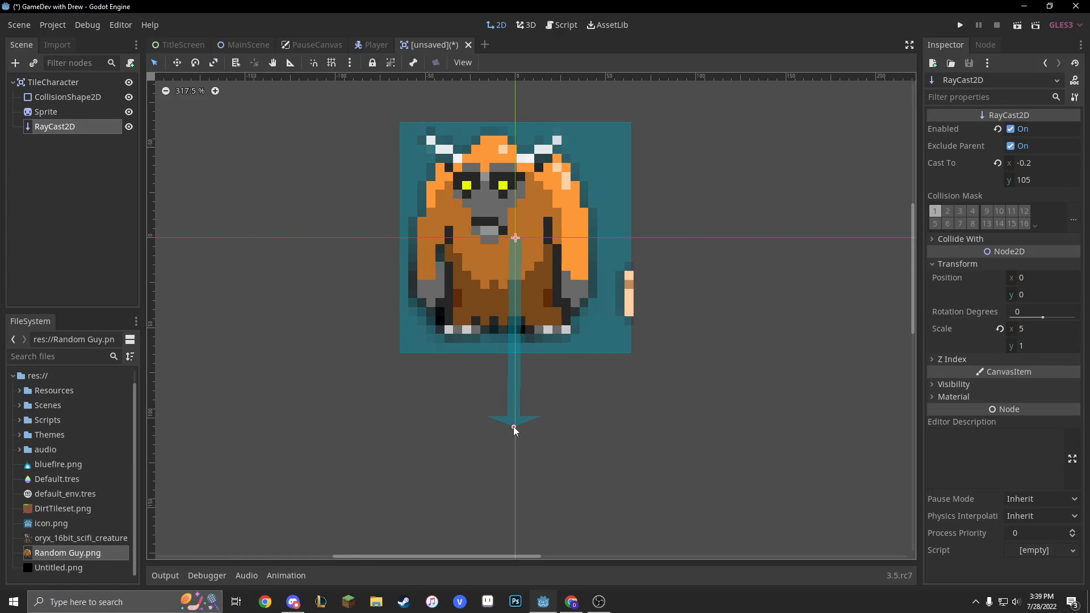
drag(515, 429, 515, 465)
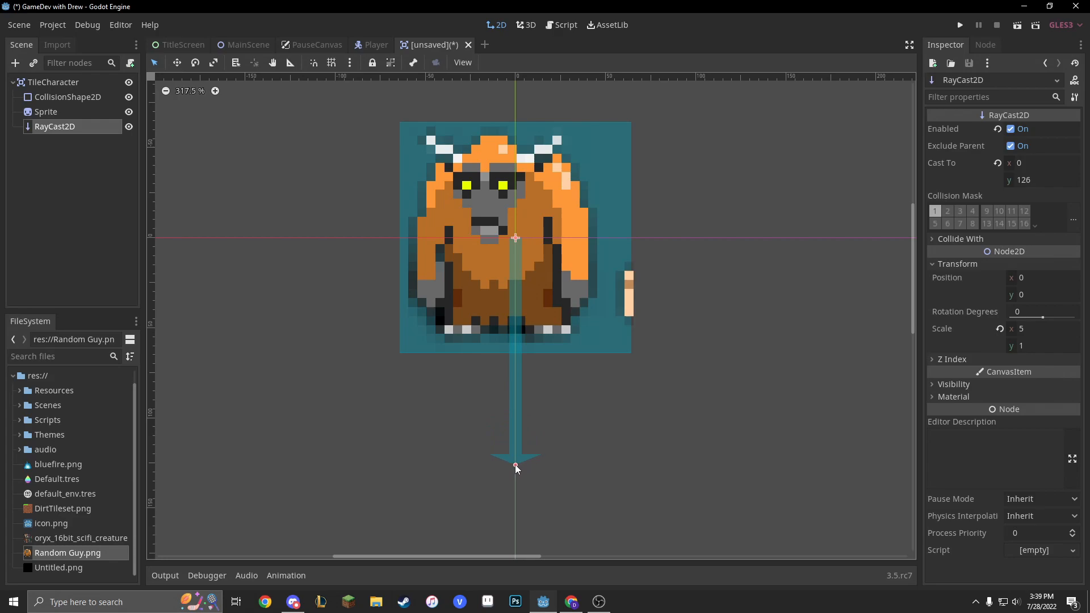
drag(516, 466, 513, 467)
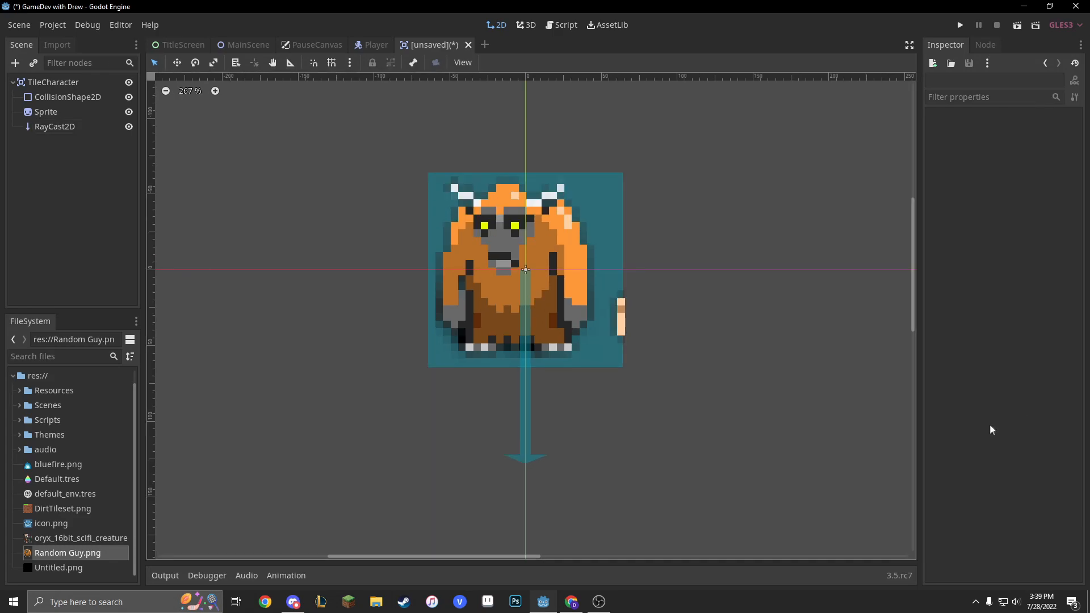
mouse_move(51, 90)
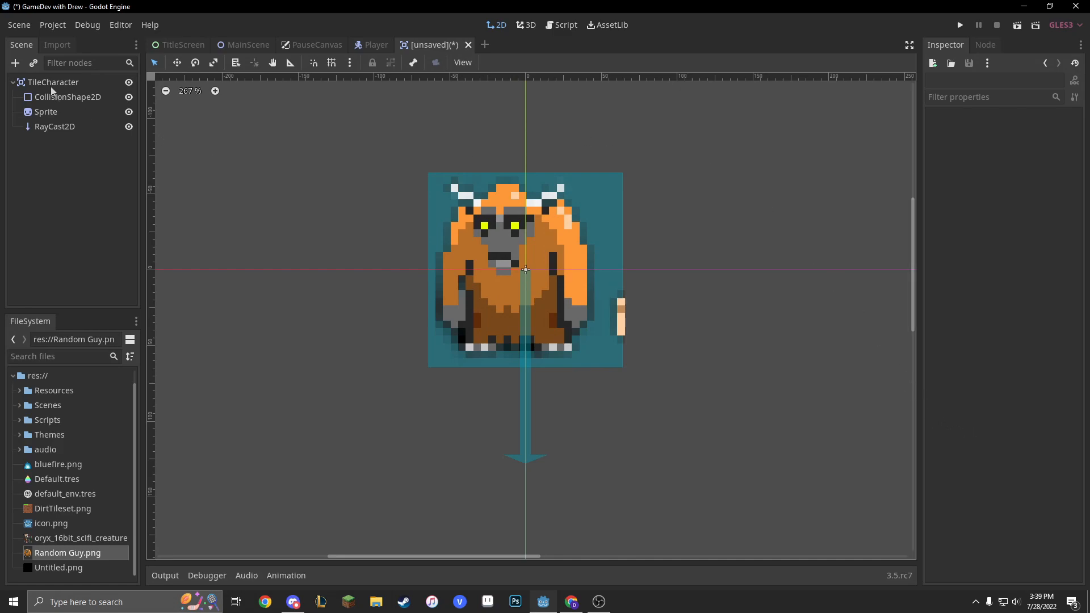
- Attach a new script to TileCharacter saved in a new TileBasedMovement folder inside Scripts
click(53, 82)
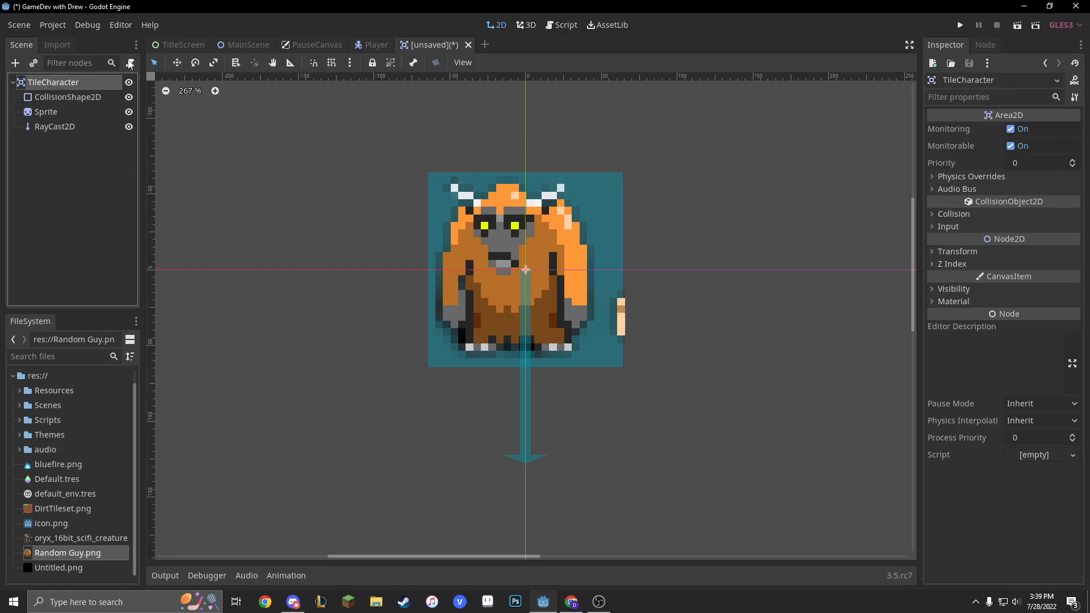
click(128, 64)
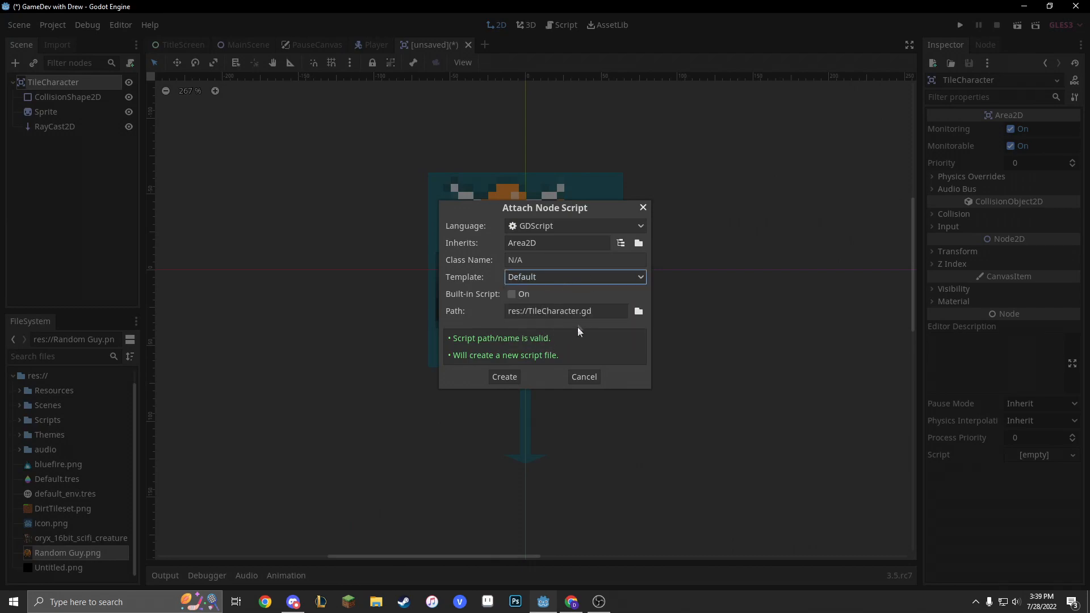
click(637, 311)
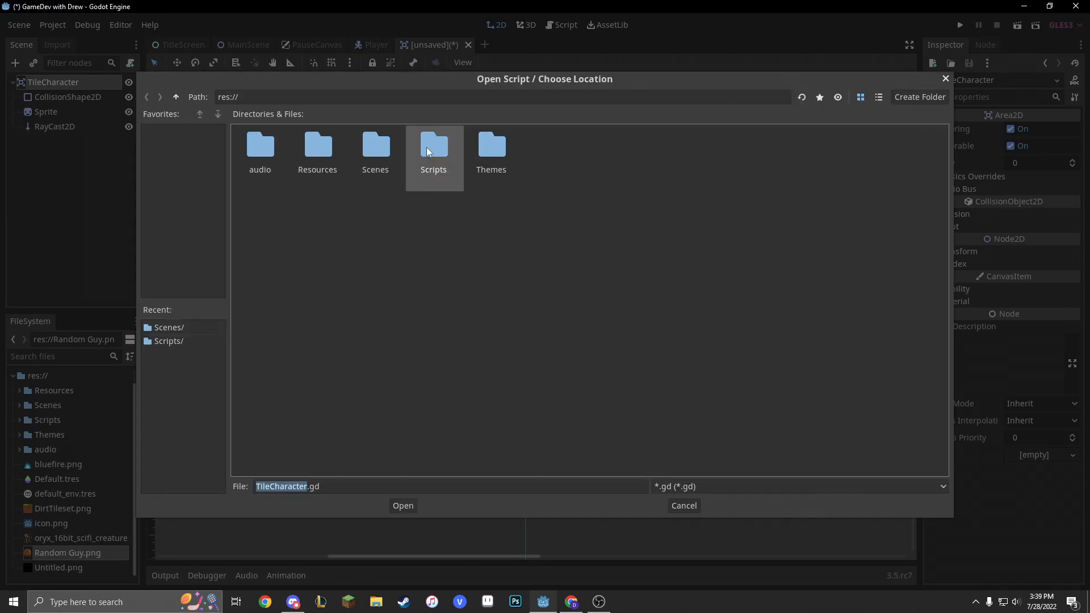
click(918, 96)
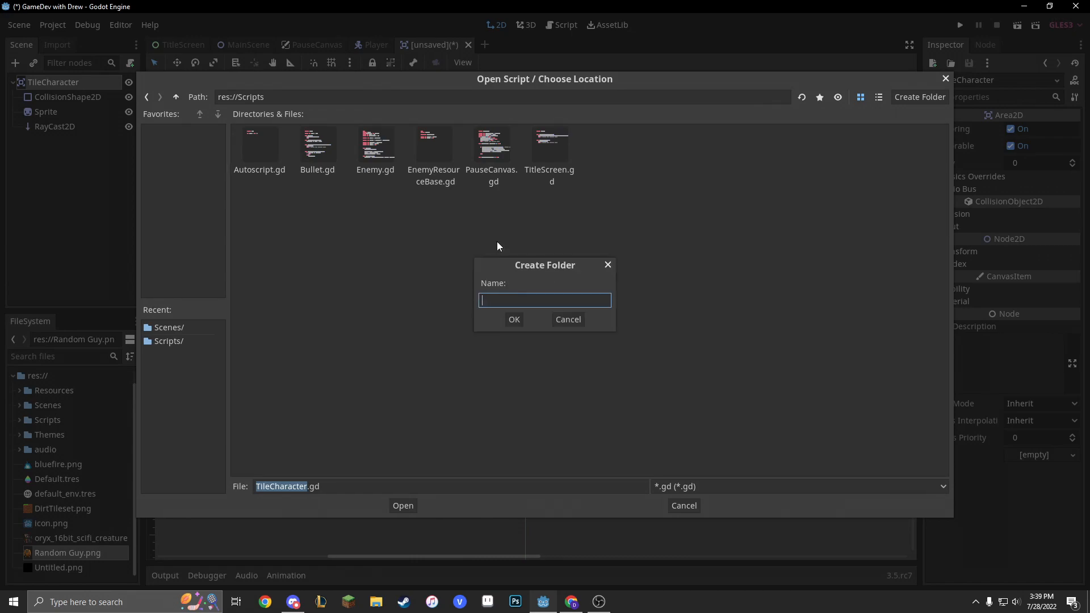
text(TileBasedM)
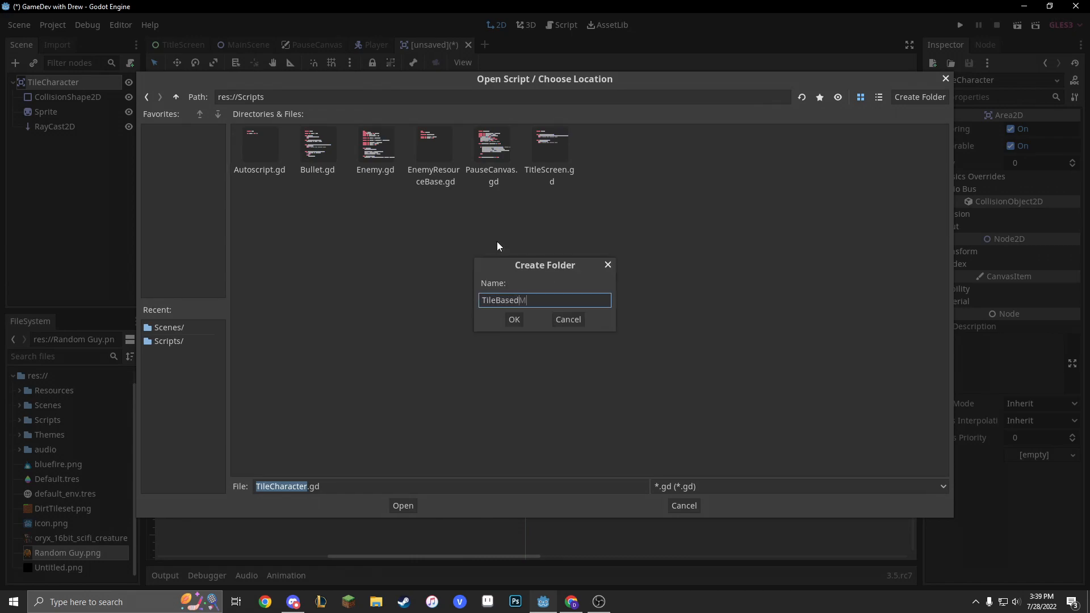
click(514, 319)
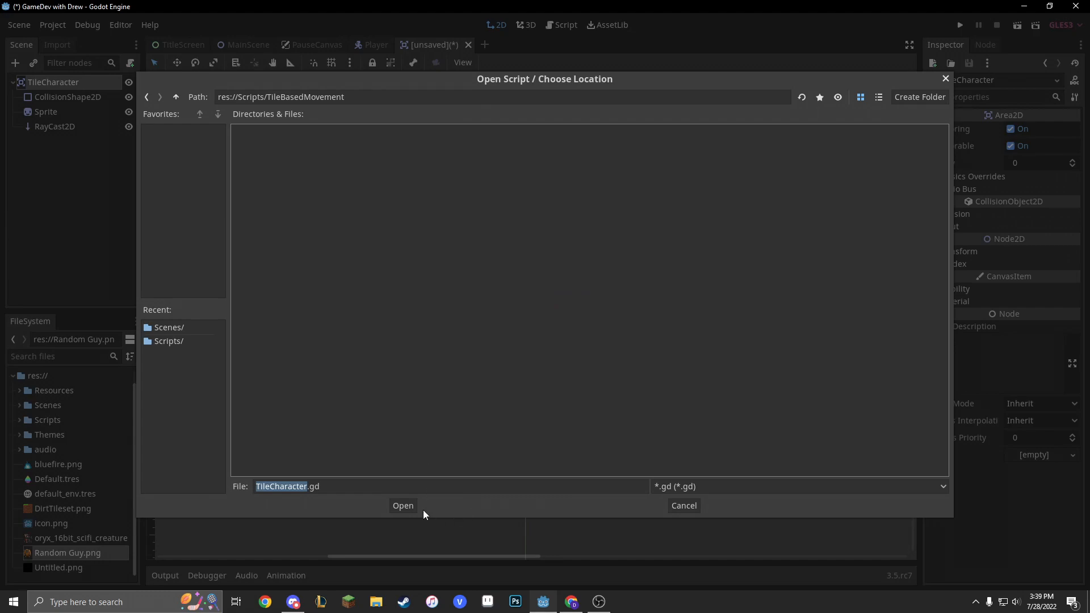
click(402, 505)
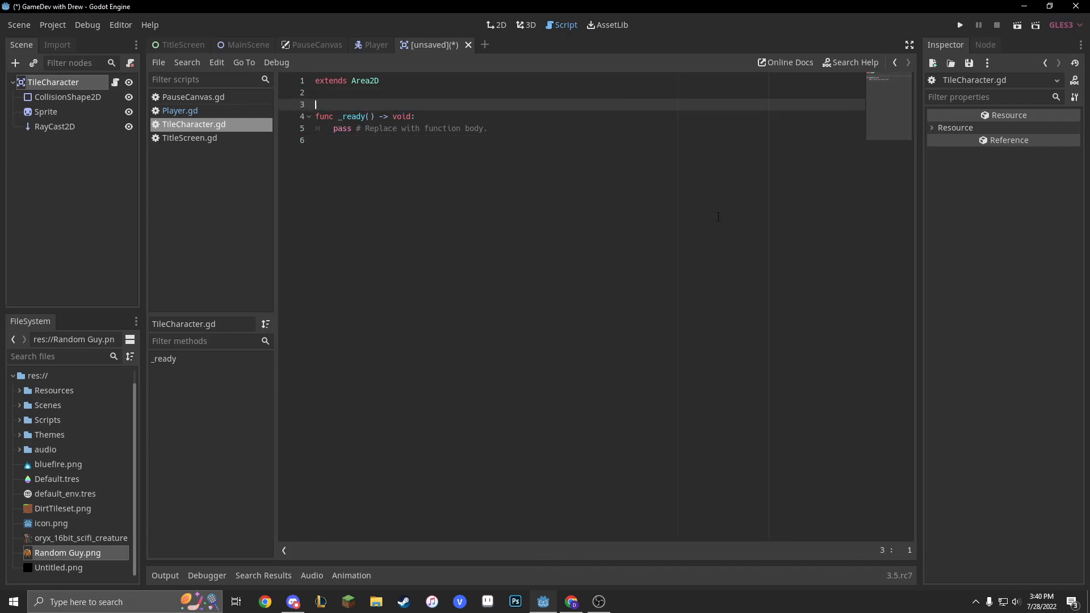
- Declare var tileSize = 64 and an empty inputs dictionary above _ready
key(Enter)
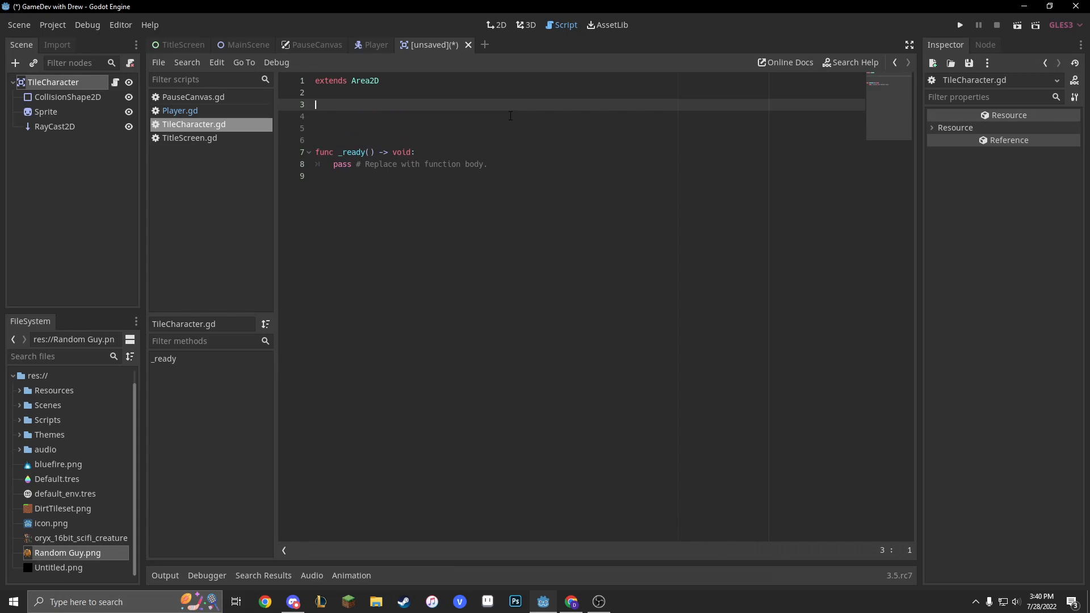
text(var)
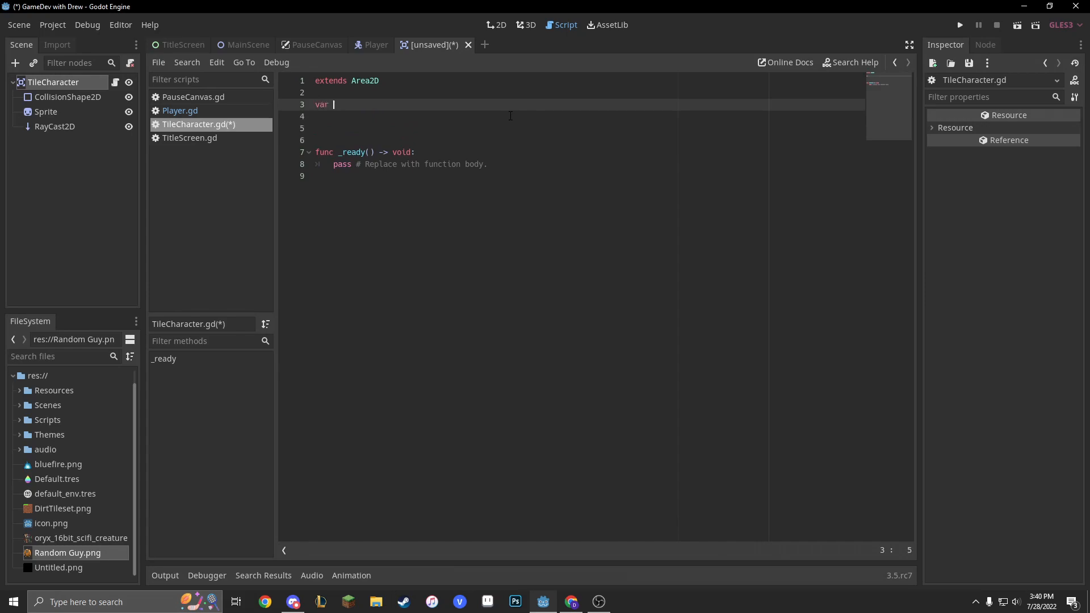
text(tileSize)
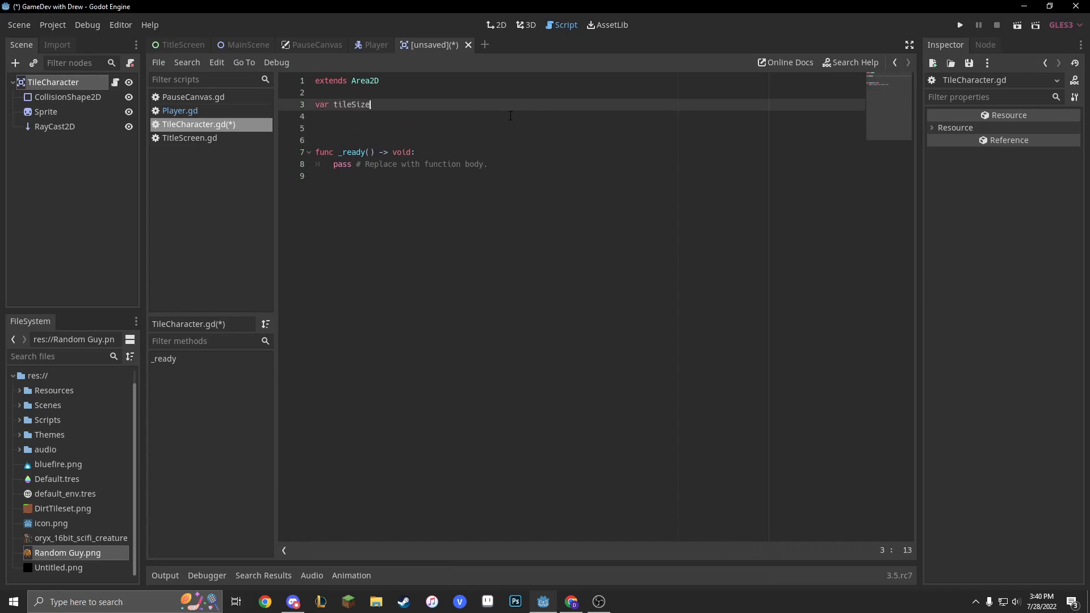
text(= 64)
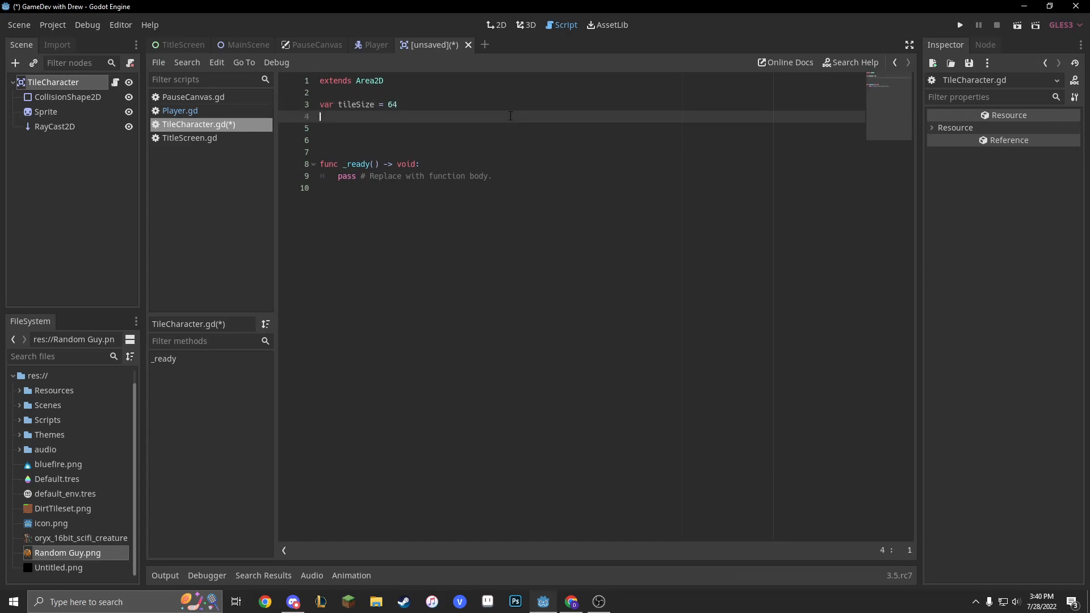
text(var i)
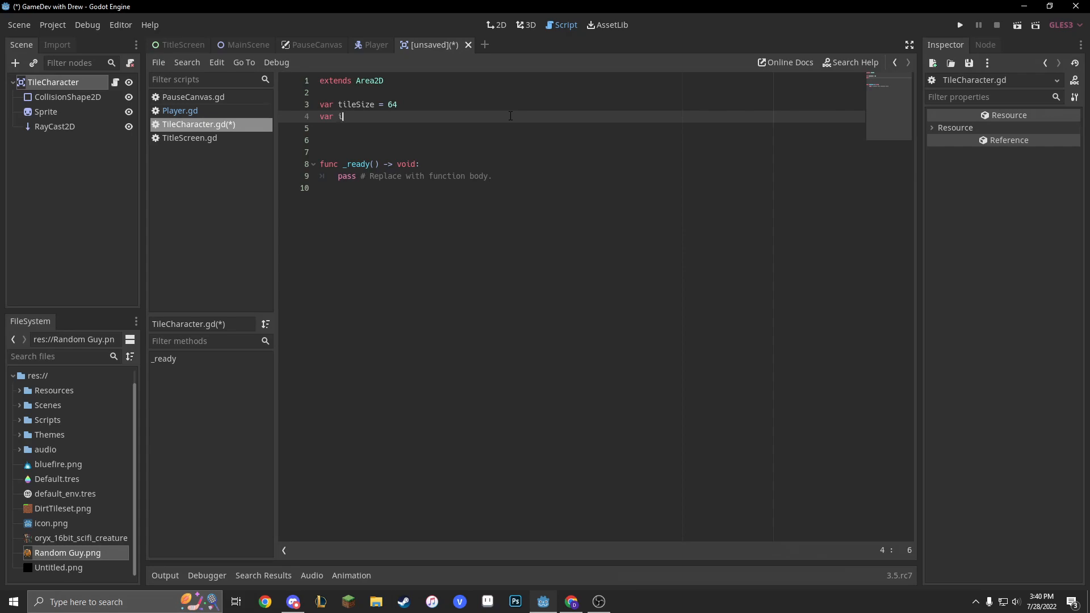
text(nput)
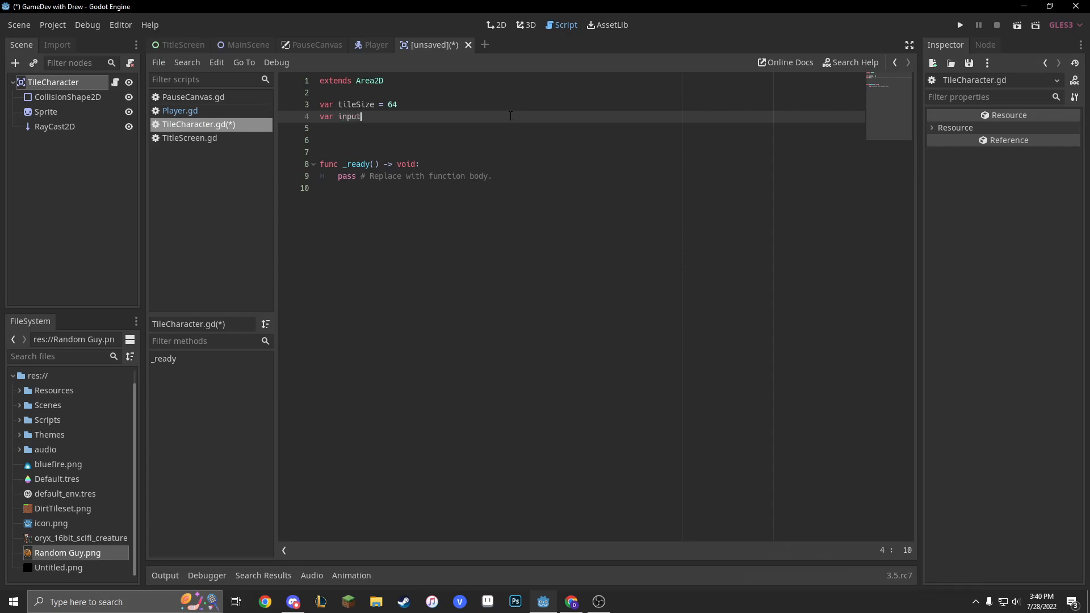
text(s =)
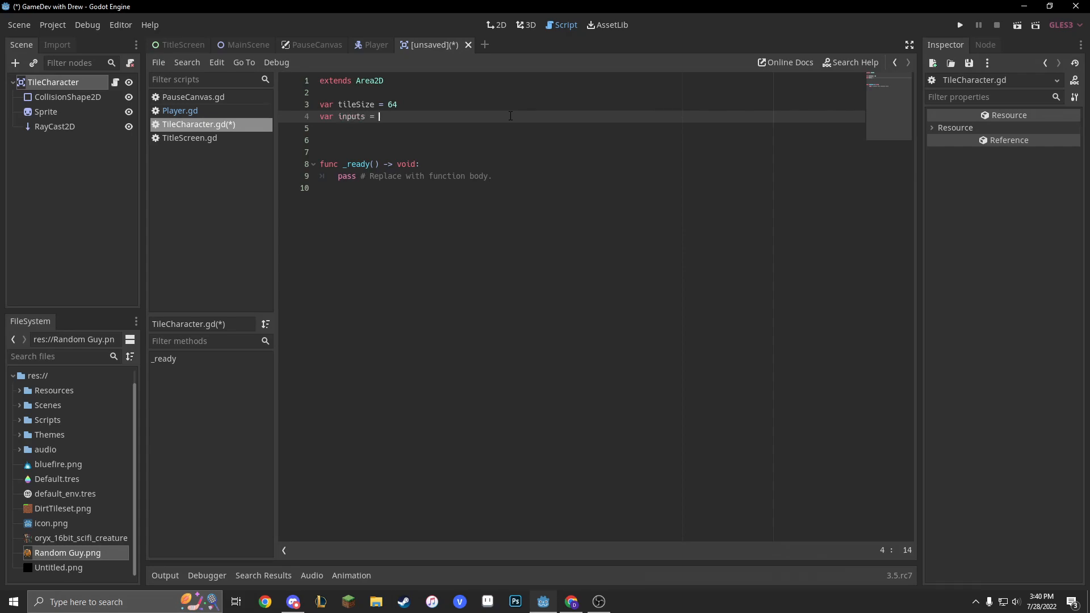
text({})
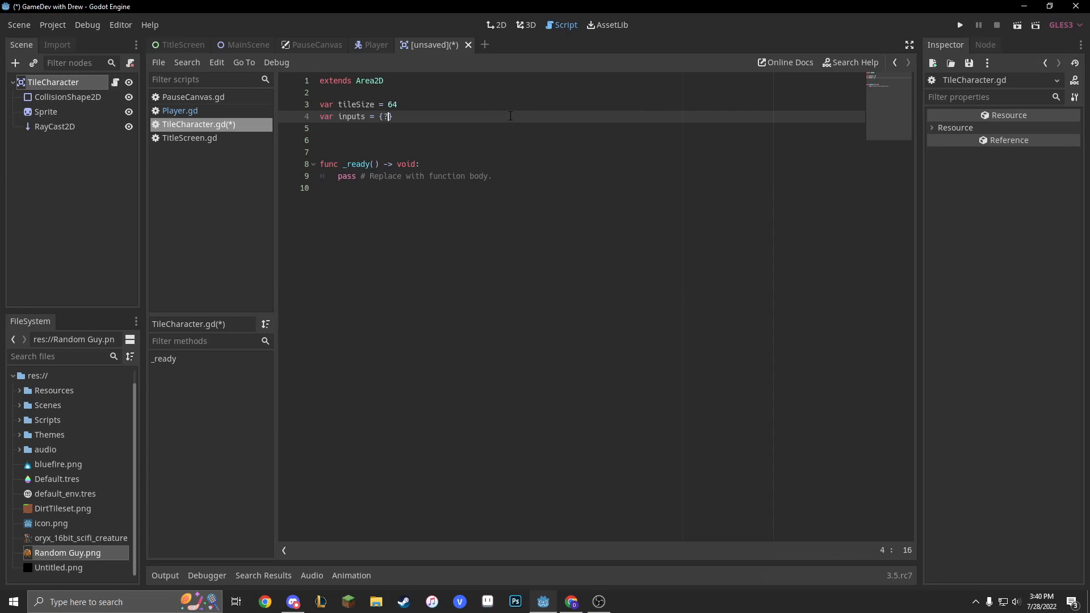
- Fill inputs with right, left, up and down mapped to Vector2.RIGHT, LEFT, UP and DOWN
text("right":)
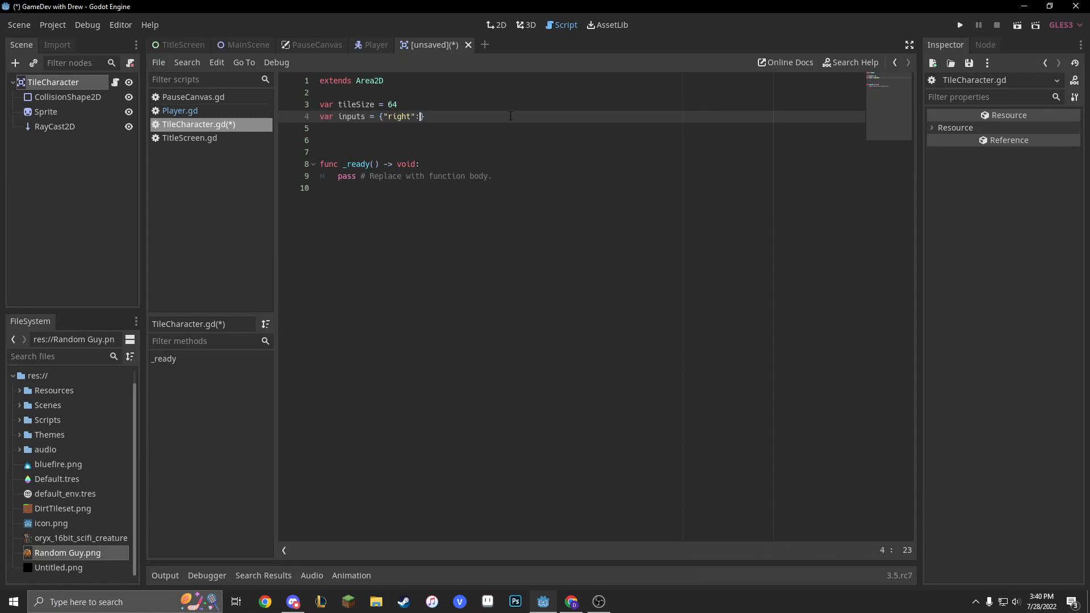
text(Vector2.)
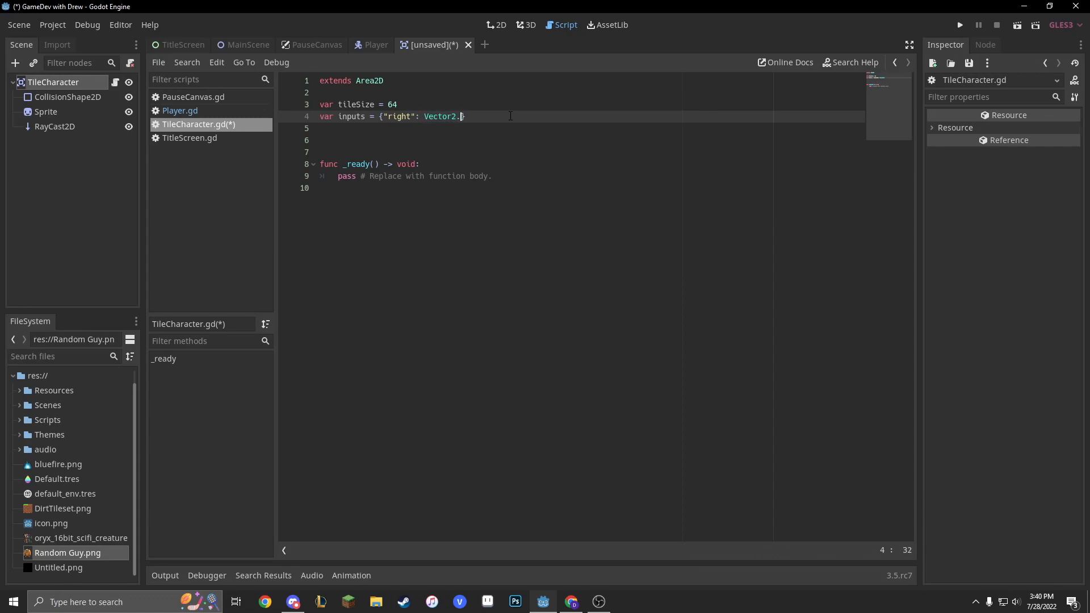
text(RIGHT})
click(589, 127)
text("left": Vector2)
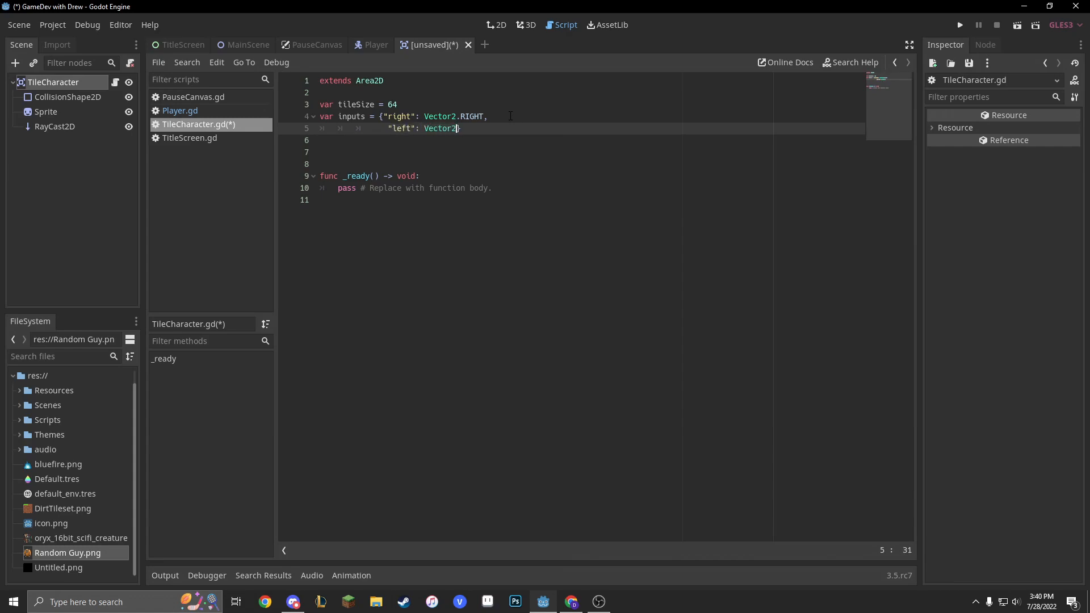
text(LEFT,)
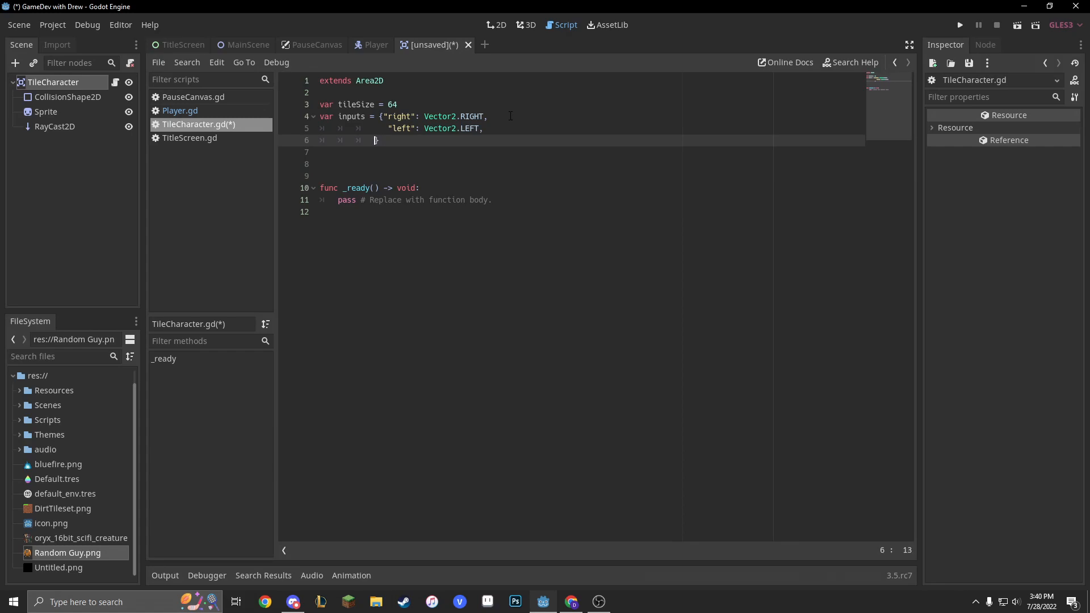
text("up"})
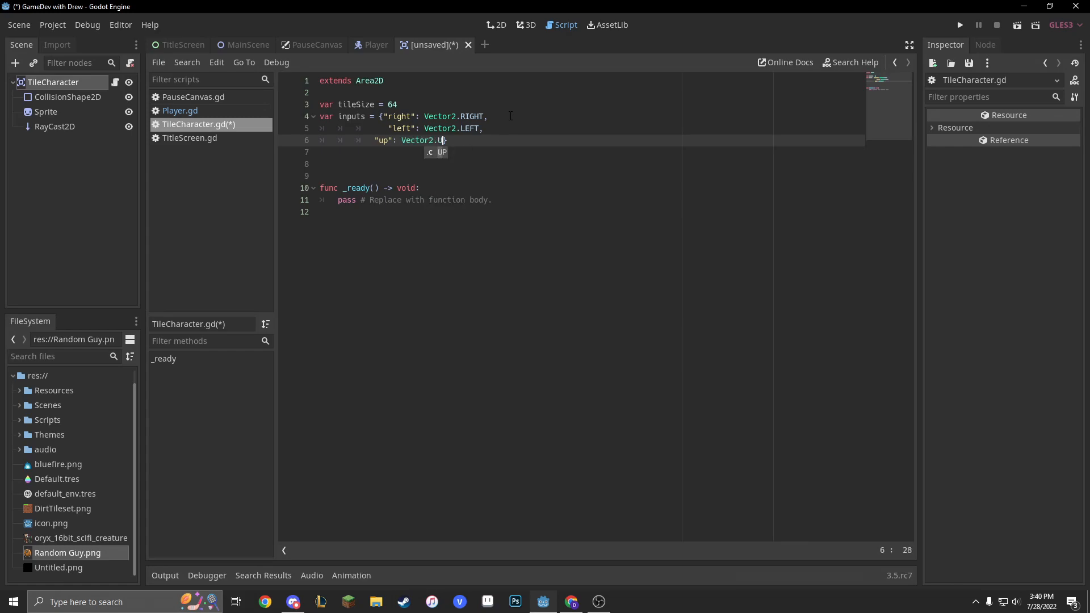
text(P,)
click(571, 151)
text("down)
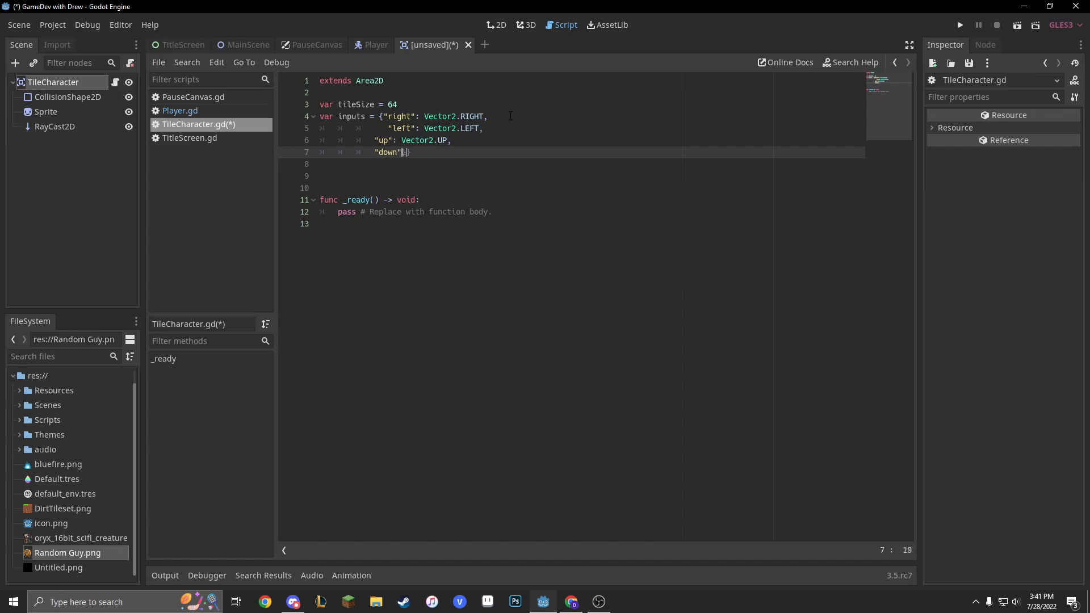
text(Vector2)
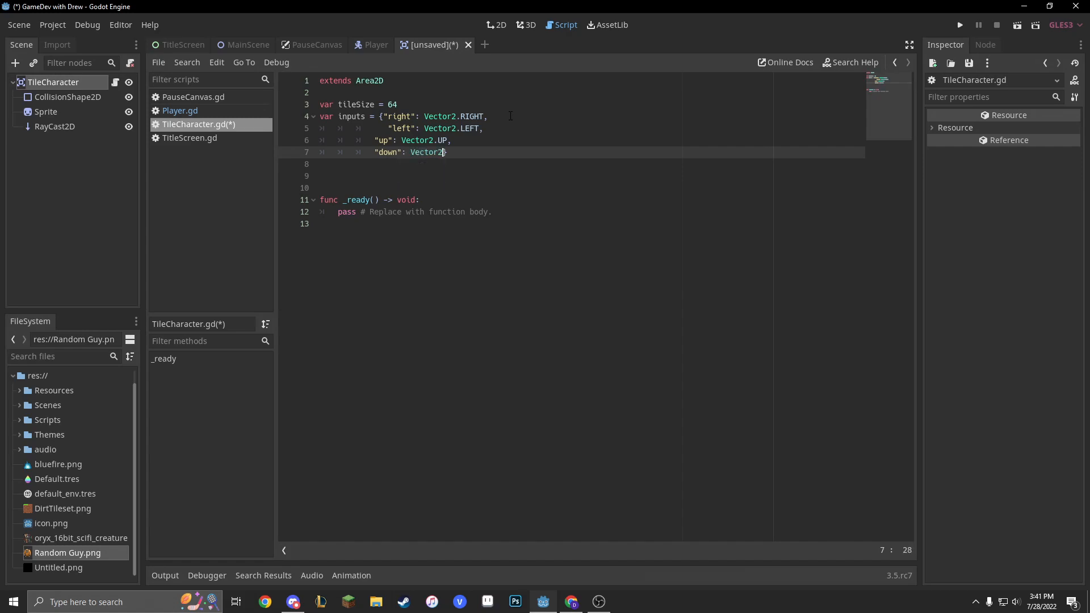
text(DOWN)
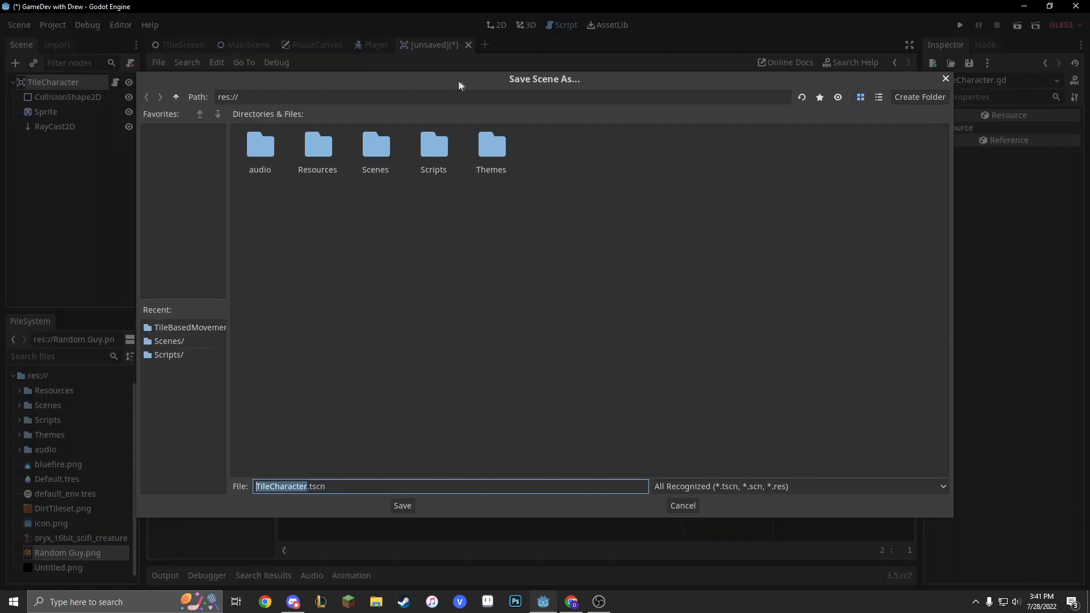
- Save TileCharacter into a new TilebasedMovement folder in Scenes and instance it in the main scene
click(375, 144)
text(T)
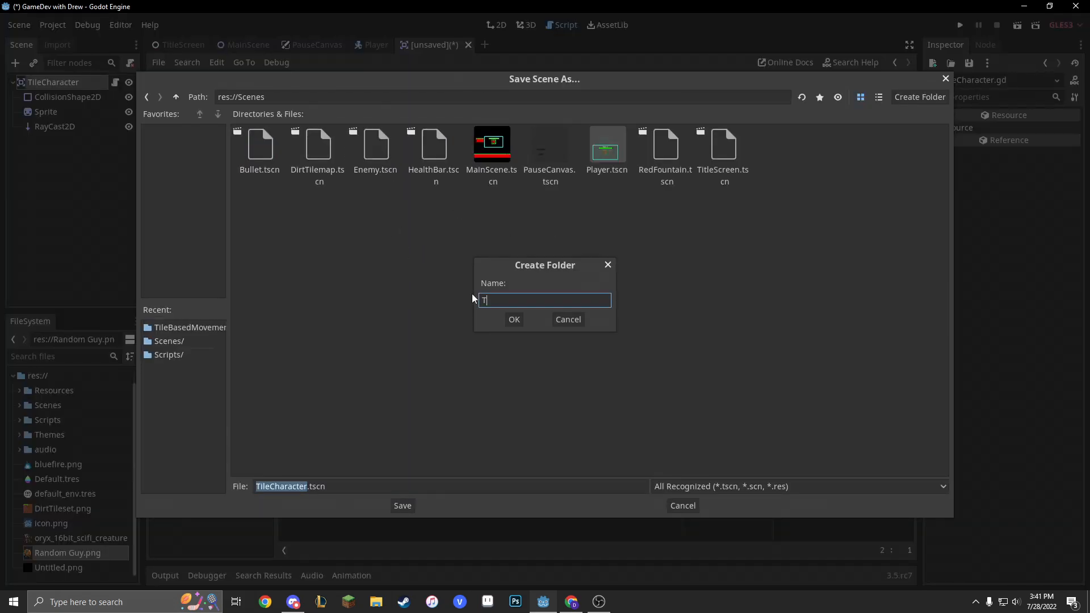
text(ilebasedM)
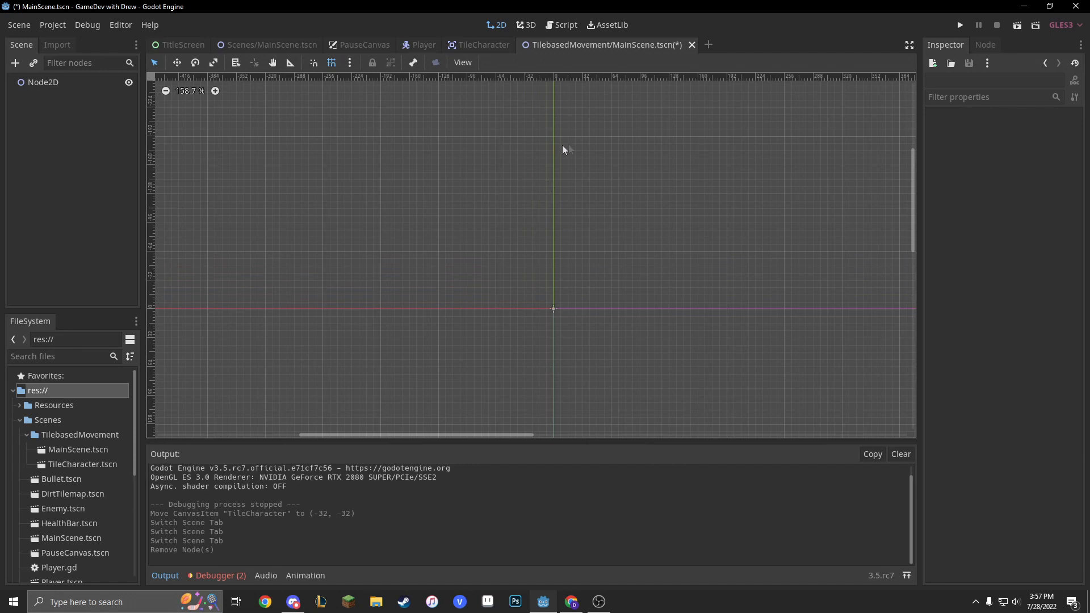
mouse_move(118, 496)
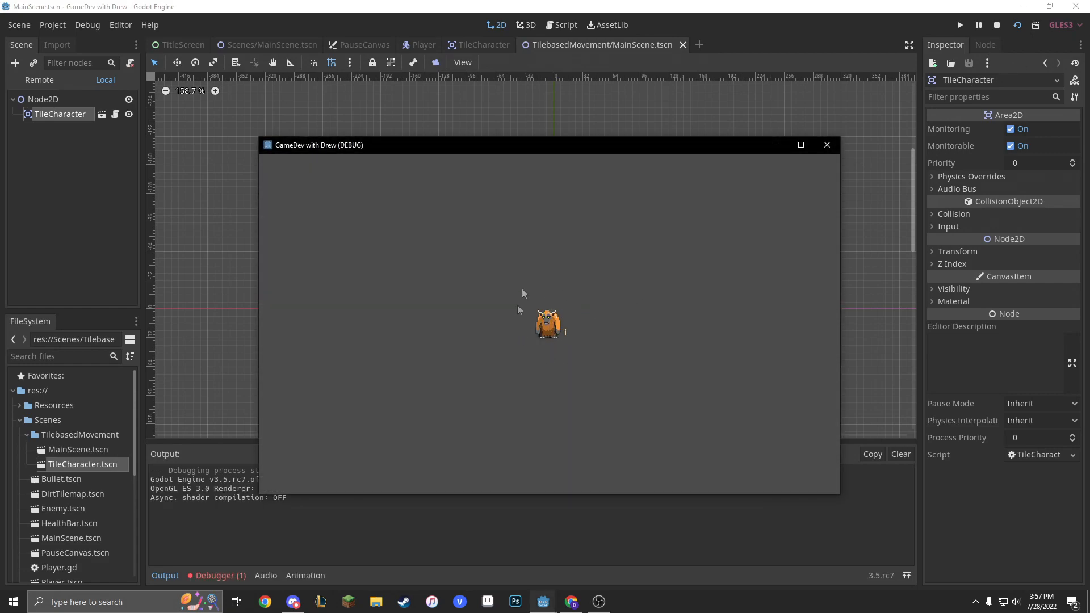
drag(318, 145, 420, 151)
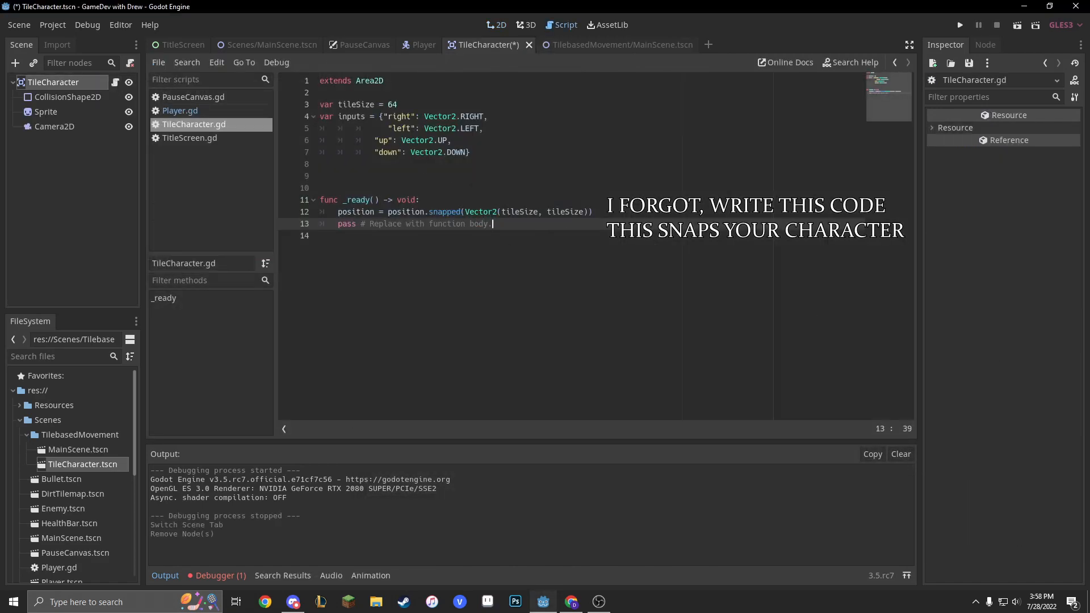
- Add an _unhandled_input(event) function stub to TileCharacter.gd
text(func)
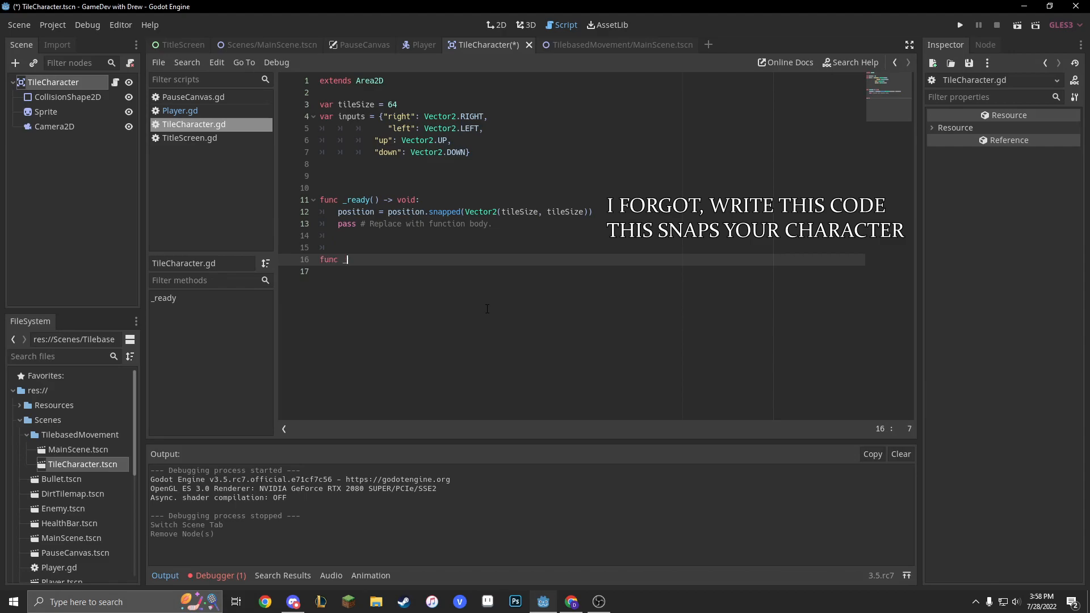
text(_un)
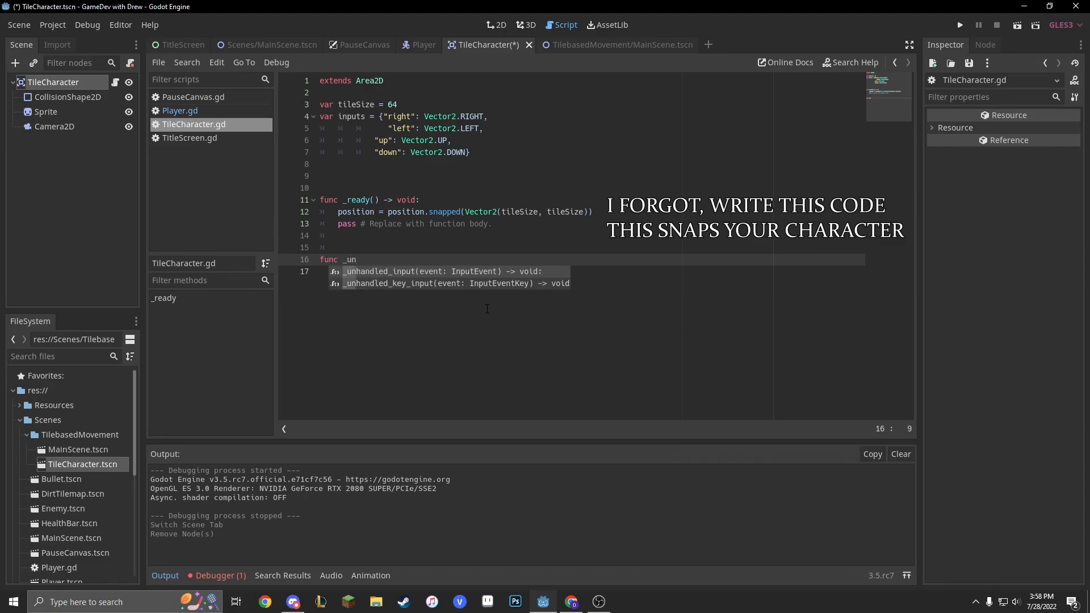
click(410, 271)
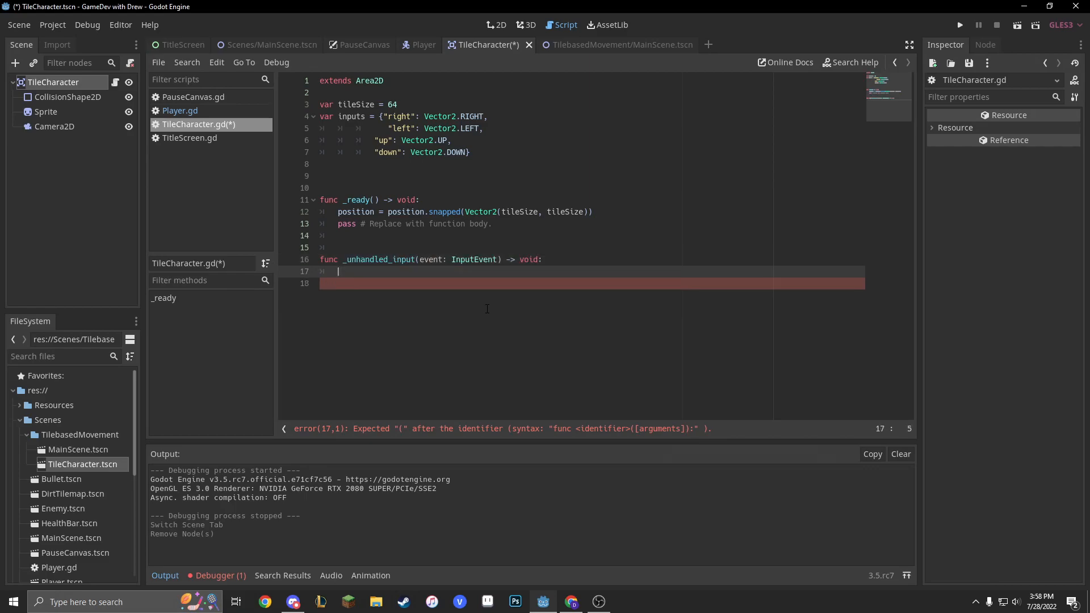
text(pass)
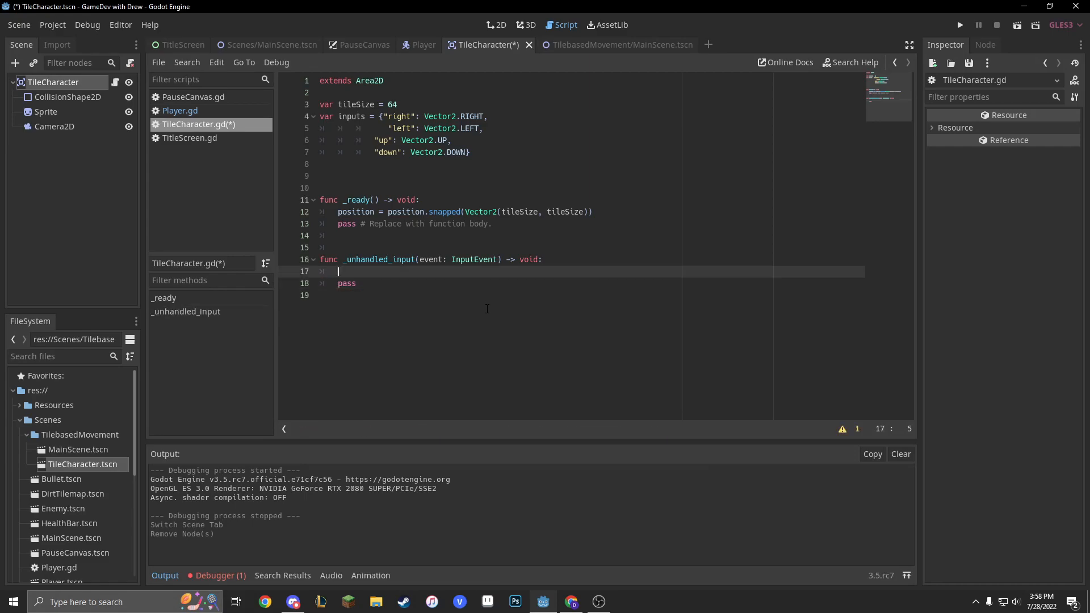
- Loop over input.keys() and check if event.is_action_pressed(direction) for each direction
text(for direction)
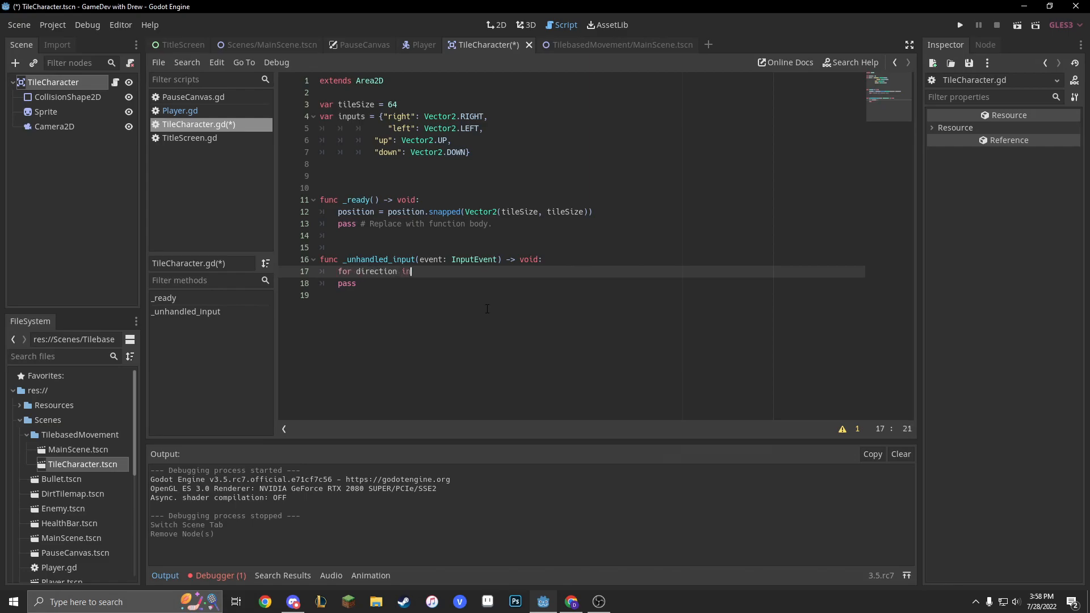
text(in)
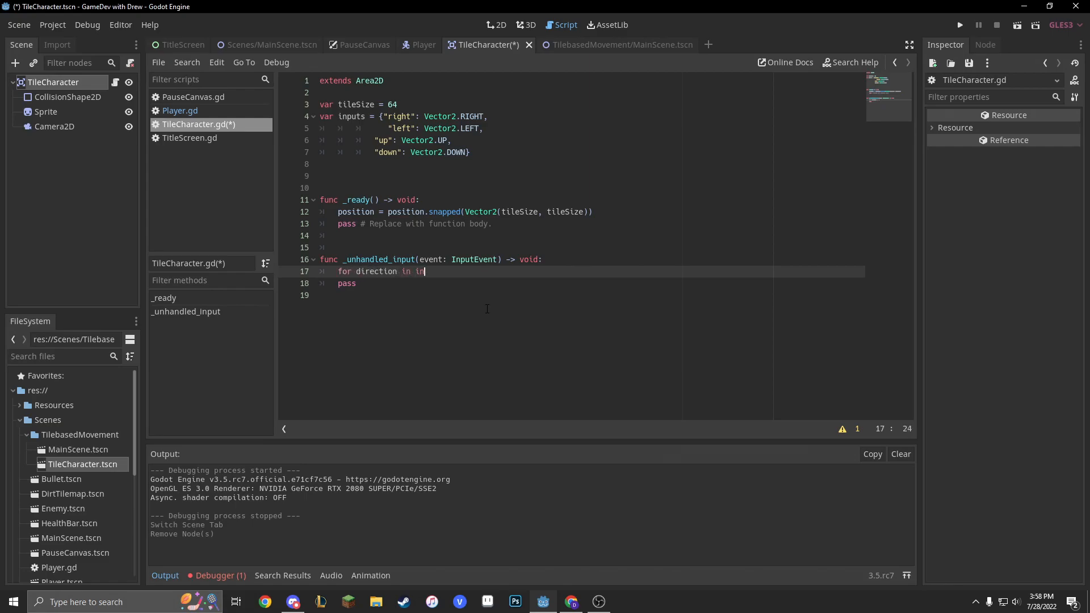
text(put)
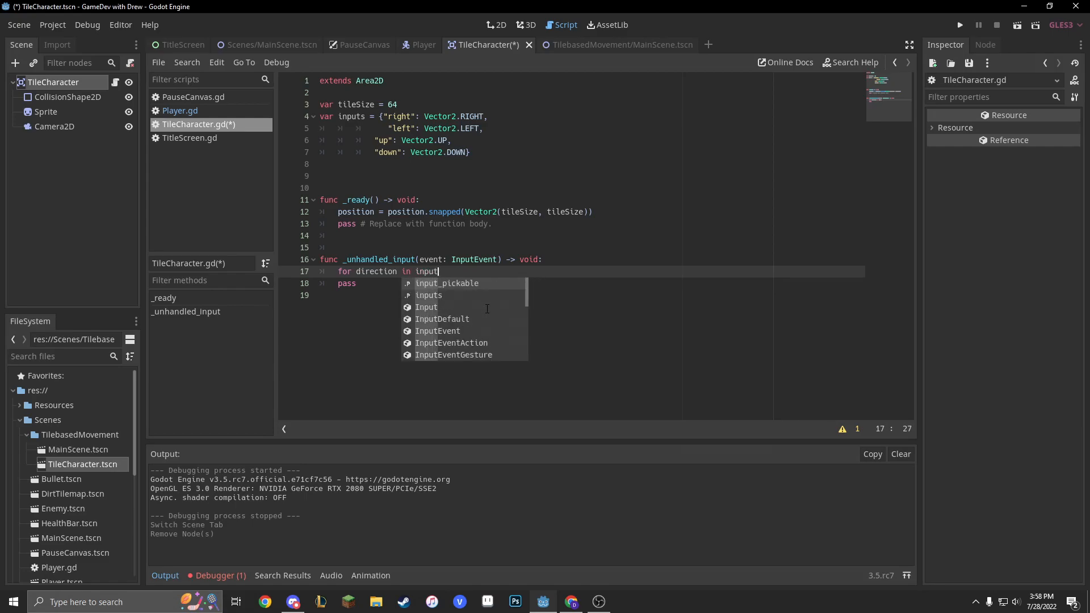
text(.keys)
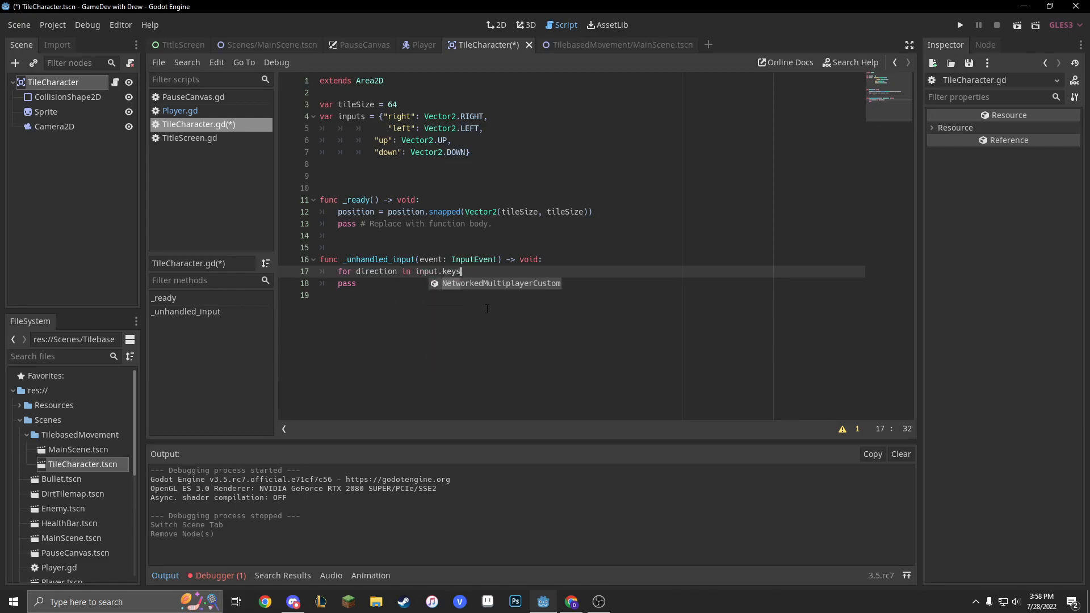
text(()
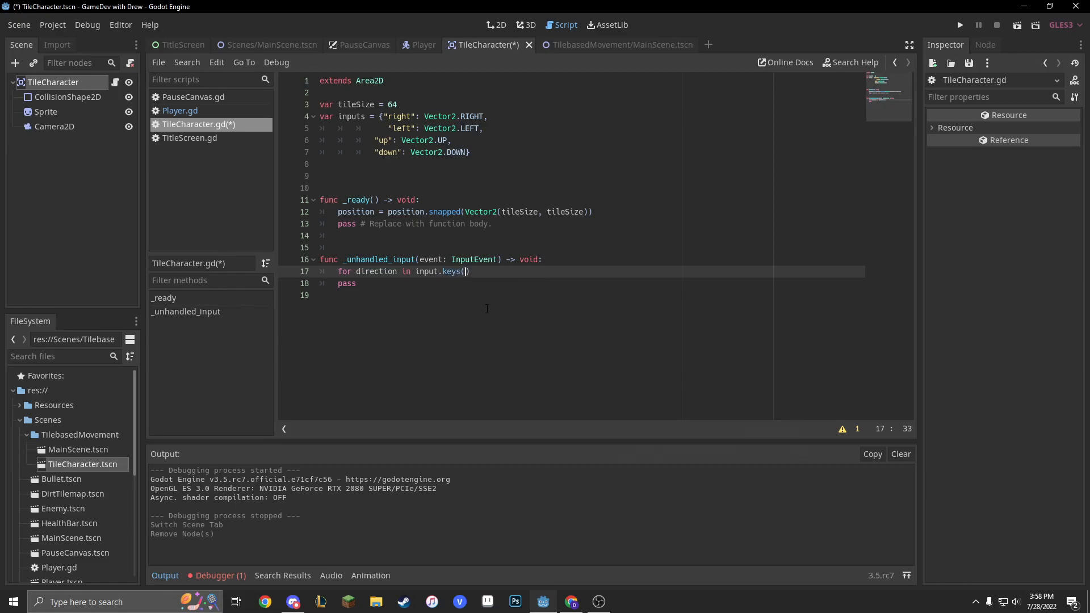
text():)
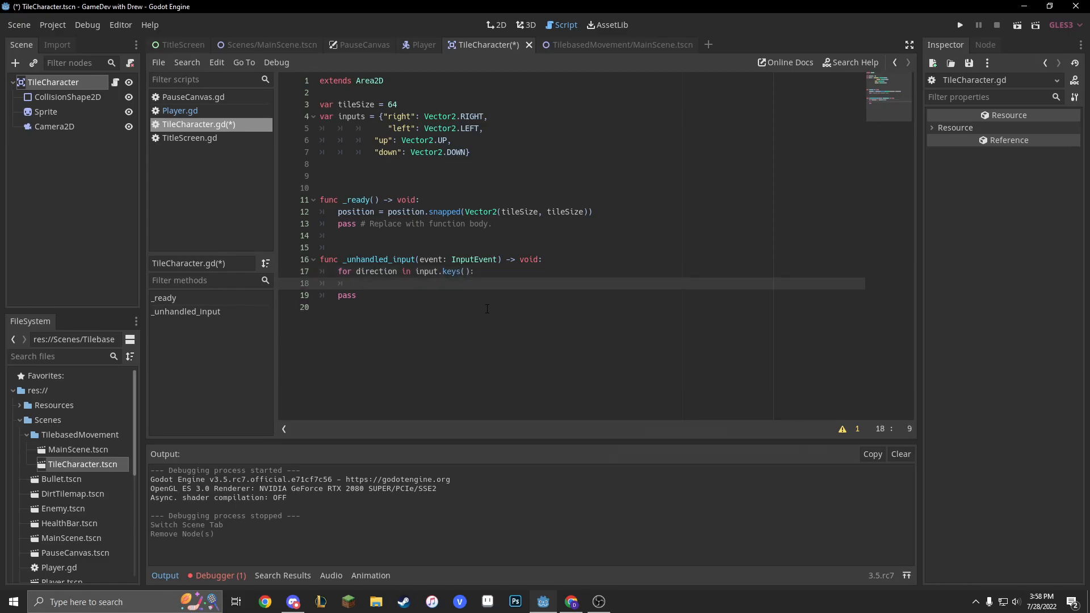
text(if event.)
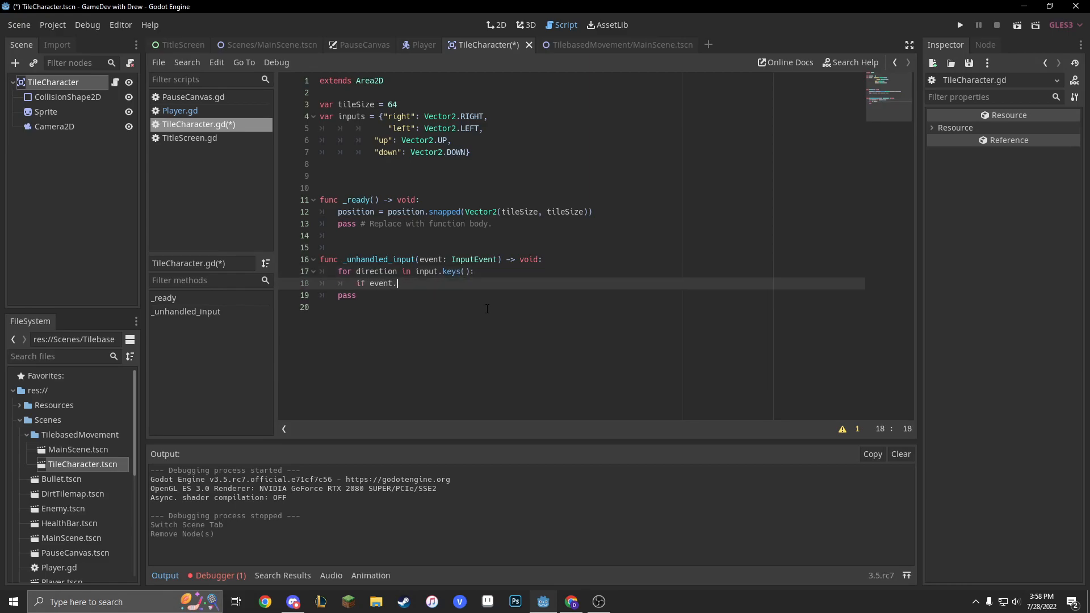
text(is)
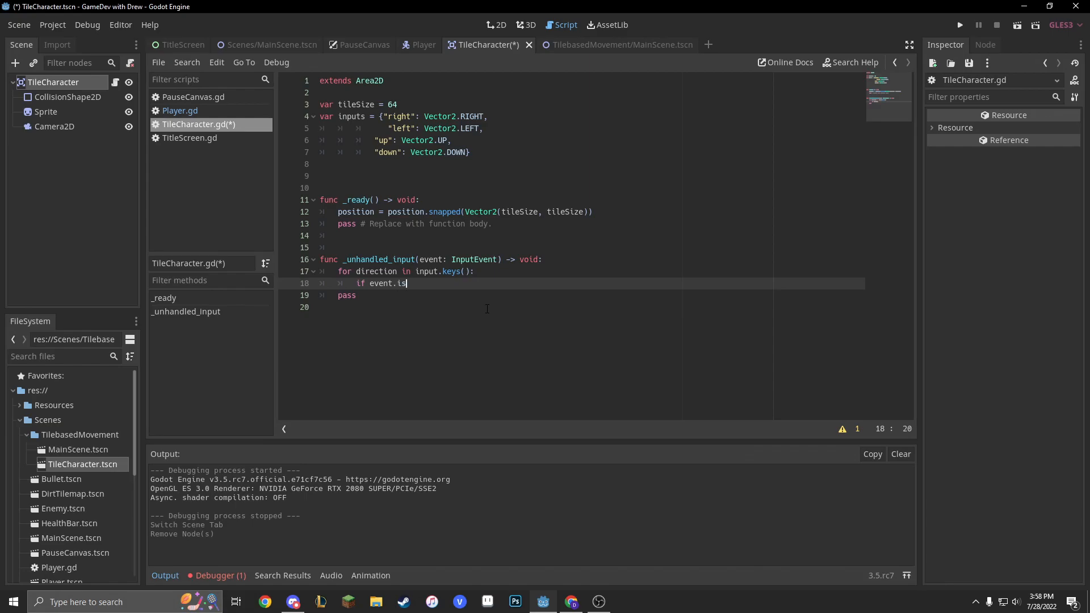
text(_ac)
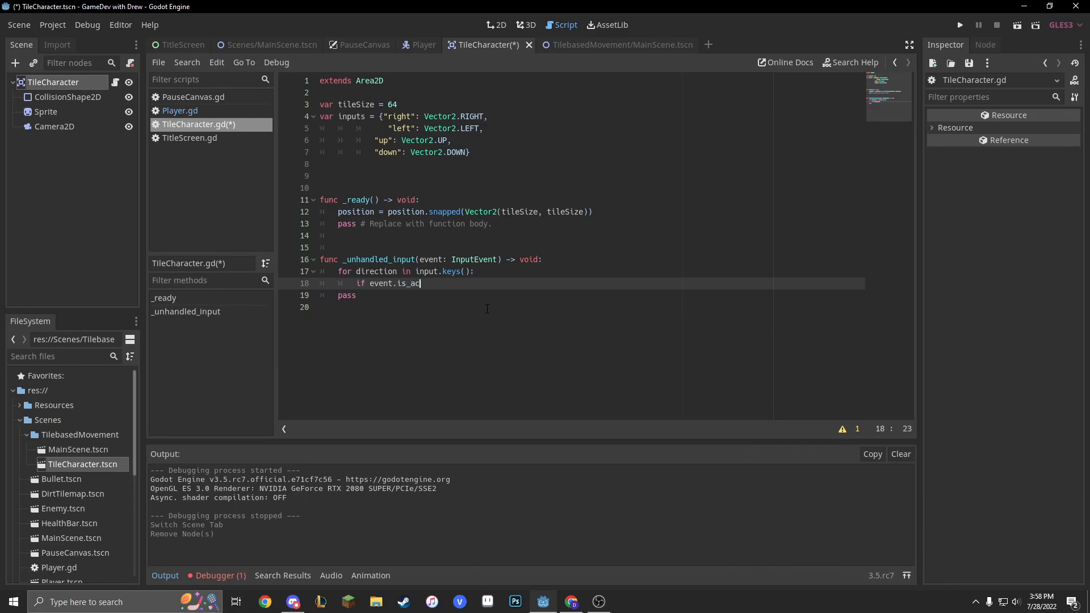
text(tion)
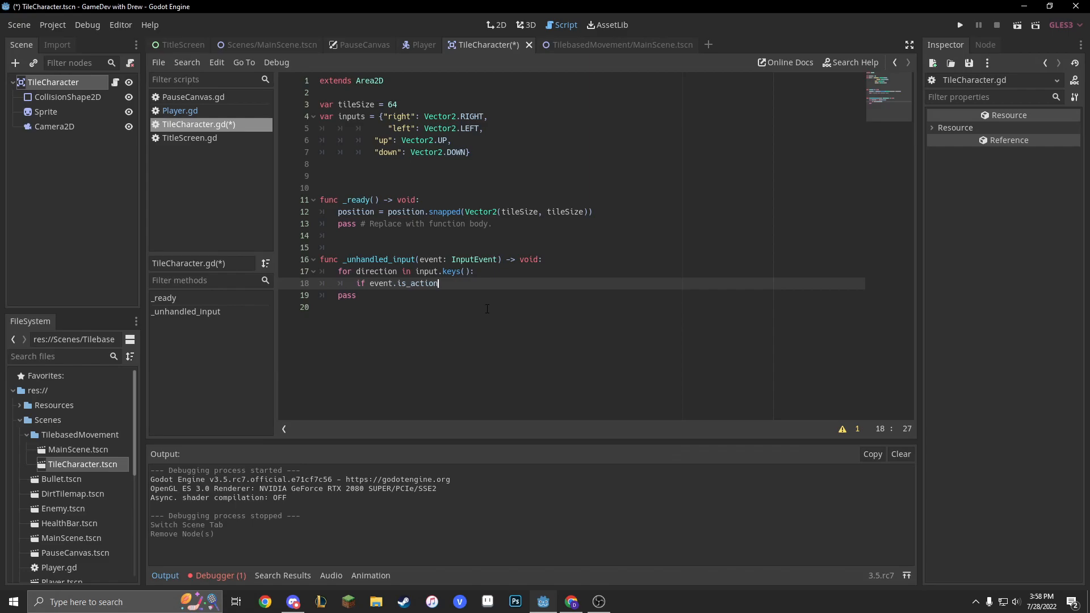
text(_pressed(directio)
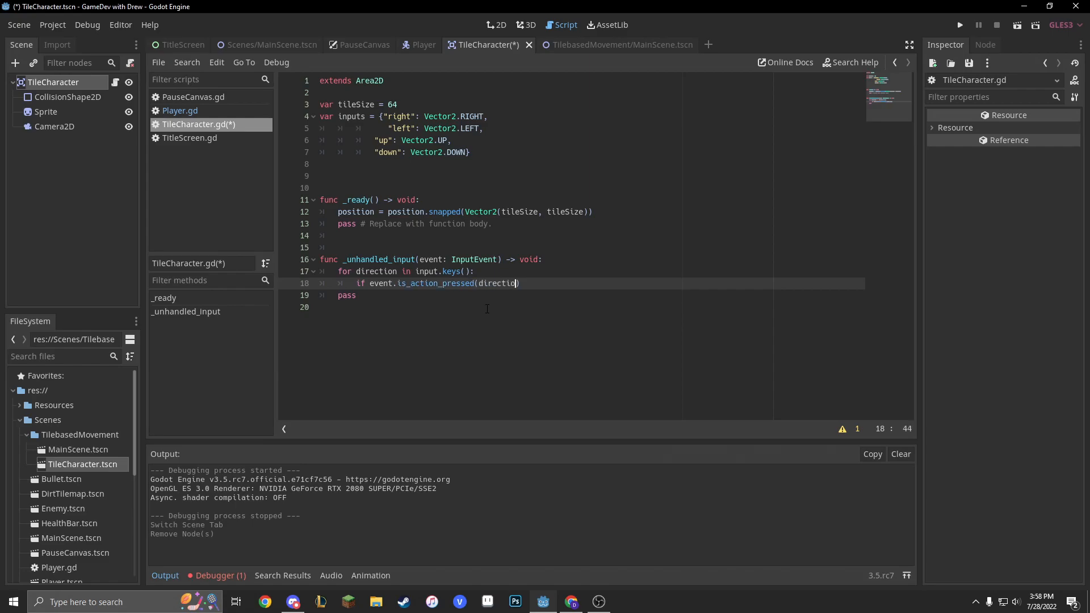
key(enter)
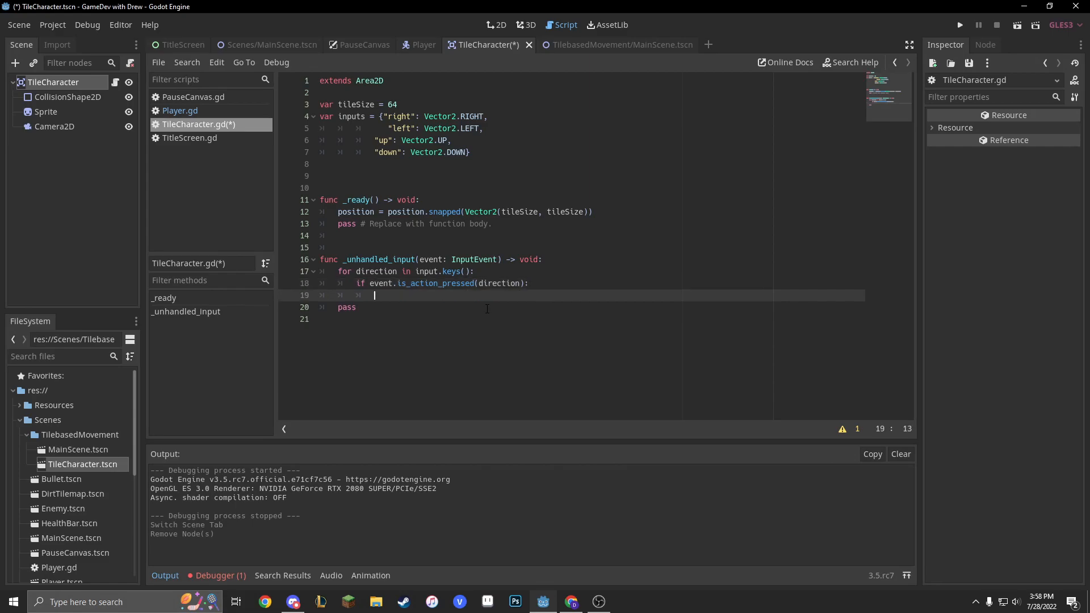
- Write move(direction) adding inputs[direction] * tileSize to position
text(fu)
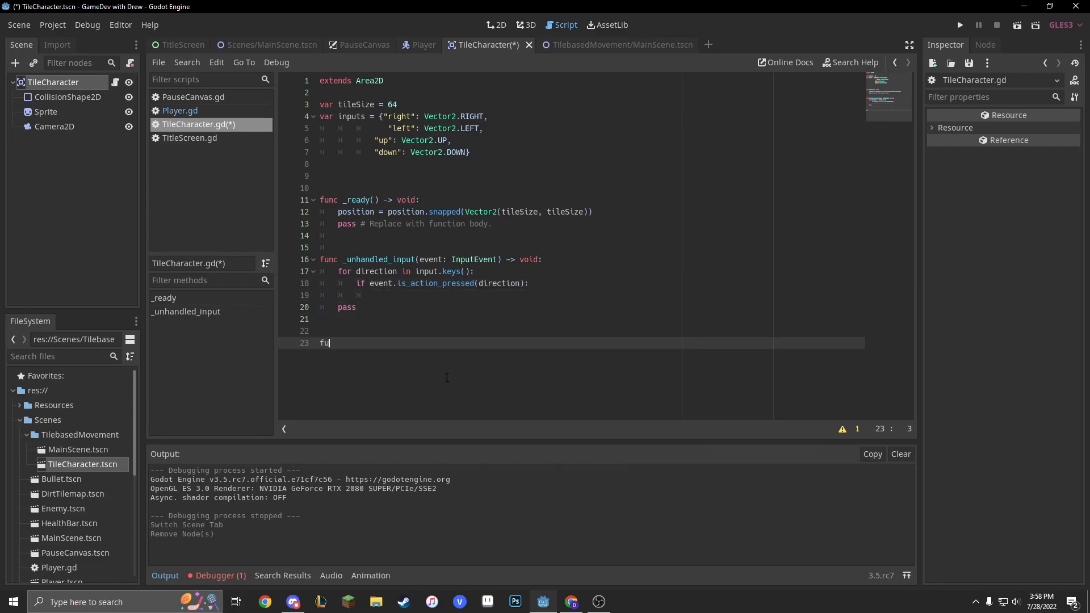
text(nc move(dir)
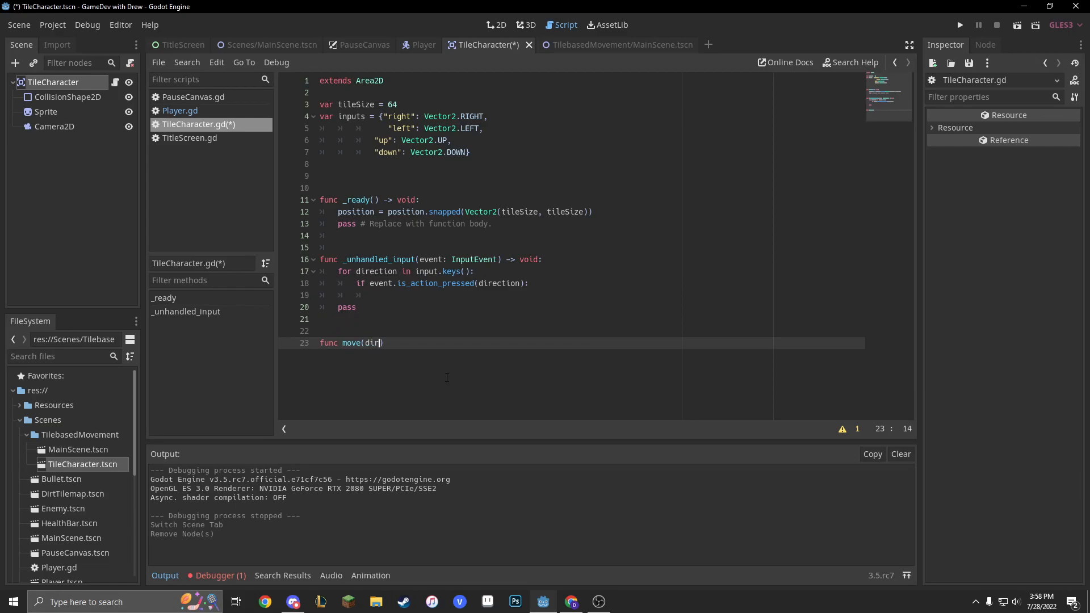
text(ection):)
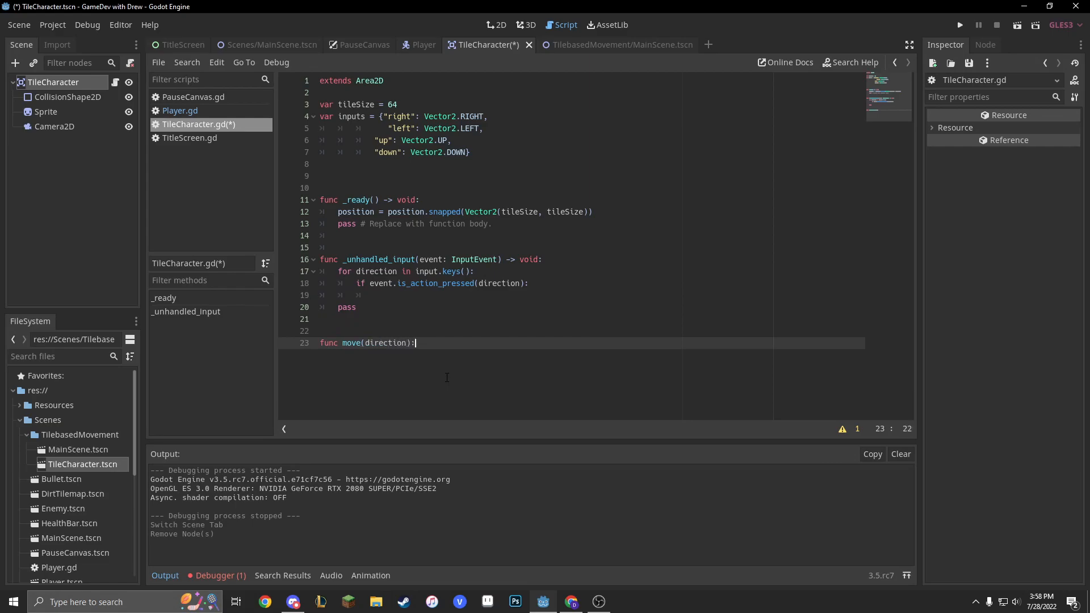
text(position +=)
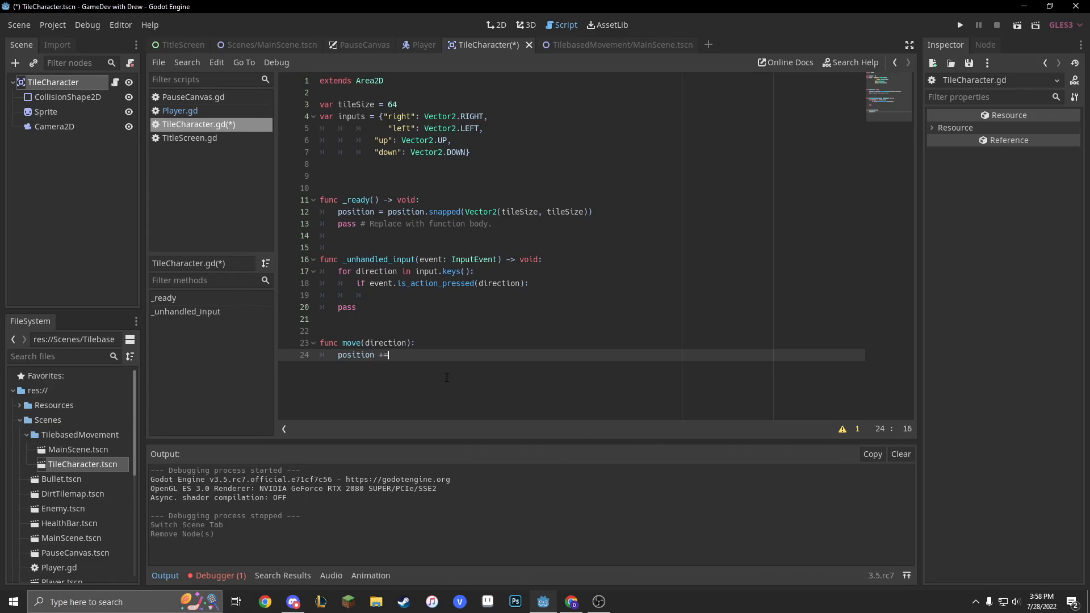
text(input)
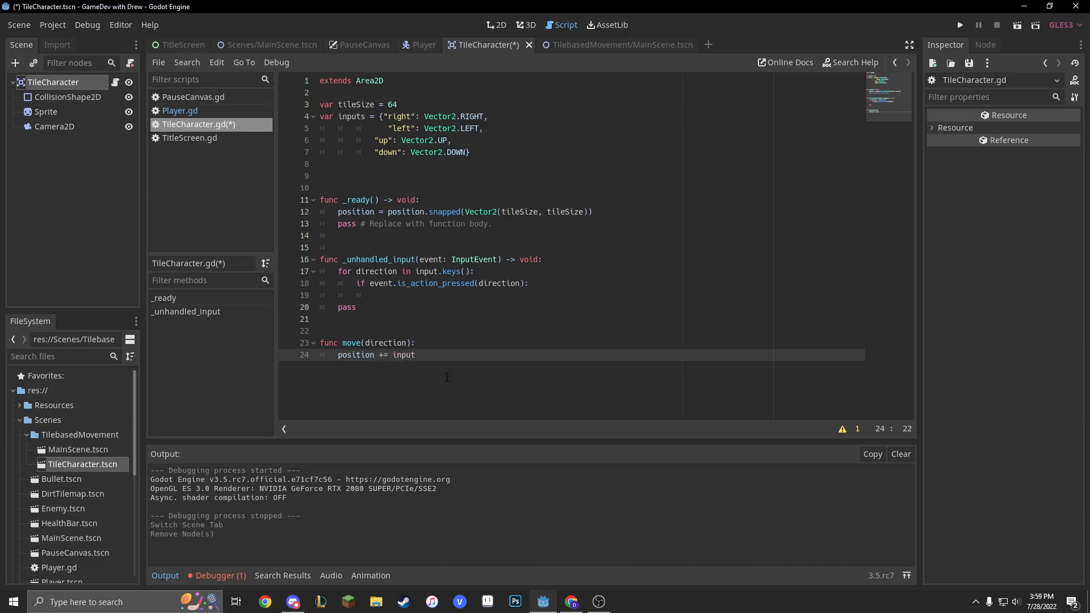
text(s[)
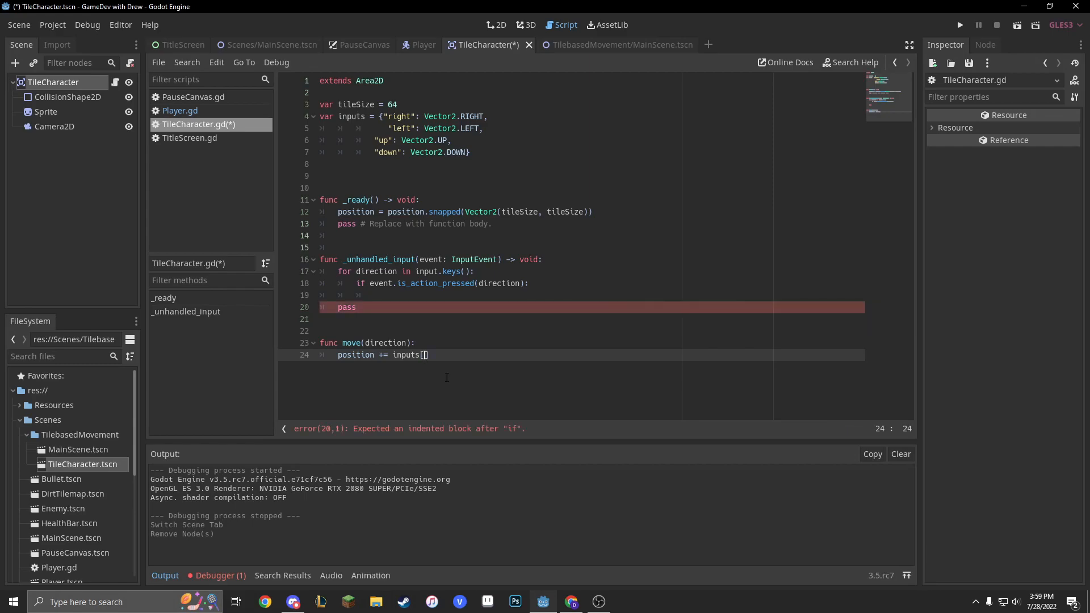
text(directio)
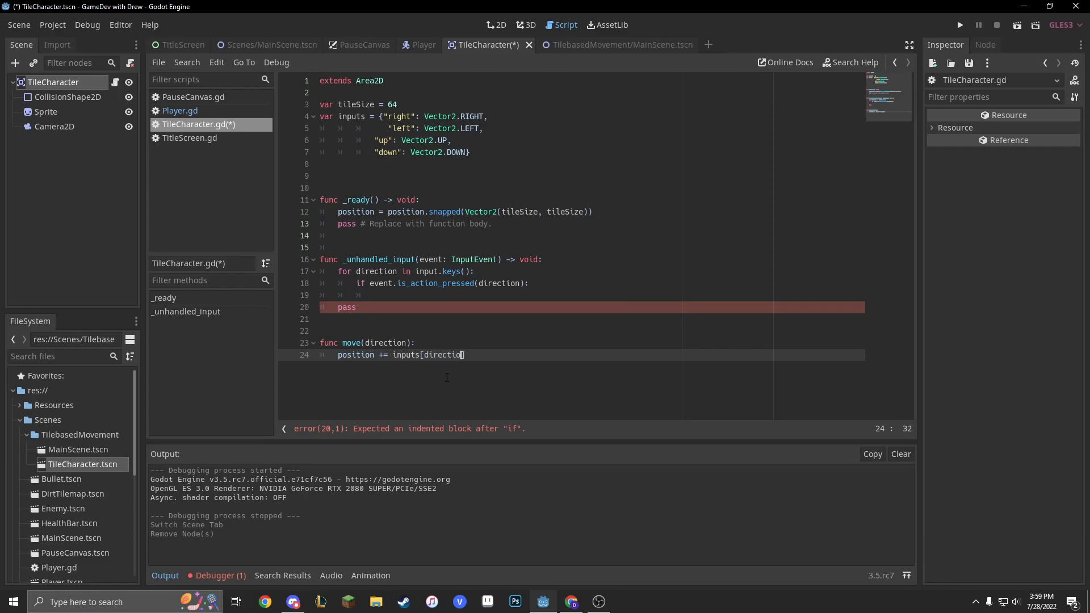
key(BackSpace)
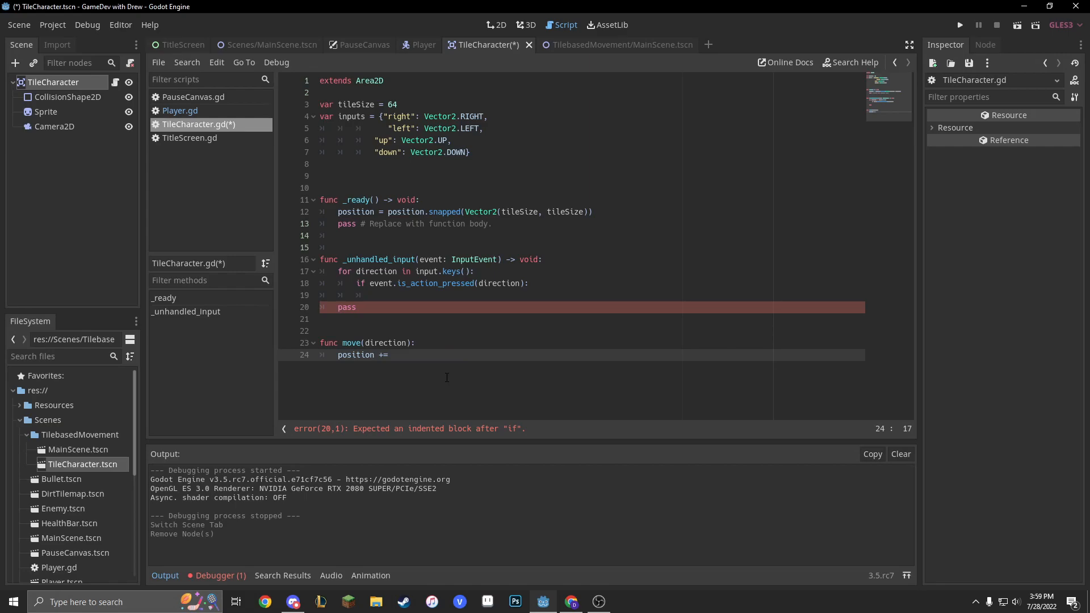
text(ui)
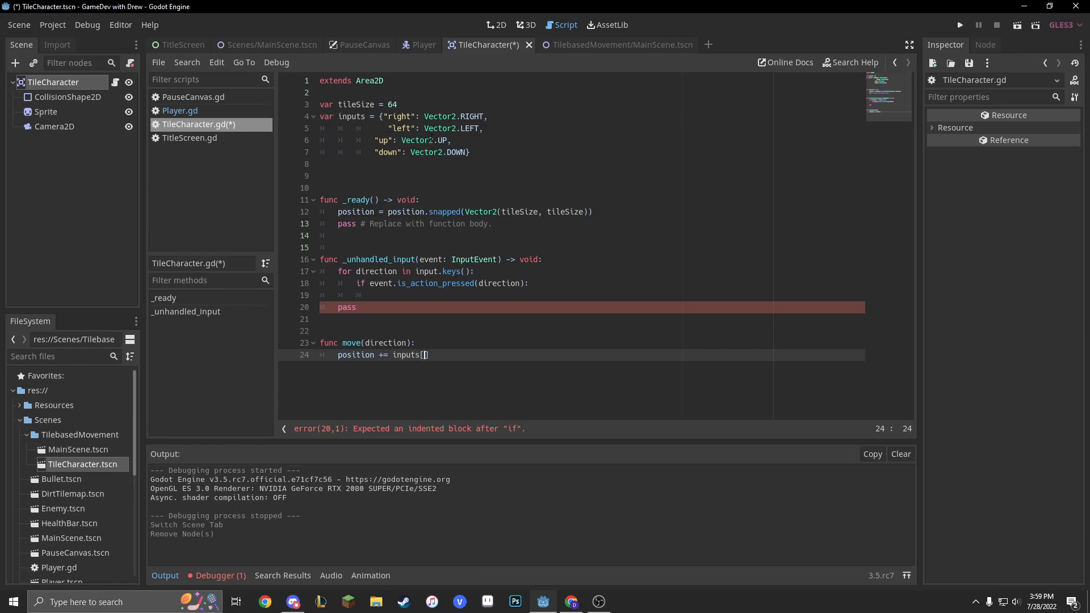
text(direction)
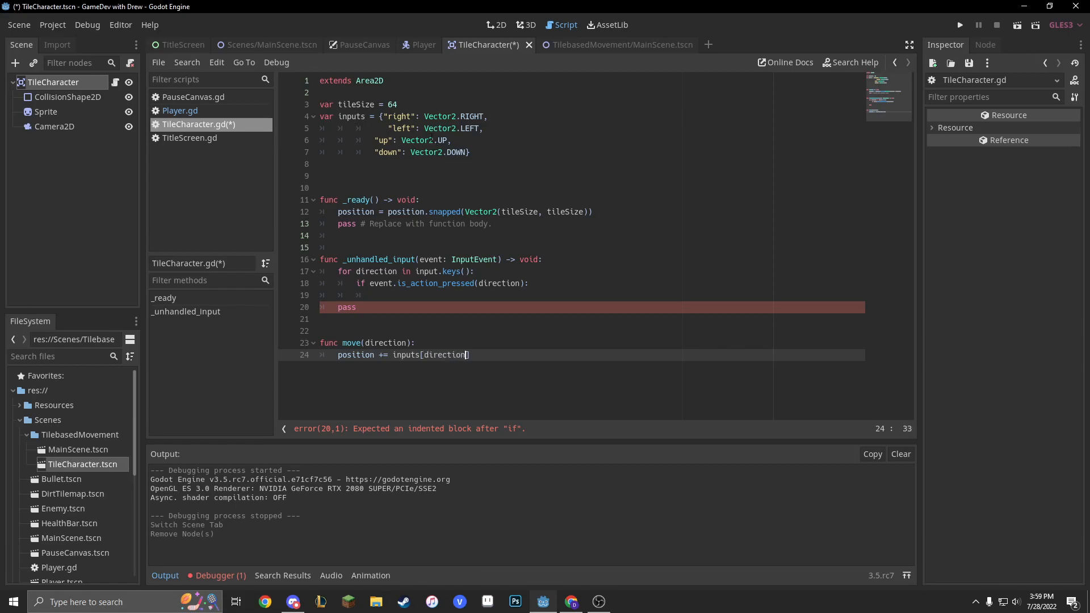
mouse_move(505, 349)
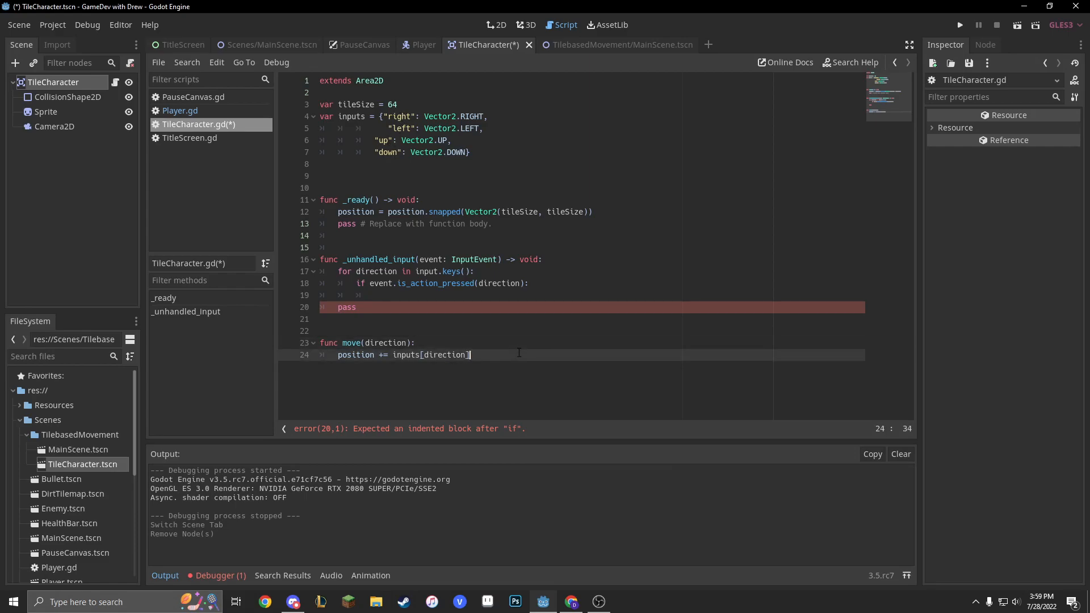
text(*tile_s)
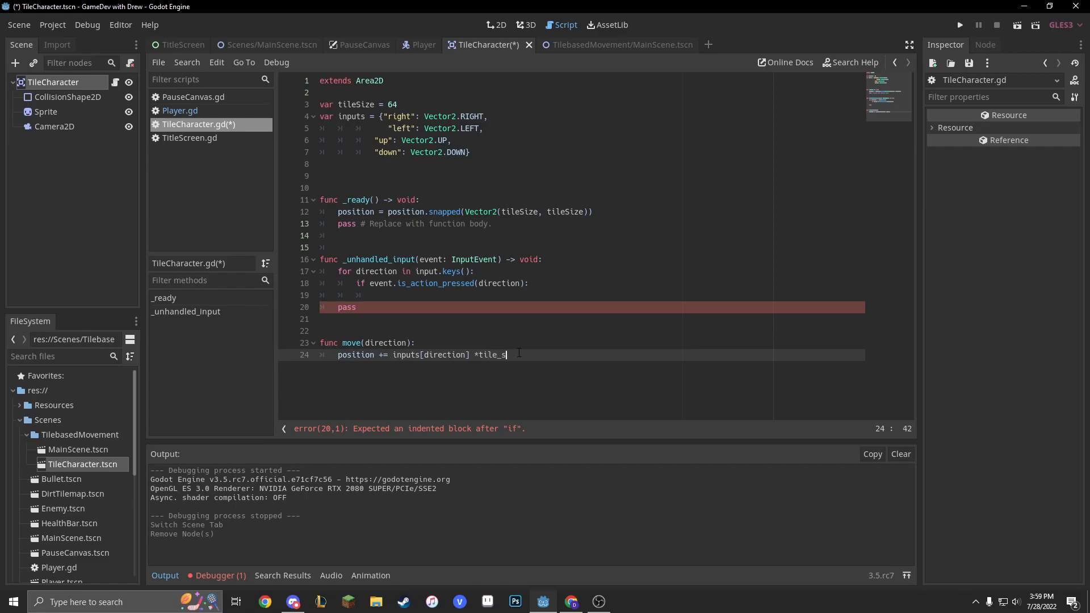
key(BackSpace)
text(Size)
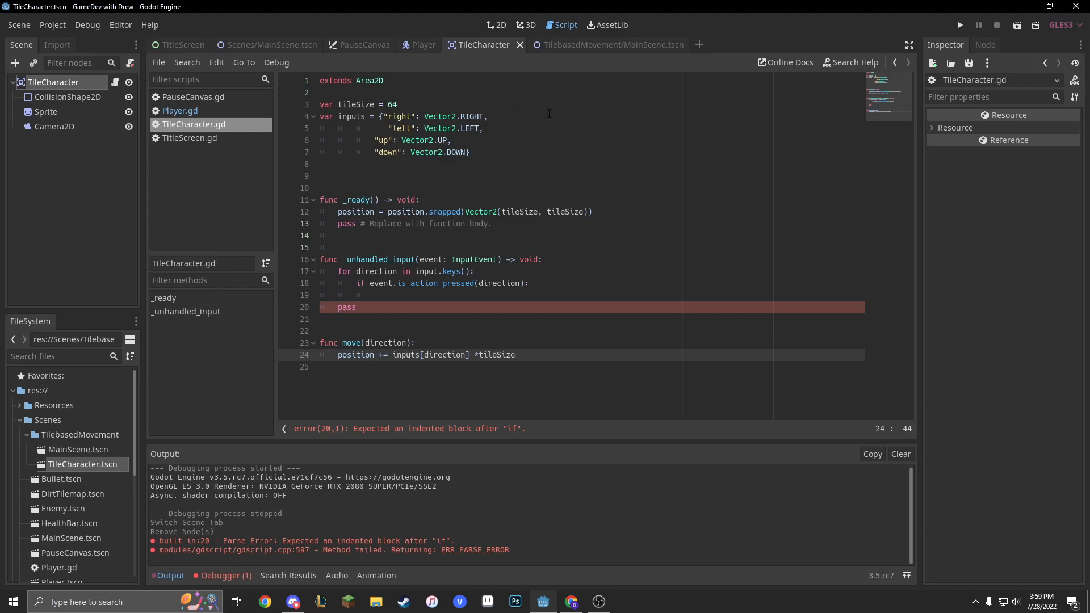
mouse_move(507, 160)
text(move(direction))
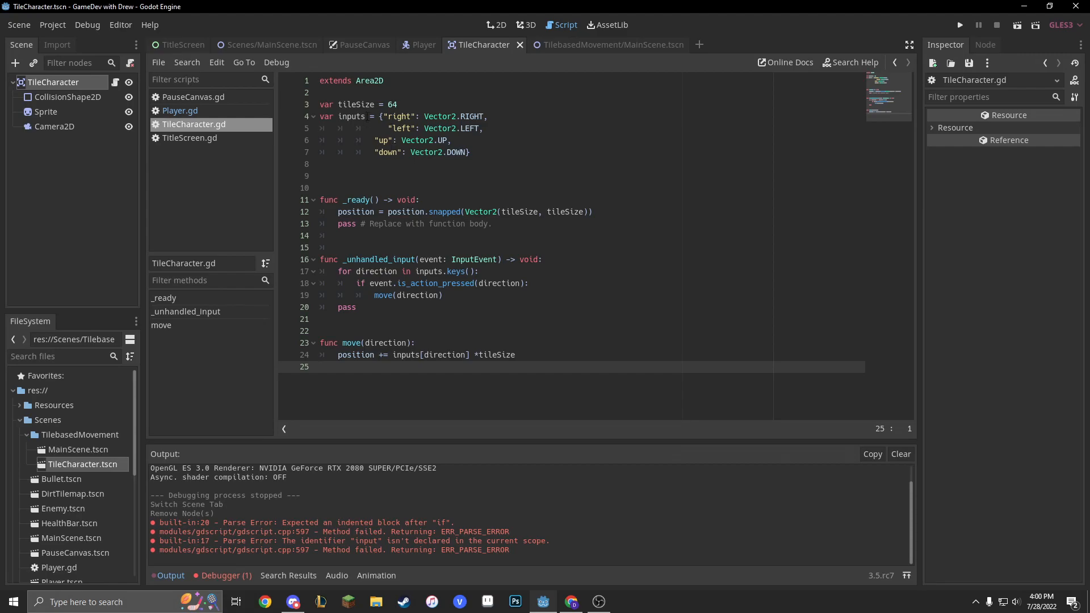
- Test-run the character scene, then add print(position) after move(direction) in the input loop
click(428, 153)
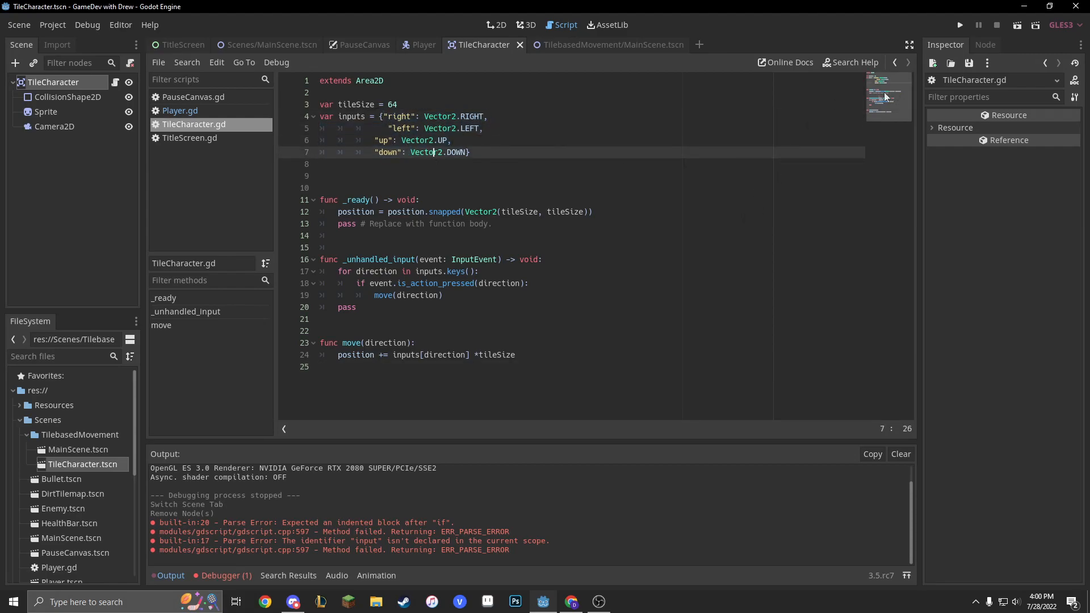
click(959, 25)
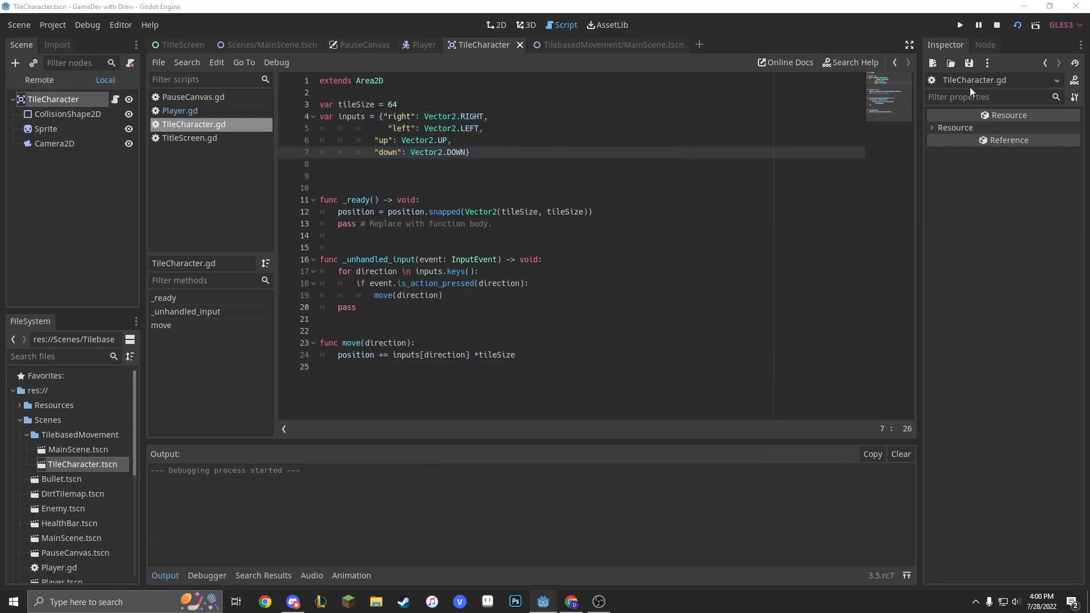
click(959, 24)
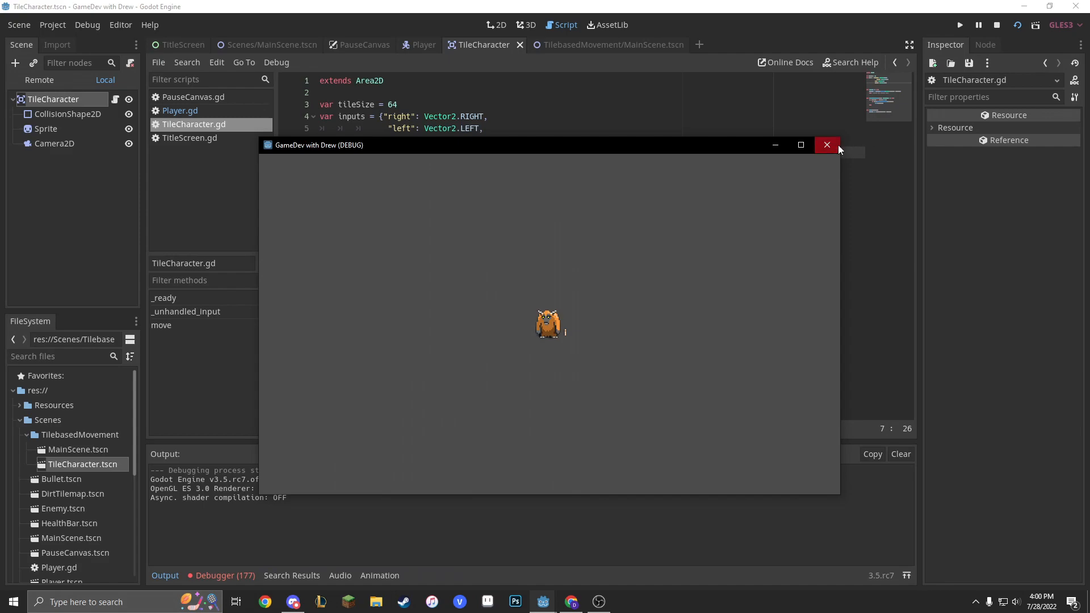
click(827, 144)
text(print()
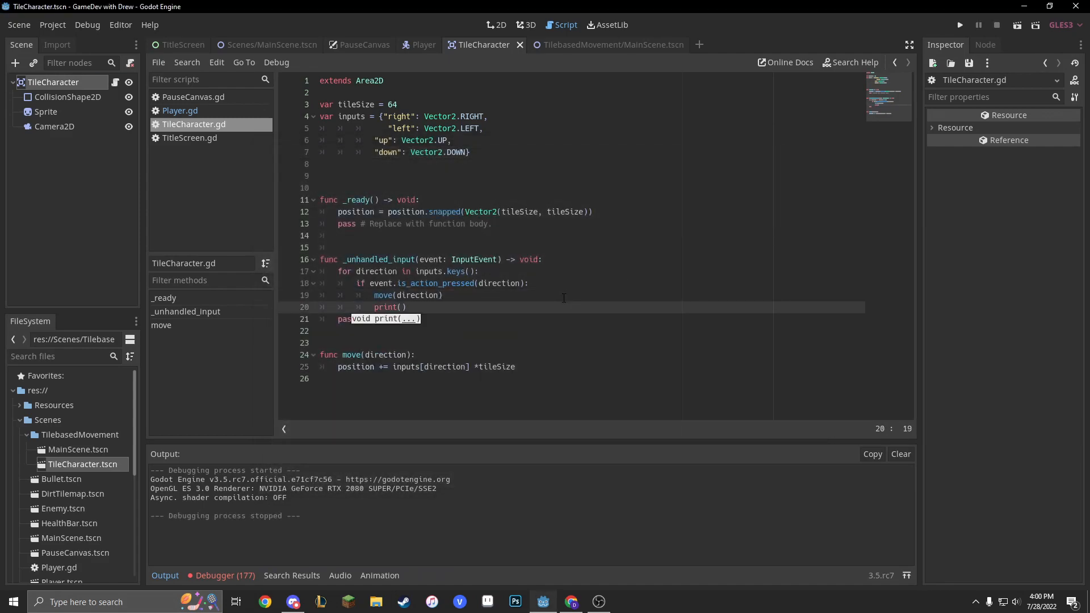
text(position)
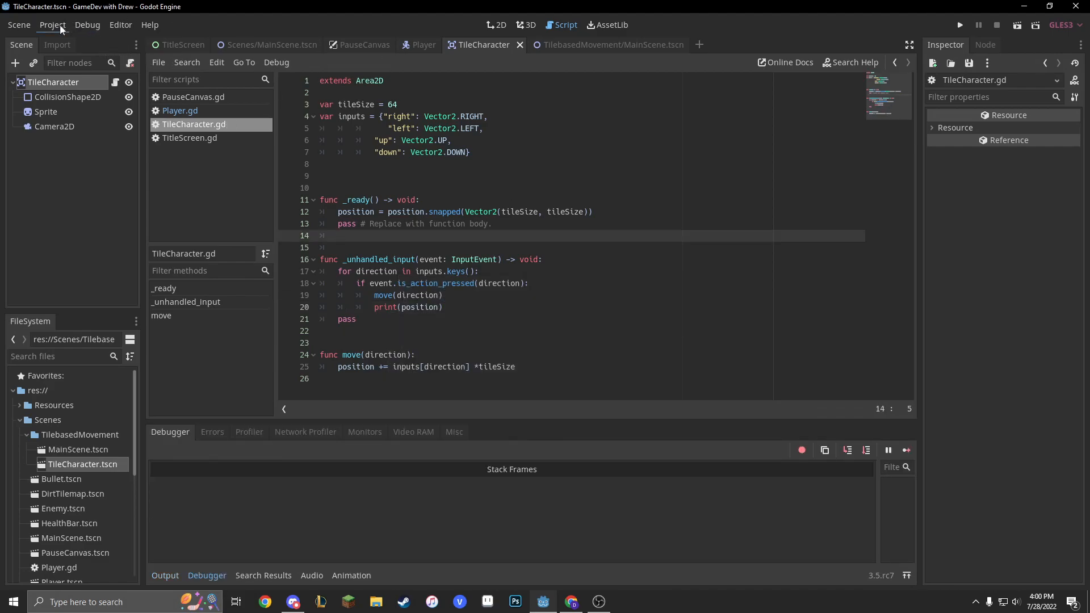
- In Project Settings Input Map, bind W, S and A to the up, down and left actions
click(52, 25)
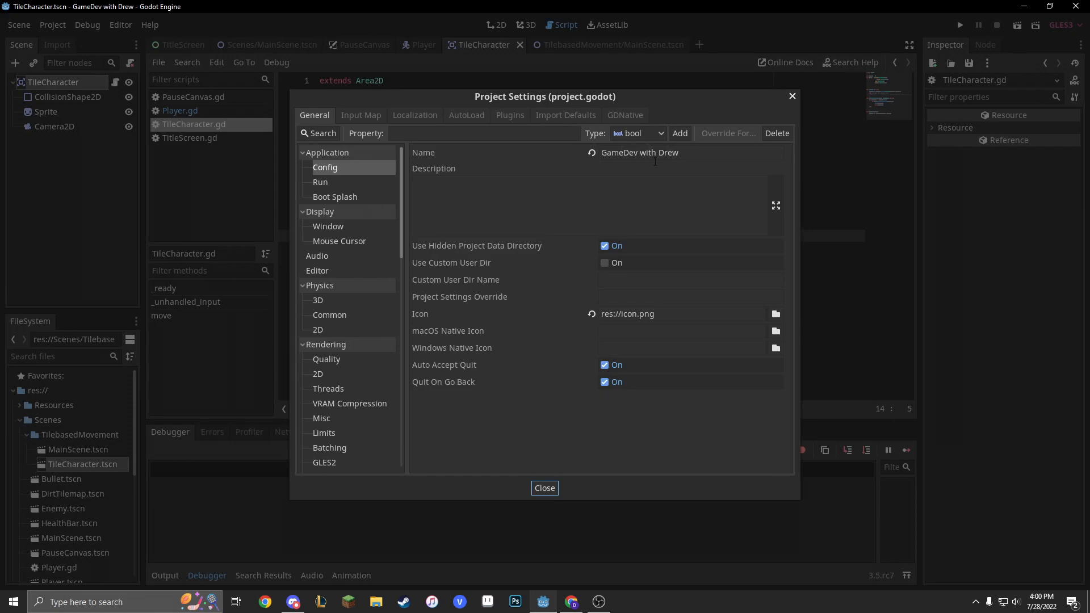
click(361, 115)
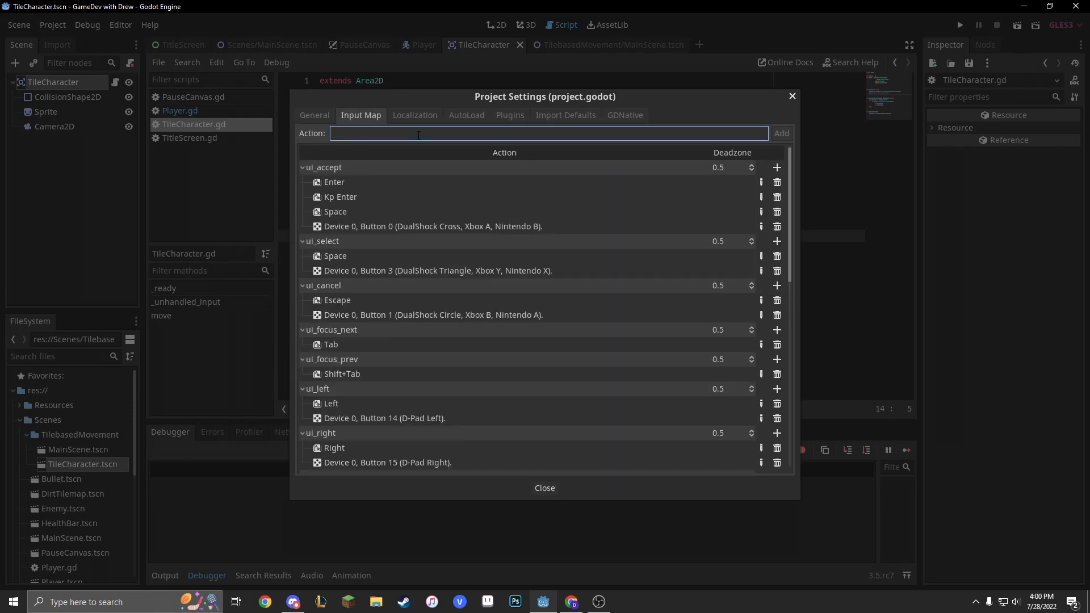
text(dow)
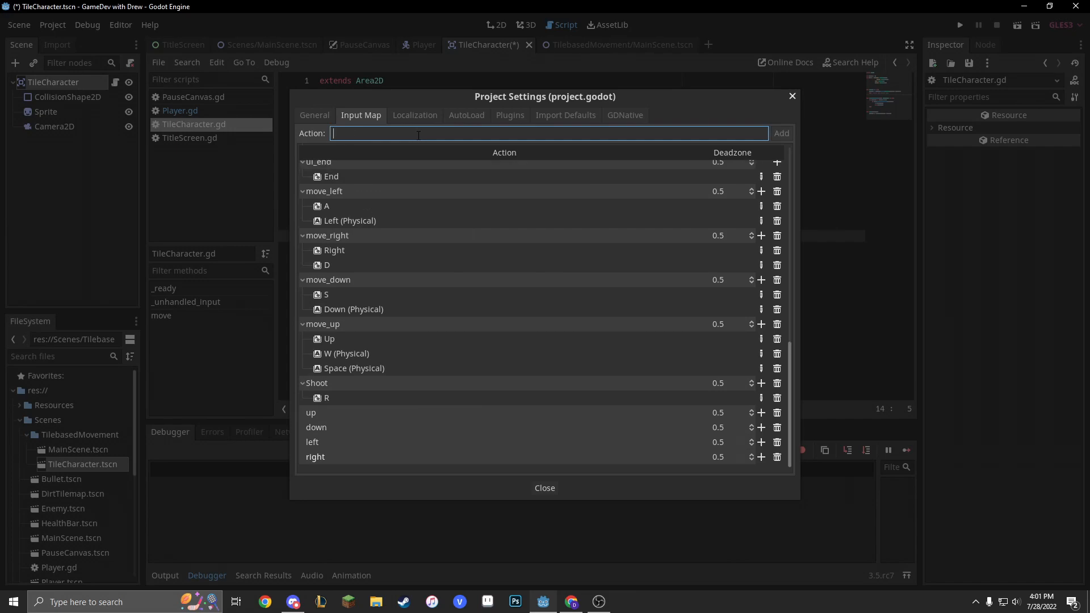
click(760, 427)
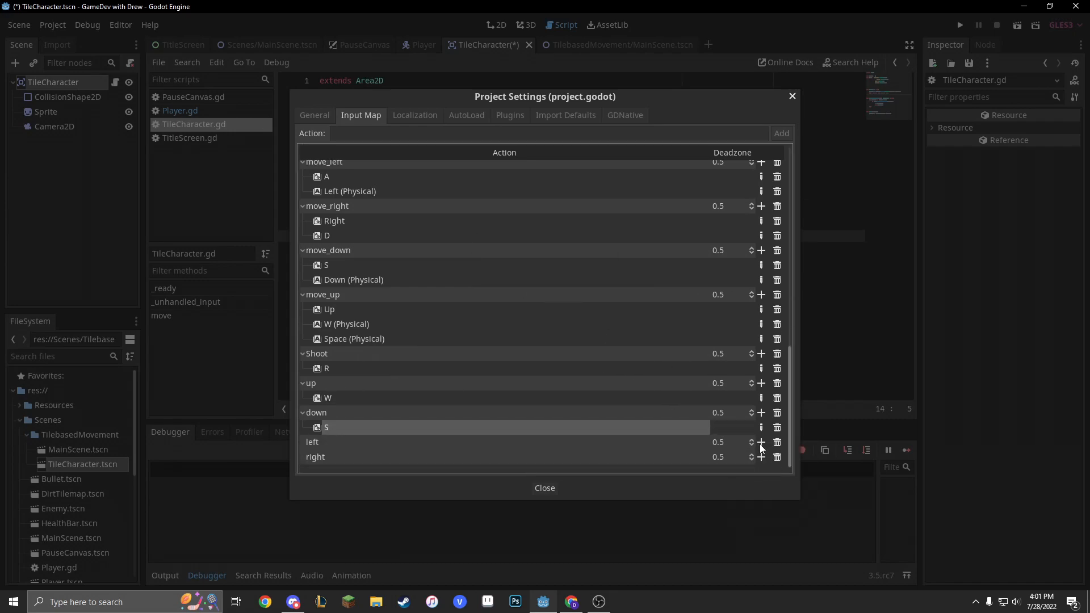
click(760, 442)
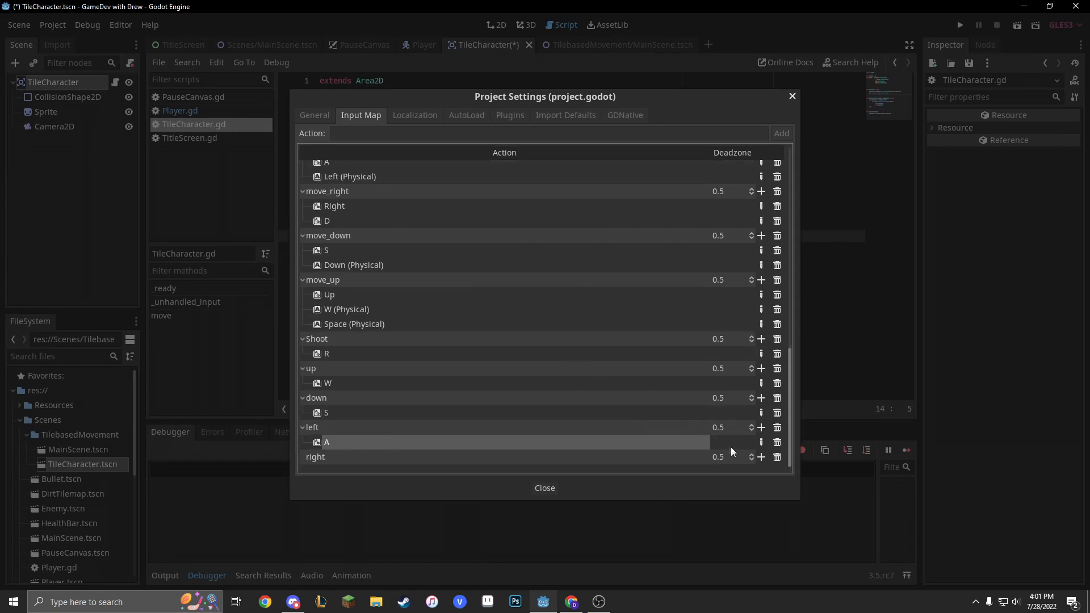
click(761, 442)
text(print(position))
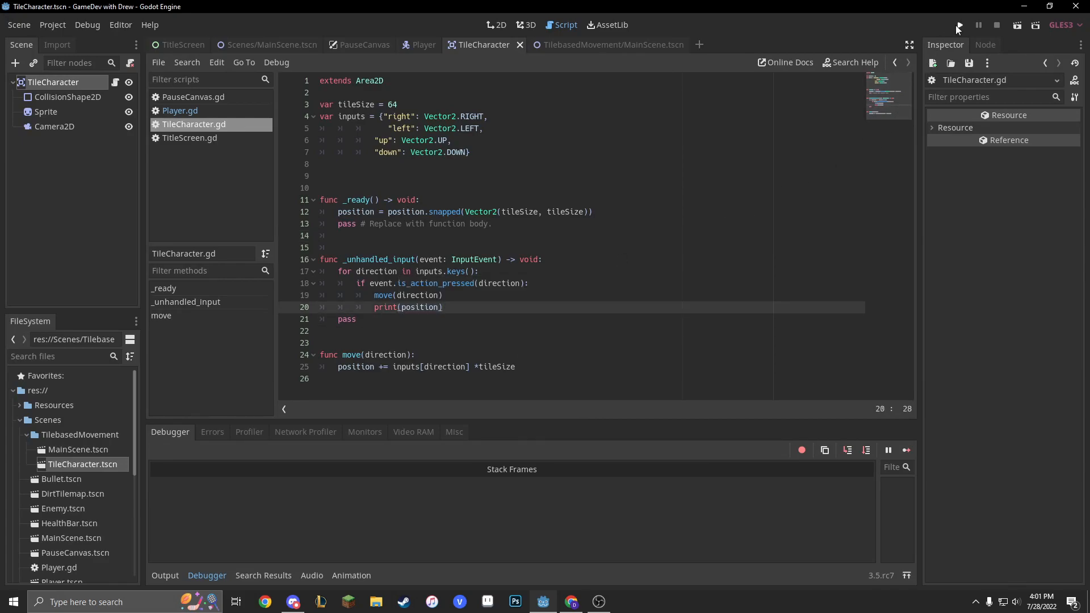
- Run the scene and verify printed positions change in 64-pixel steps, then close the game
click(958, 25)
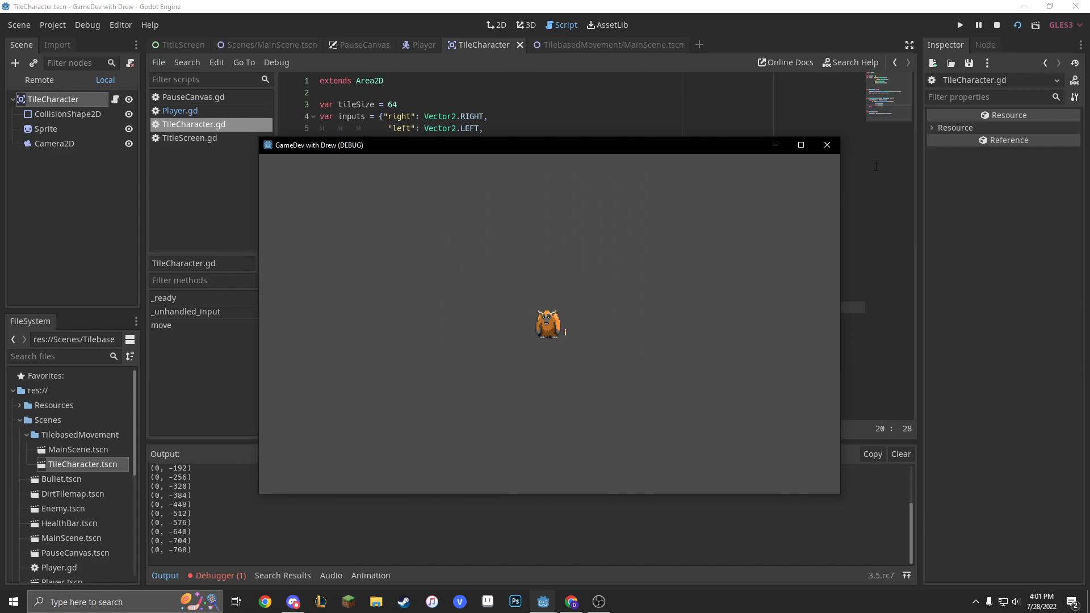
click(997, 24)
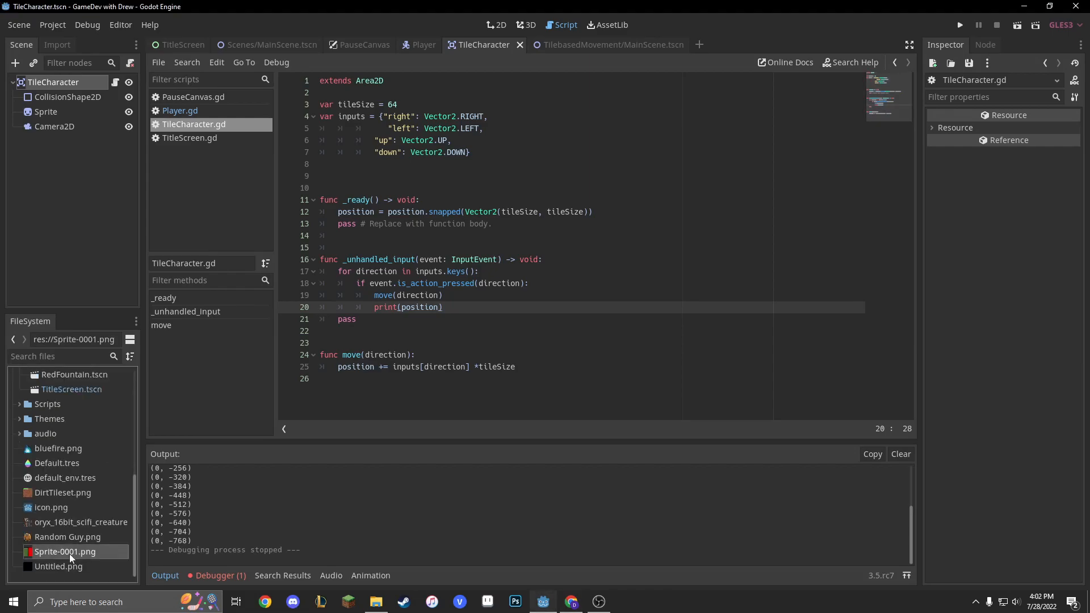
- Create a new scene with a TileMap root and assign it a new TileSet
click(742, 44)
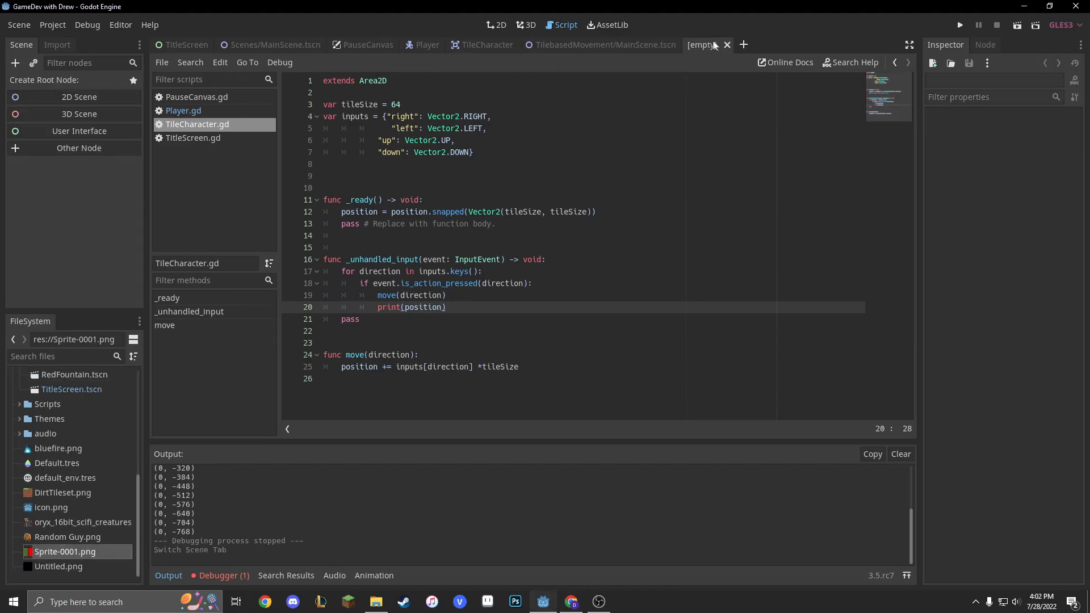
text(tile)
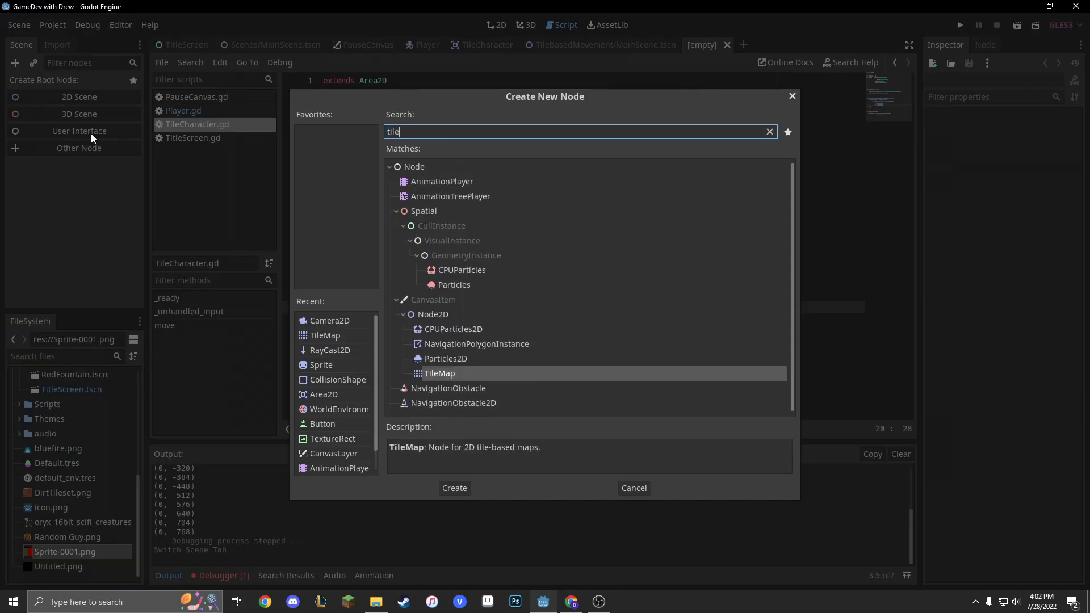
click(454, 488)
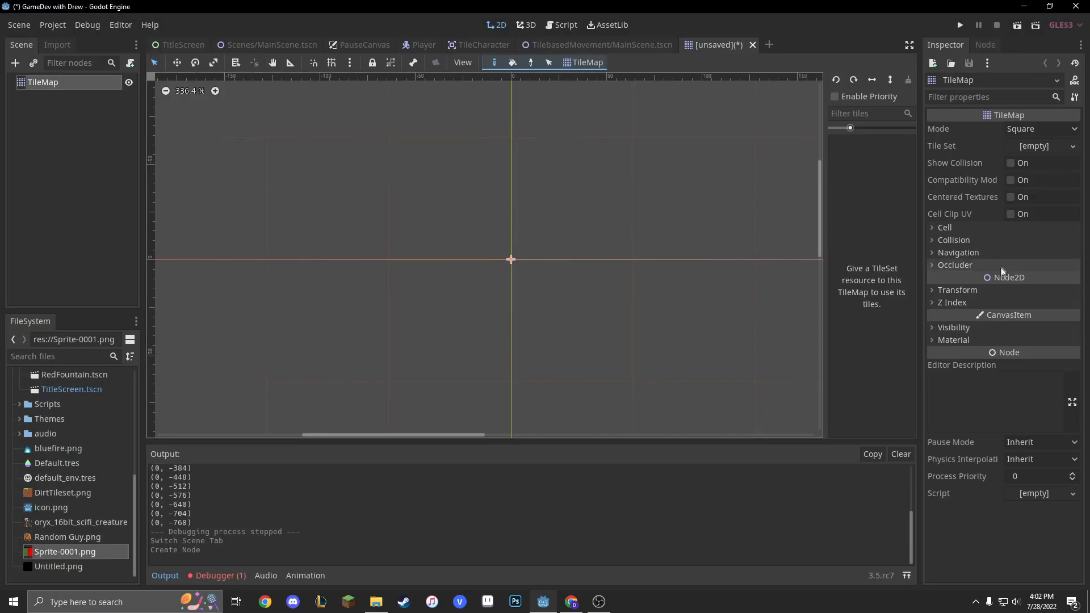
click(944, 227)
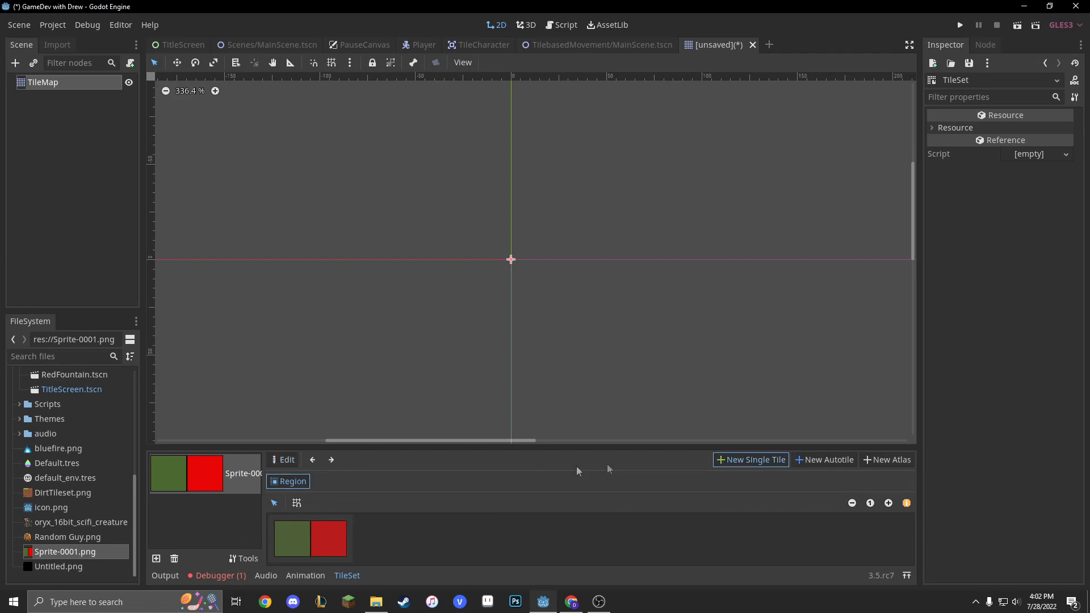
- Select the Sprite-0001.png texture in the TileSet to expose its 32-pixel snap settings
click(296, 503)
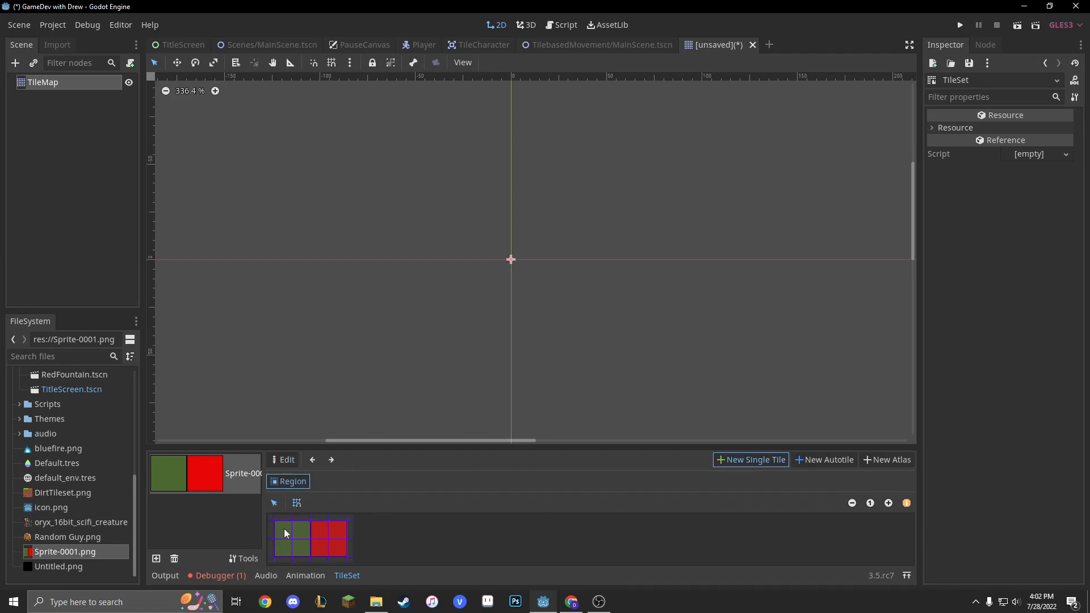
click(292, 538)
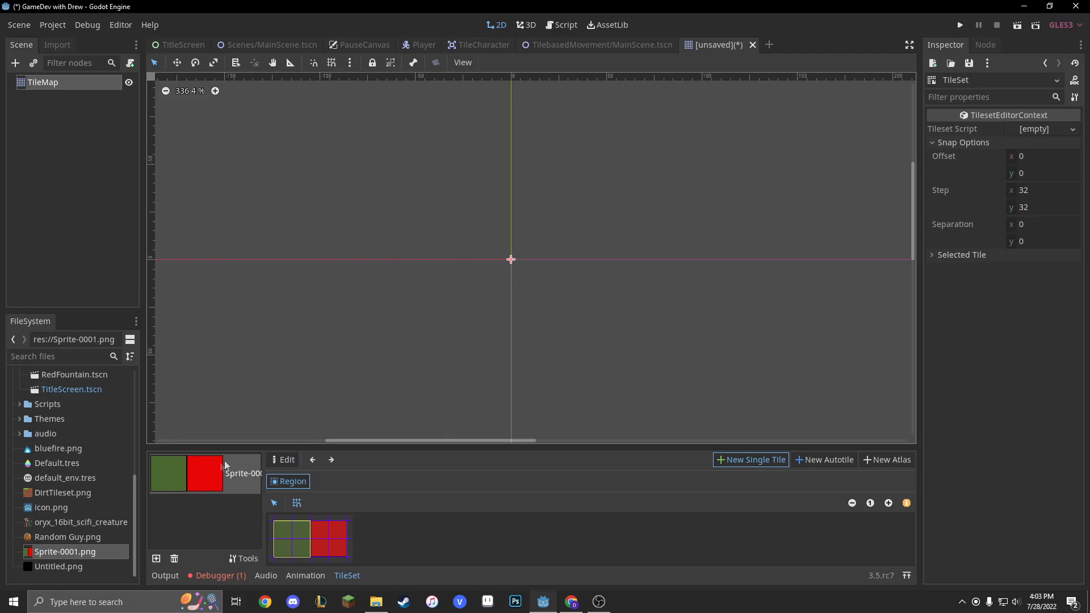
mouse_move(167, 365)
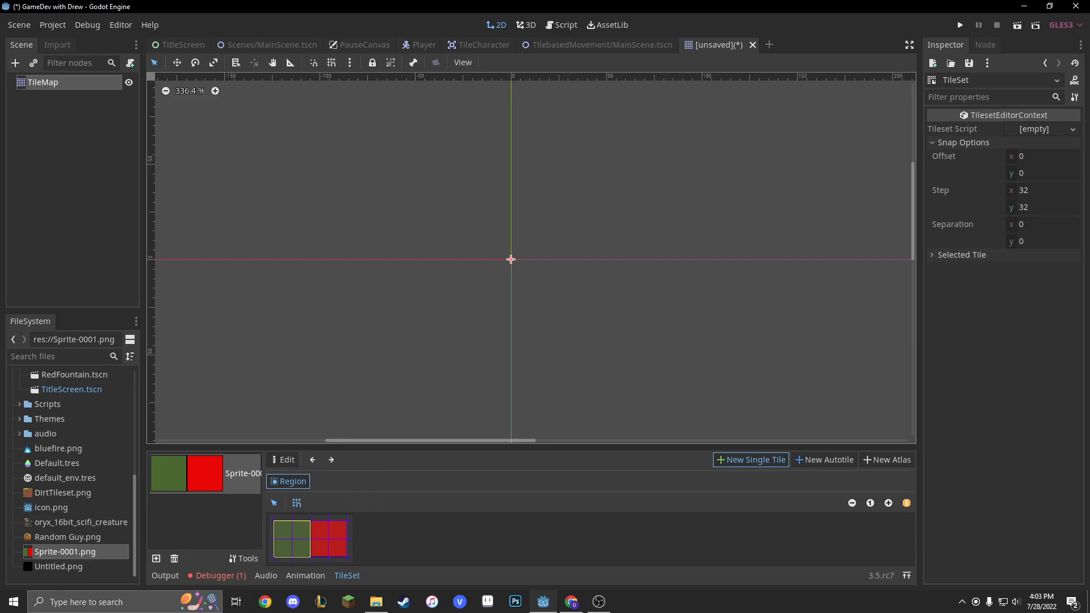
mouse_move(380, 523)
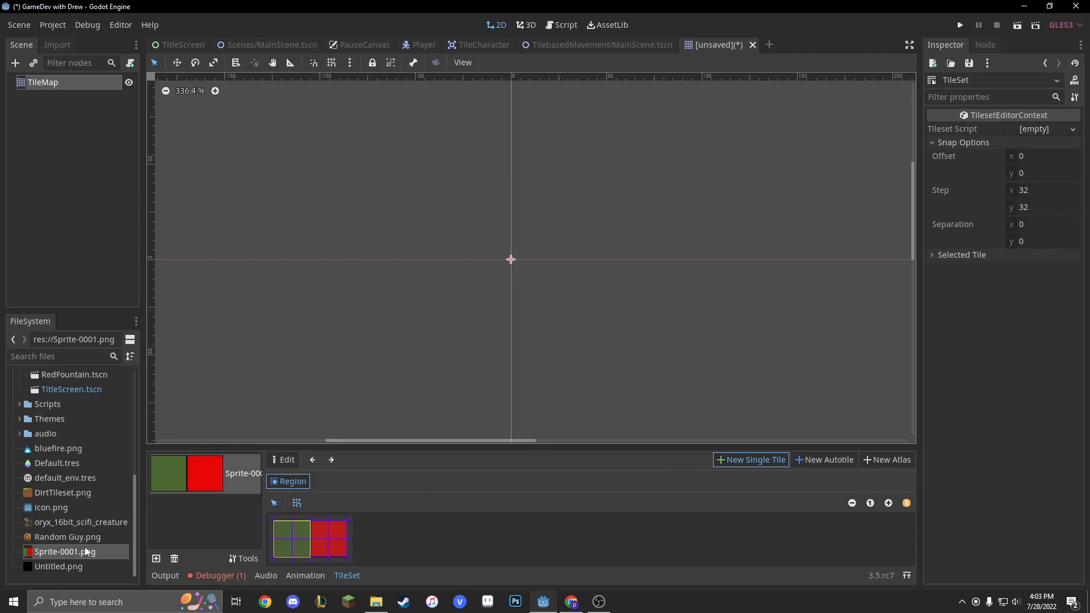
mouse_move(98, 428)
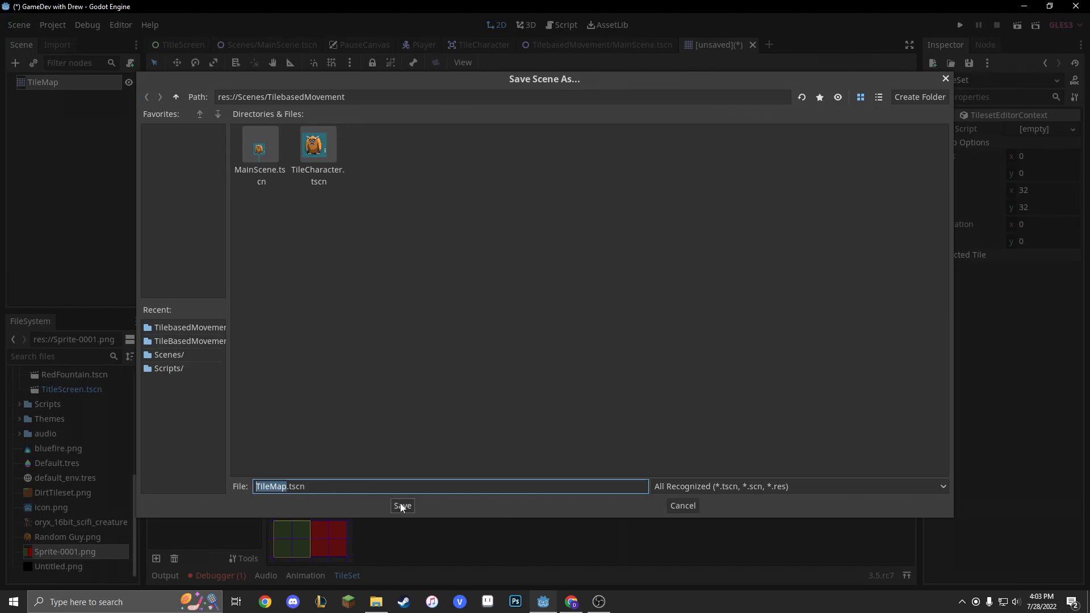
- Save the scene as TileMap.tscn and switch to the TilebasedMovement MainScene
click(402, 506)
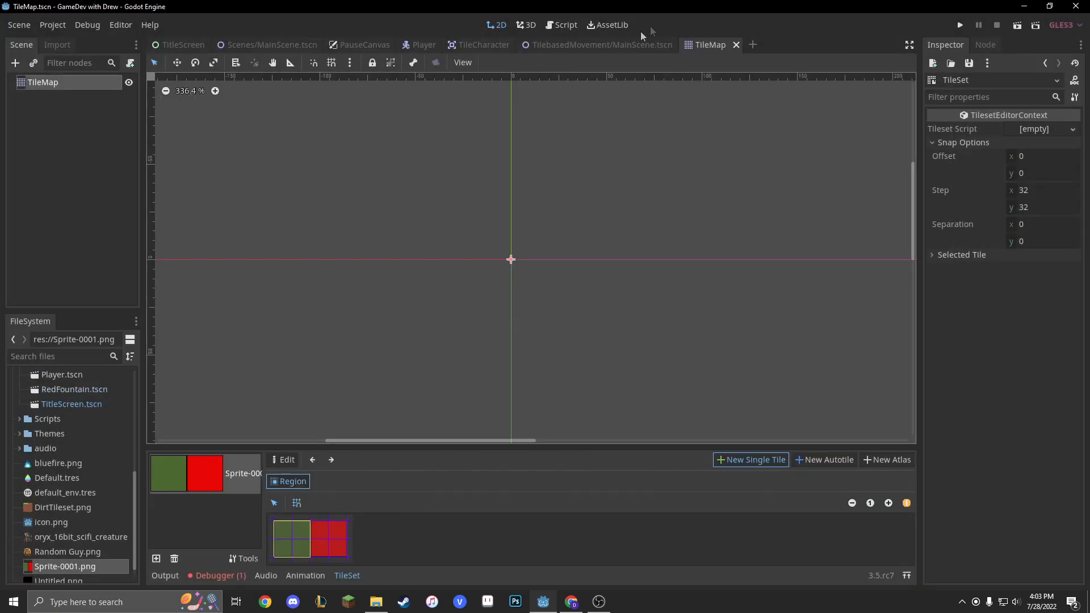
click(601, 44)
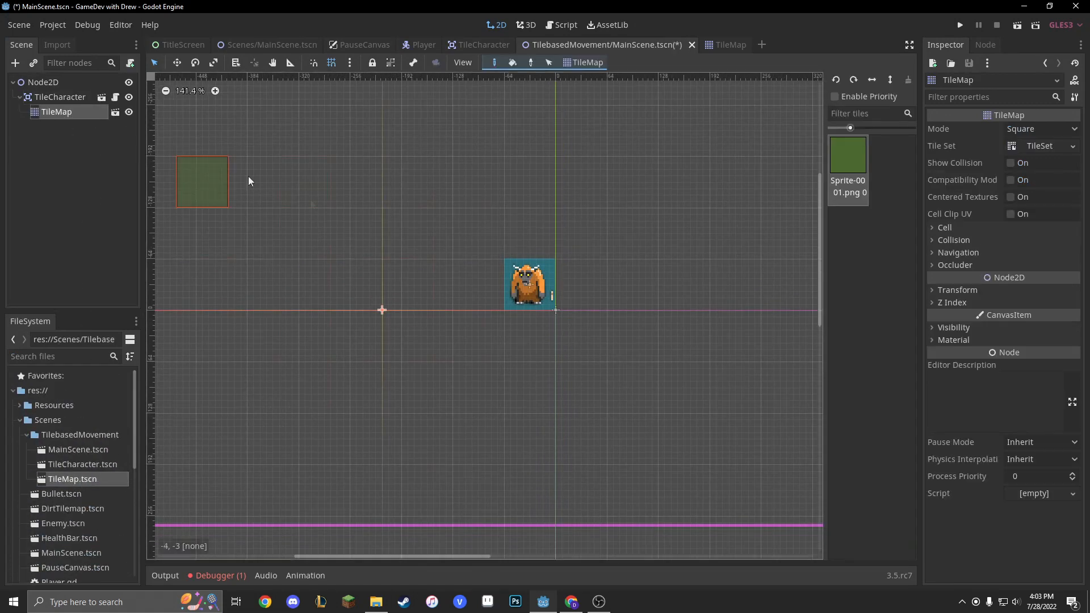
- Paint a green tile floor around the character and add an enabled RayCast2D to TileCharacter
click(528, 284)
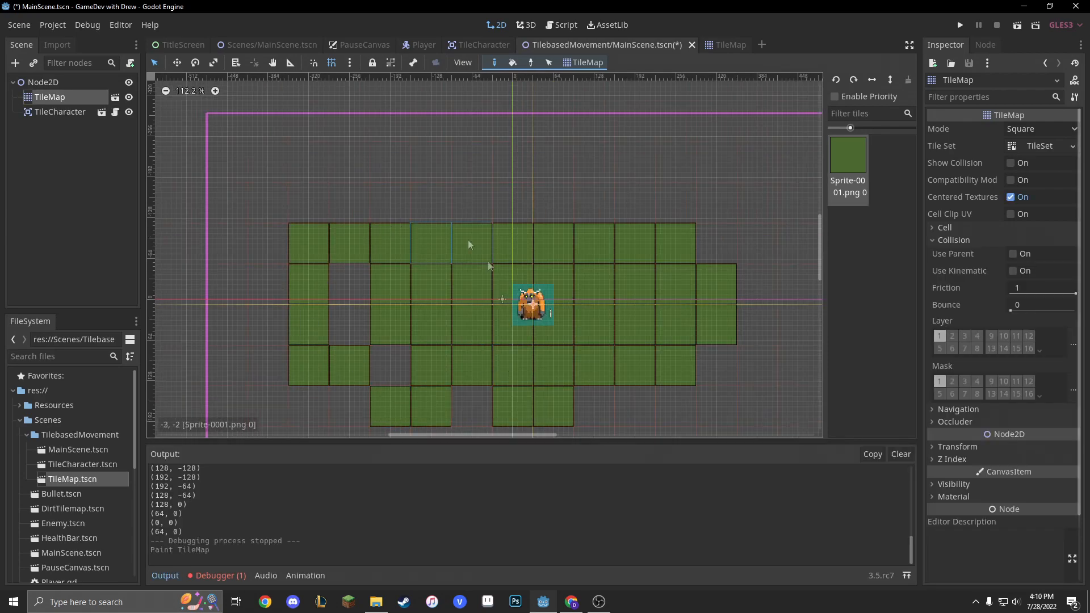
click(470, 243)
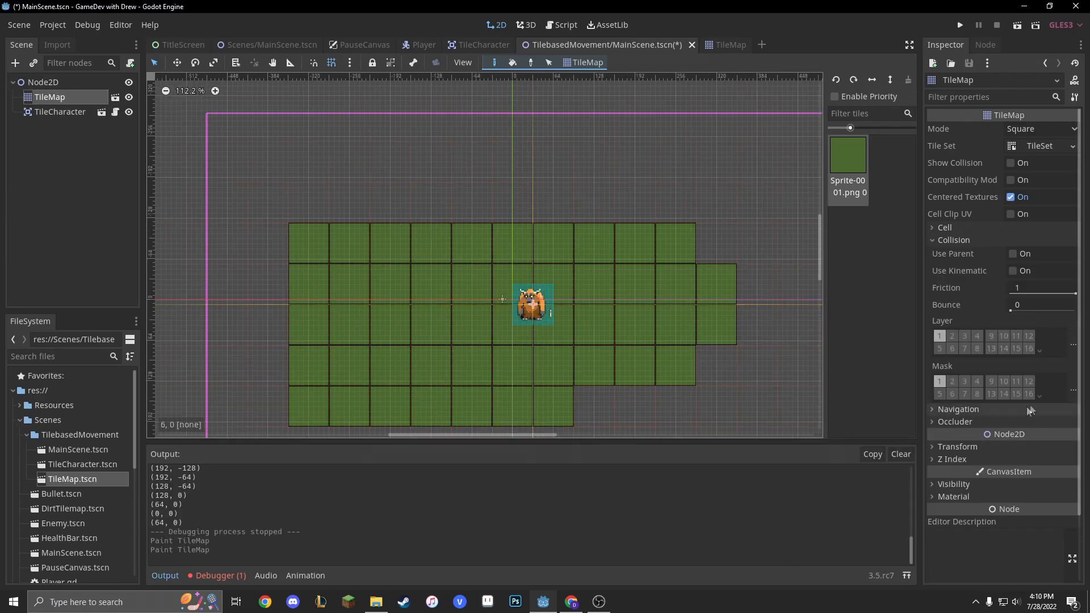
click(957, 446)
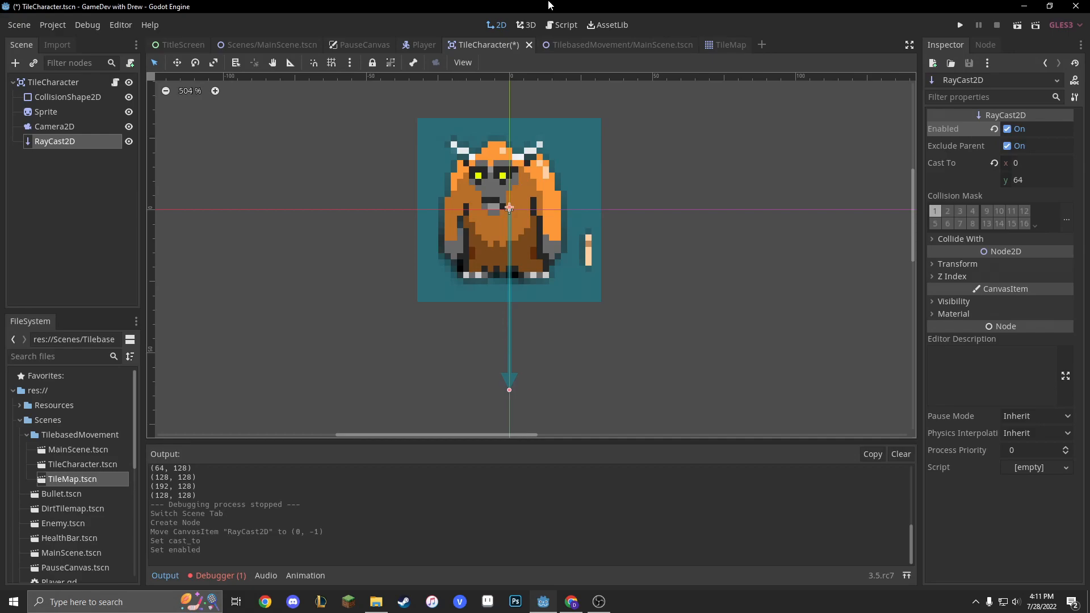
mouse_move(559, 62)
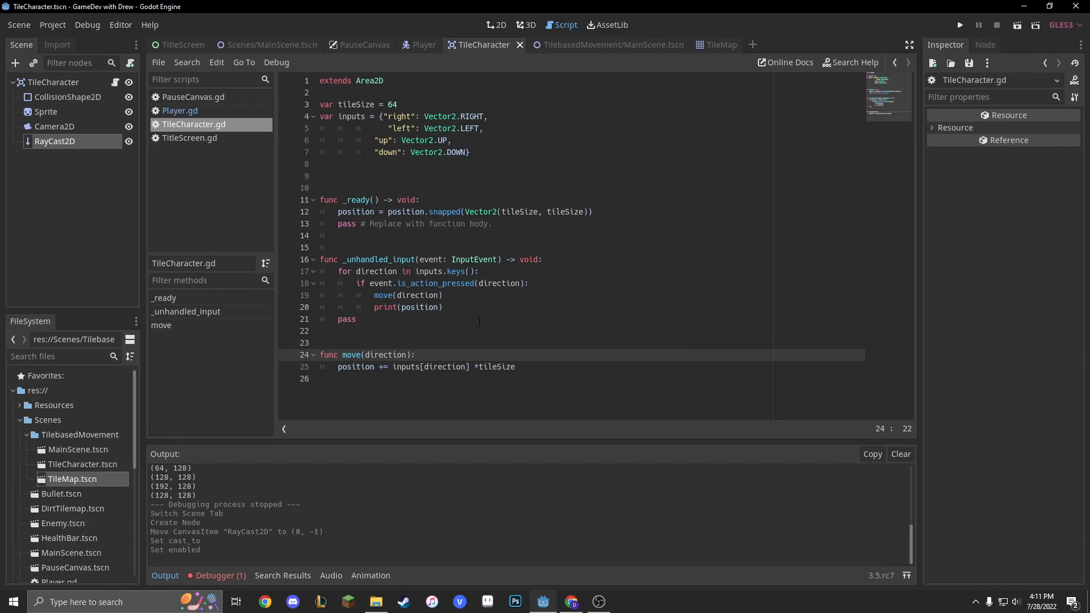
- Add onready var ray = $RayCast2D and set ray.cast_to along the move direction in move()
click(339, 367)
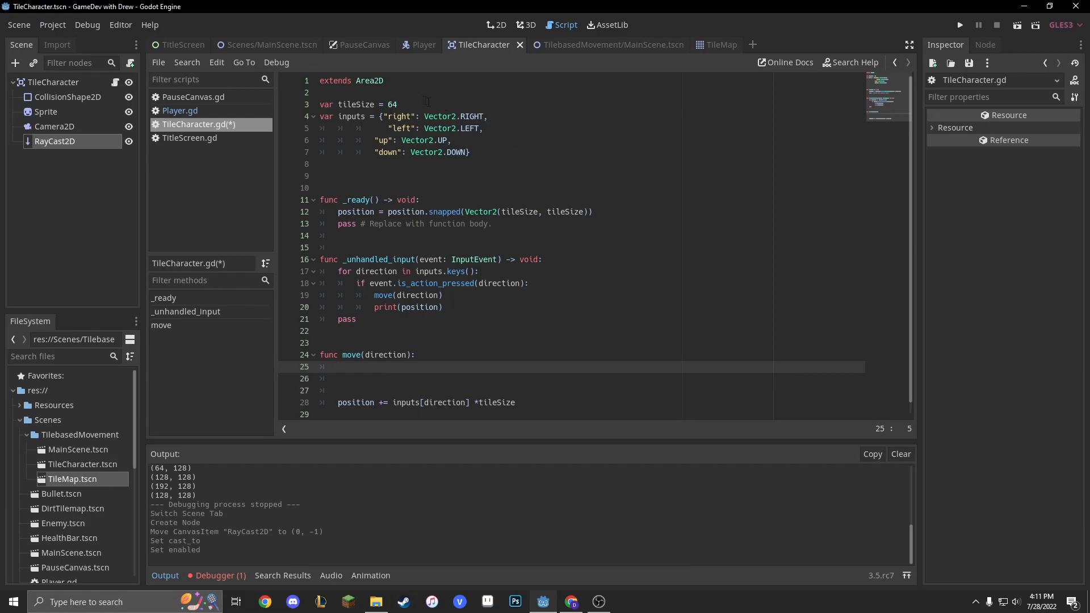
text(onready v)
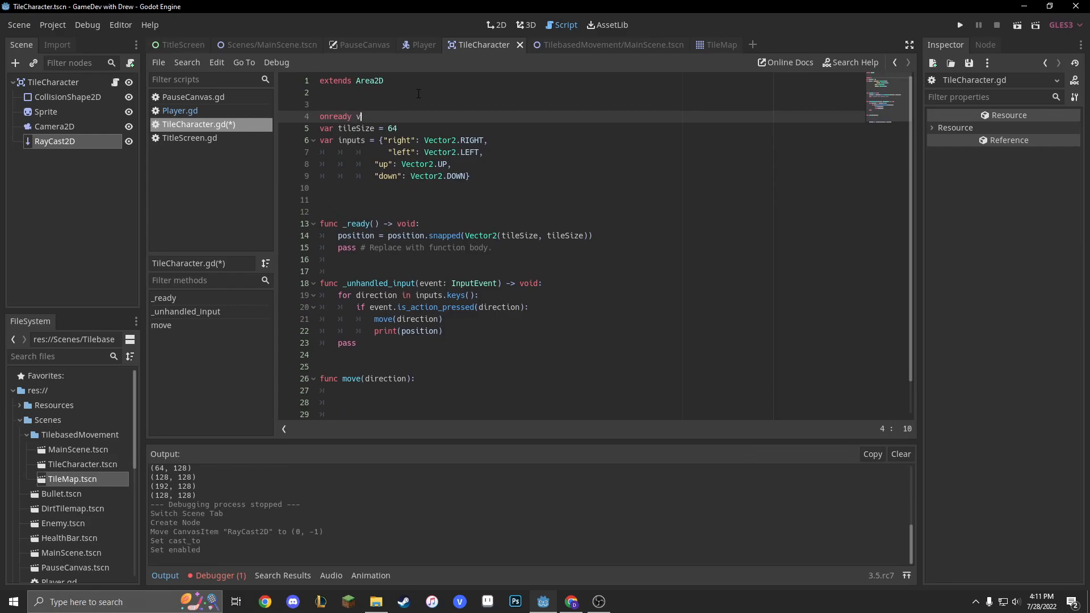
text(ar ray =)
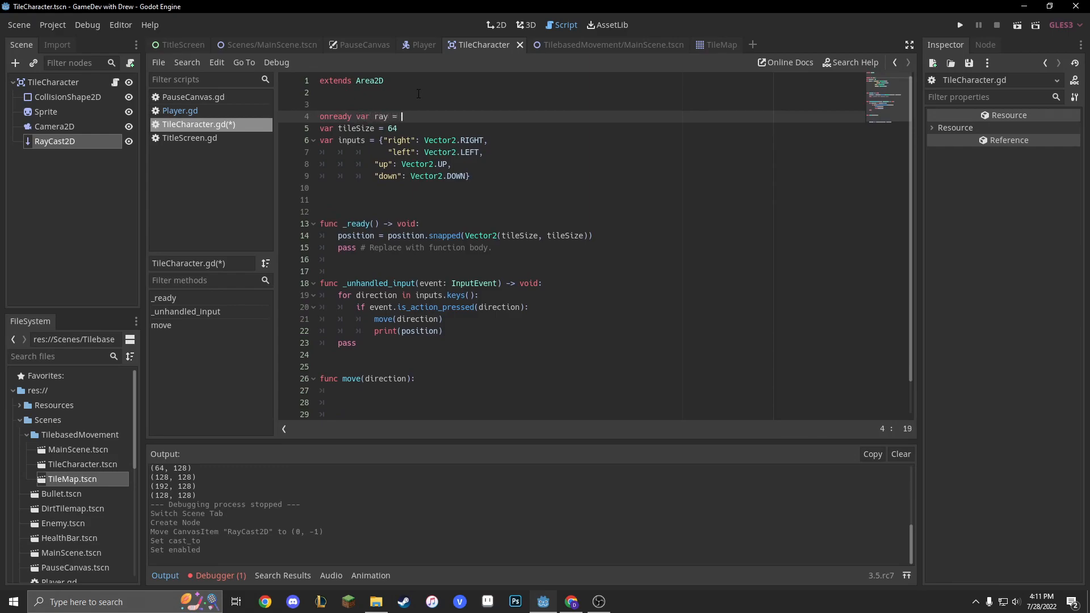
text($RayCast2D)
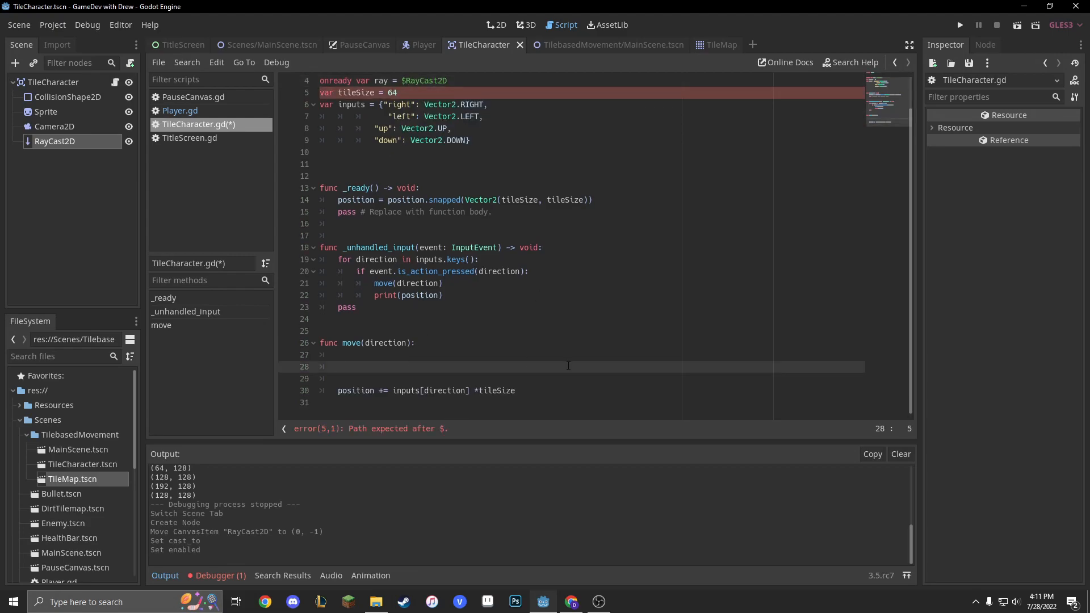
text(rauy)
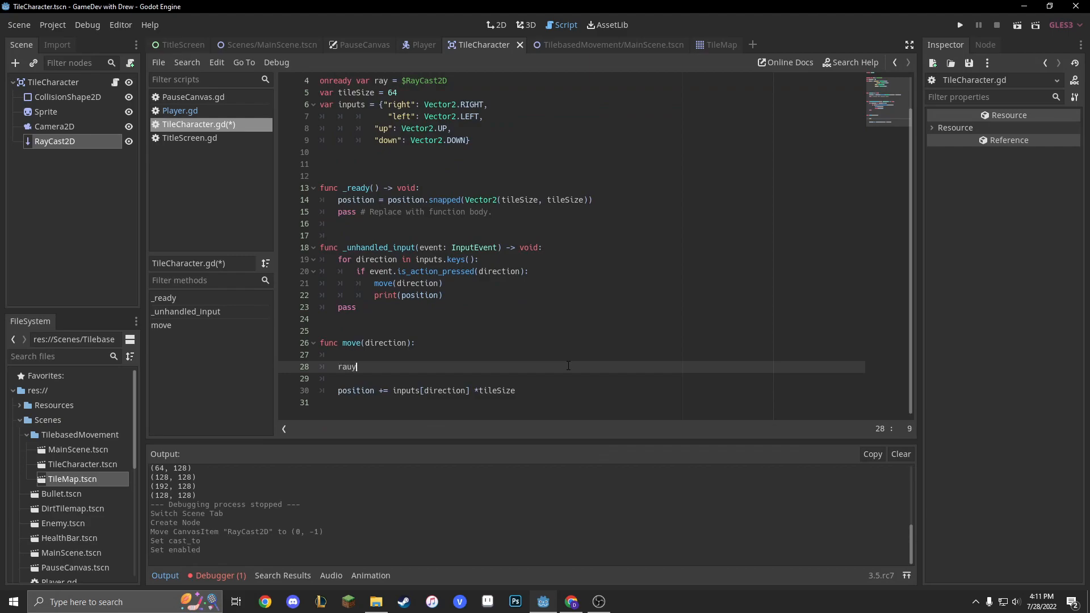
text(ray.cast_to = inputs[direction] *)
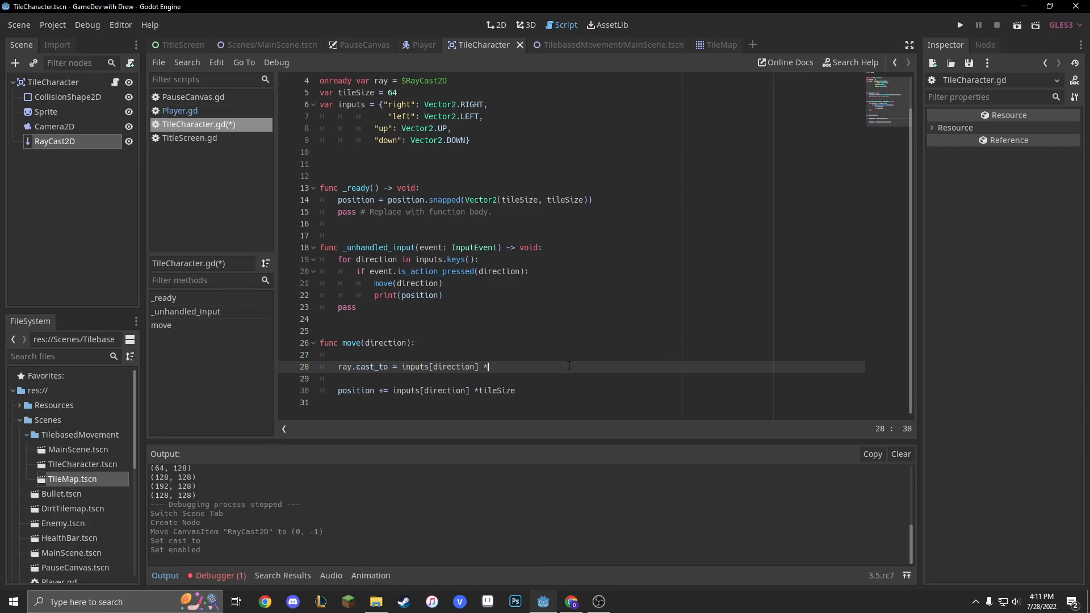
text(tiles)
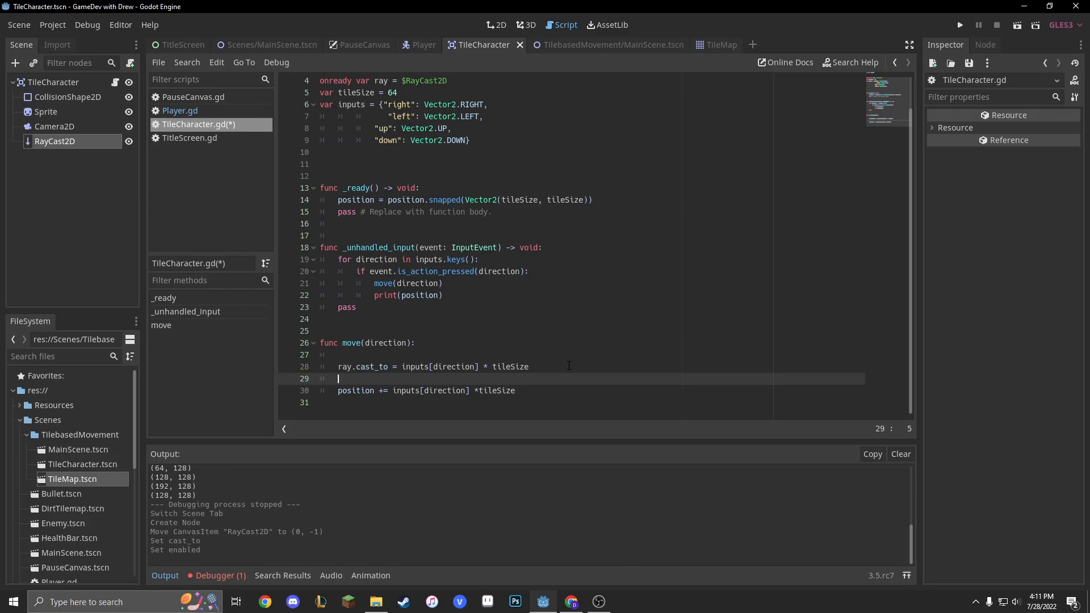
- Force a raycast update and move only if !ray.is_colliding()
text(ray)
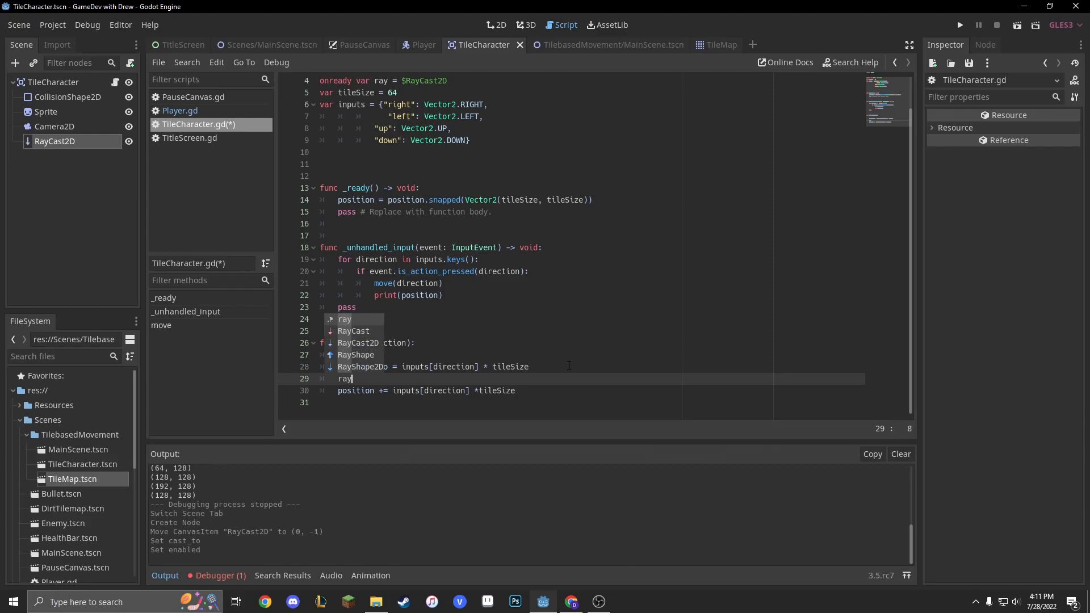
text(.force_raycast_update()
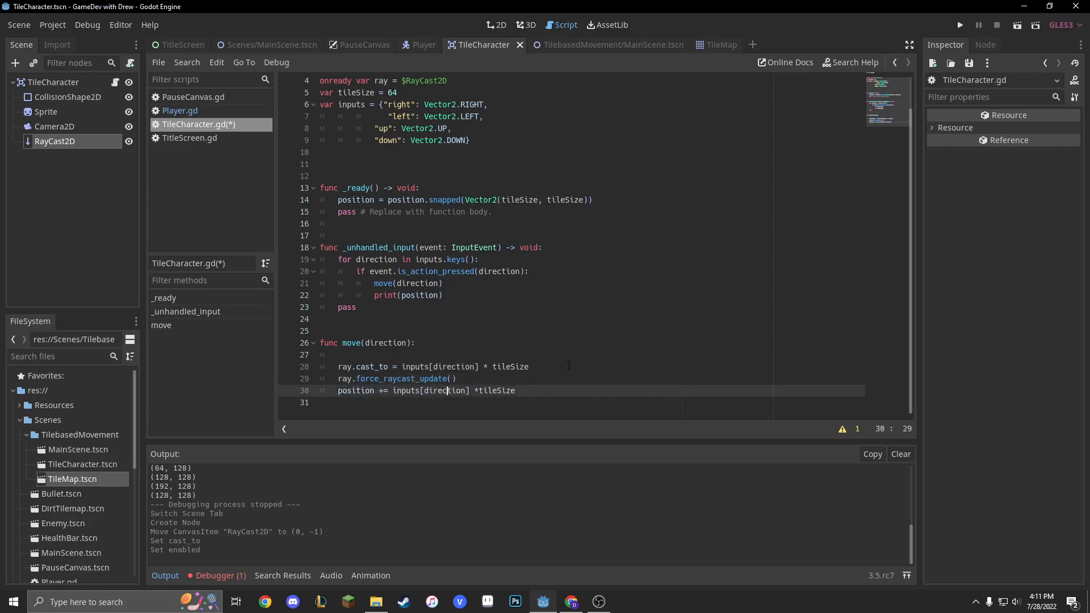
text(if !ray.is)
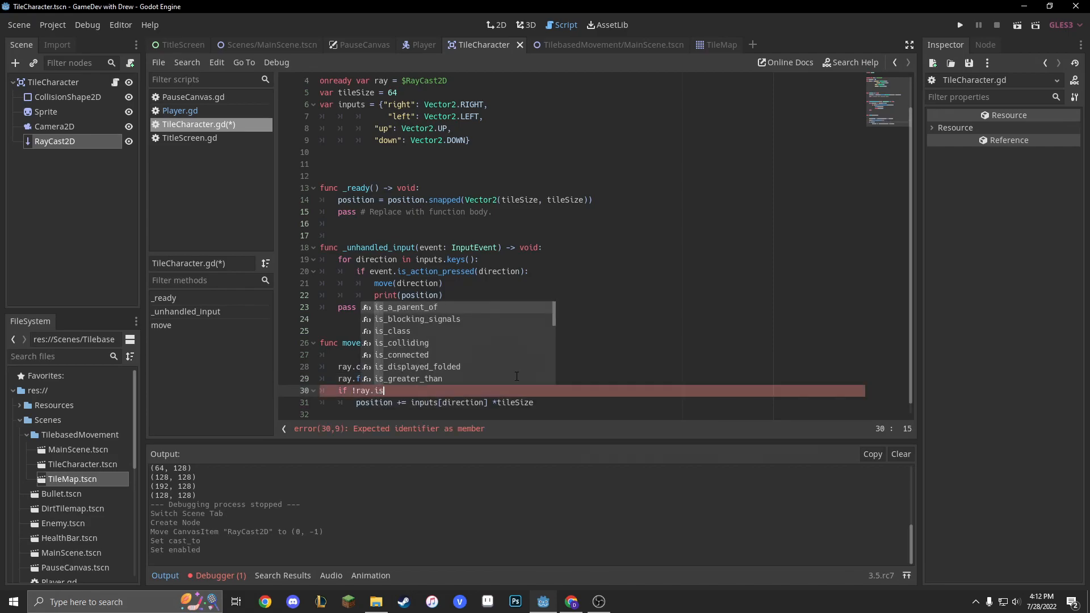
text(is_colliding())
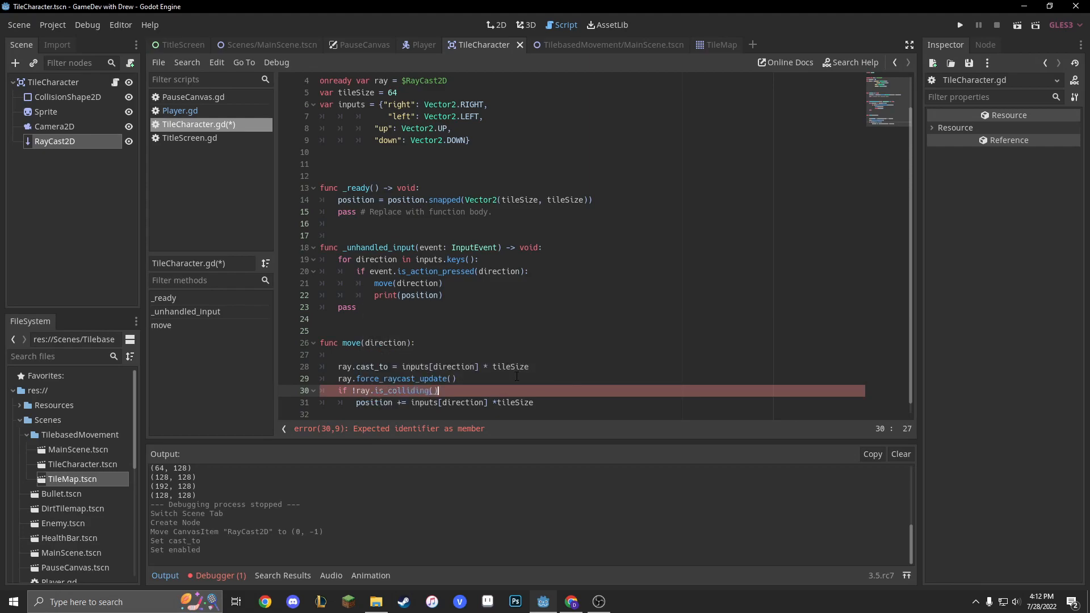
text(:)
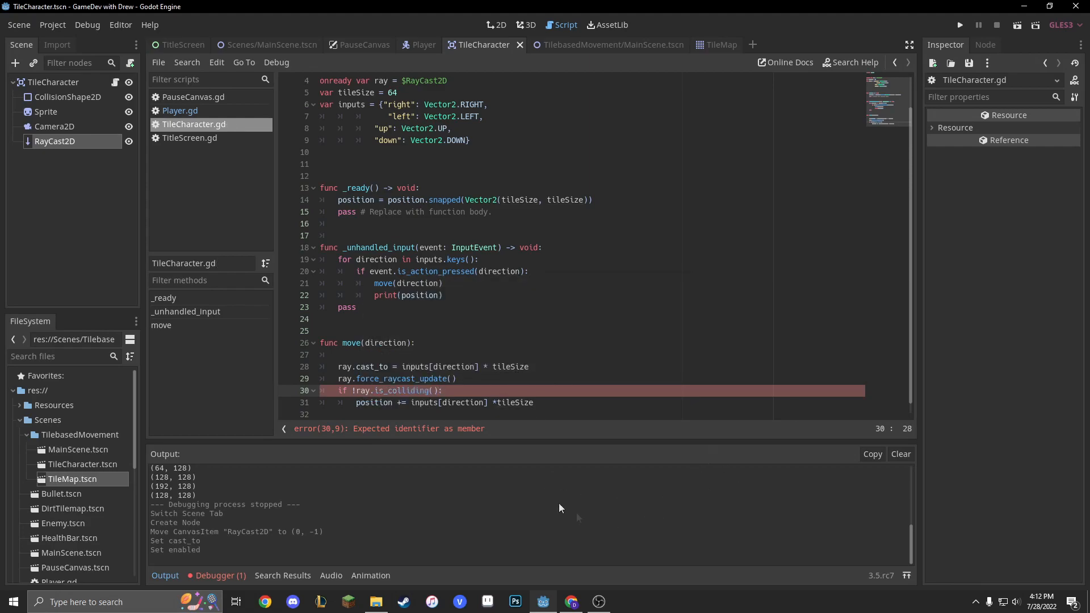
- Enable Collide With Areas on RayCast2D, give the red tile a collision shape in TileMap.tscn, and return to MainScene
click(496, 25)
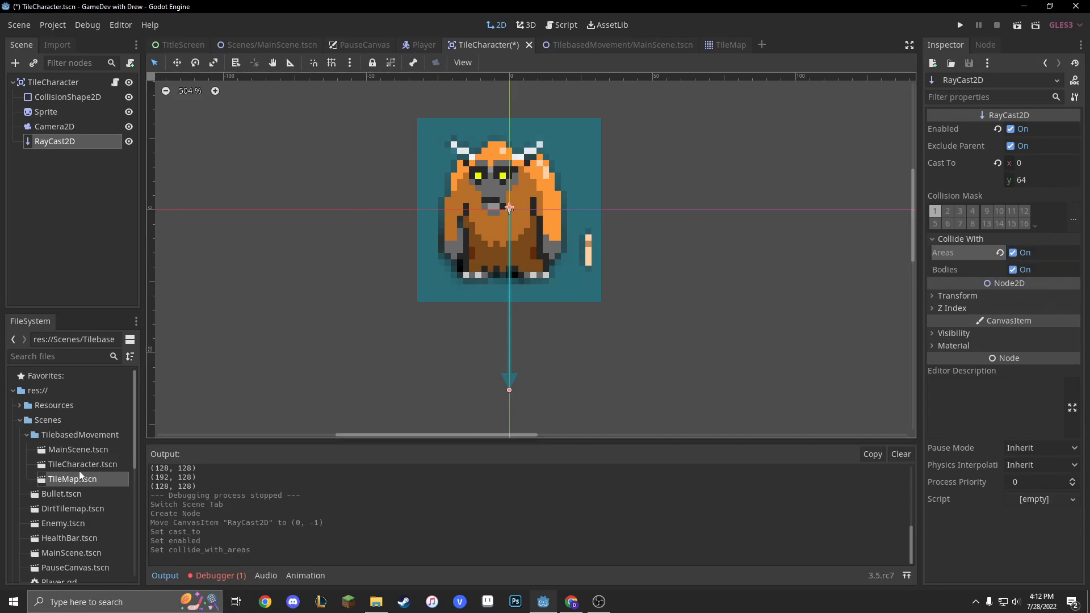
click(718, 45)
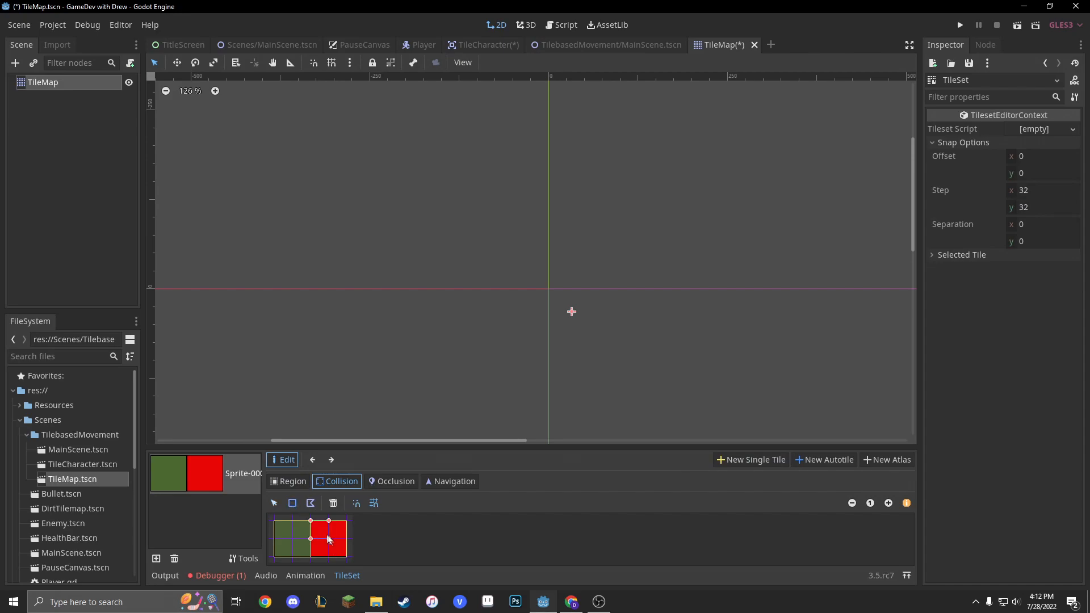
click(328, 538)
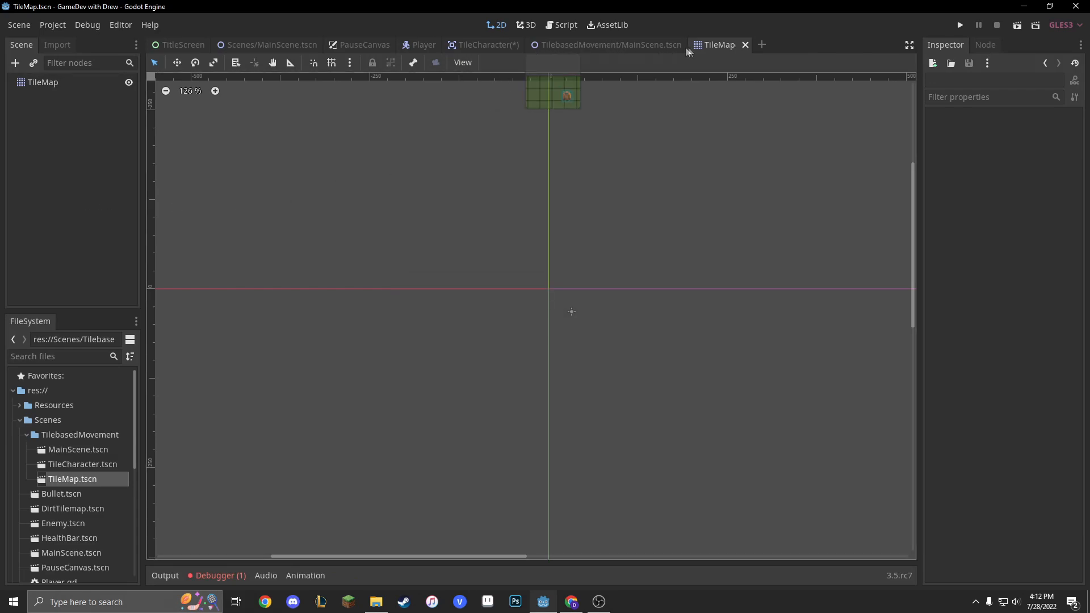
click(611, 44)
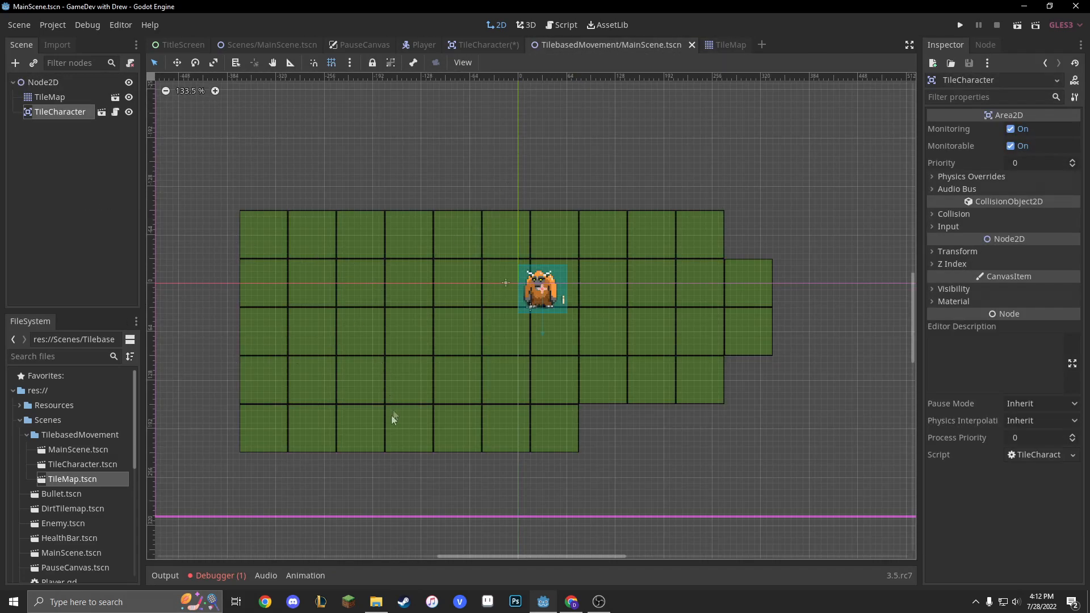
mouse_move(69, 497)
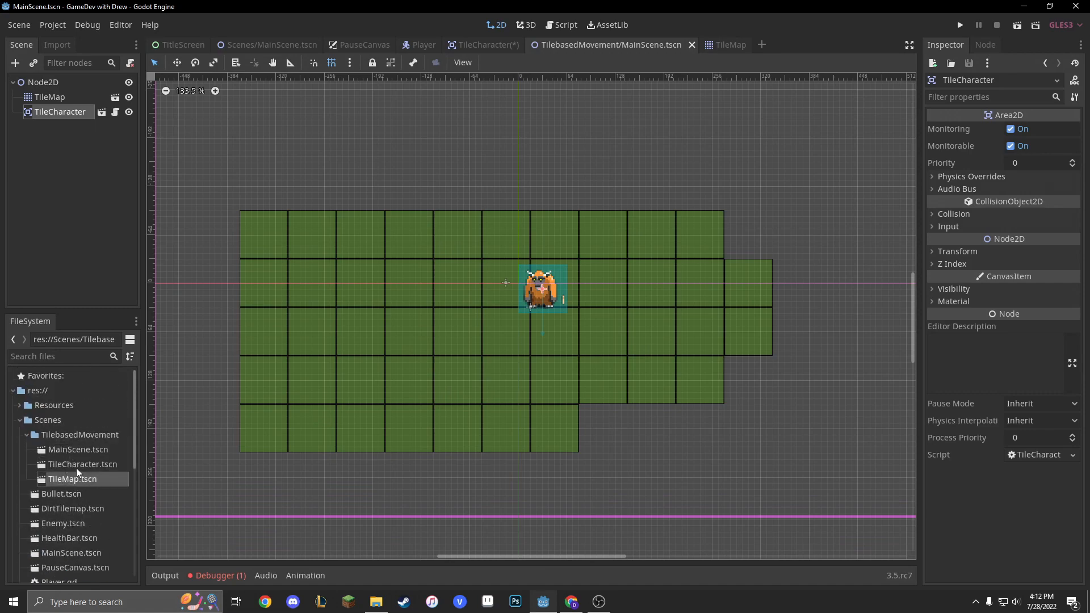
- Paint red wall tiles around the green floor's edge and run the scene to test them
click(49, 97)
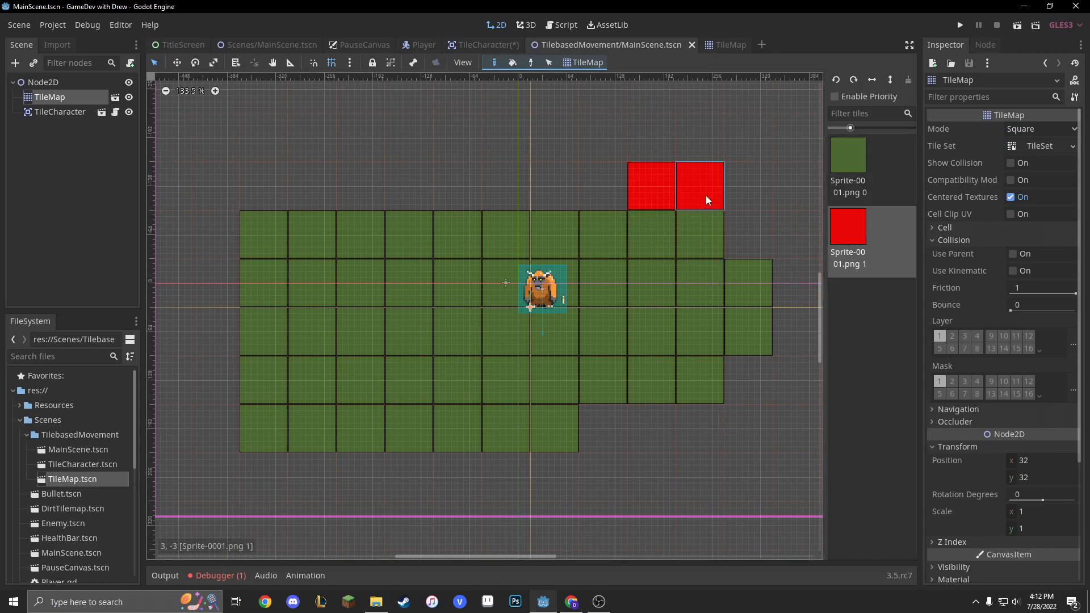
drag(700, 185, 215, 234)
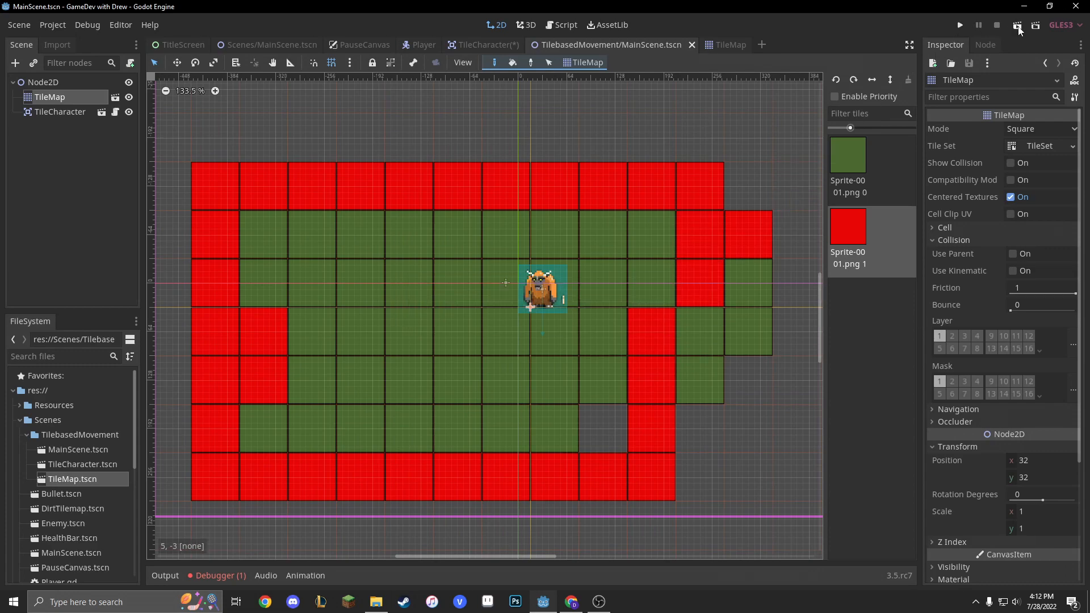
click(1034, 24)
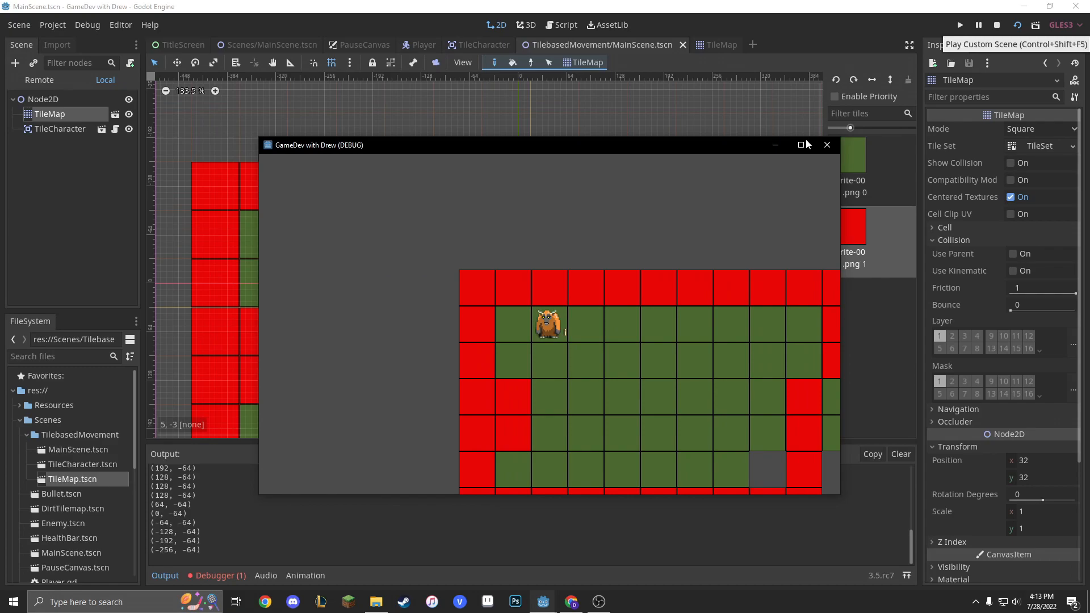
- Bring up the Debug menu after confirming the character stops at the red walls
click(88, 24)
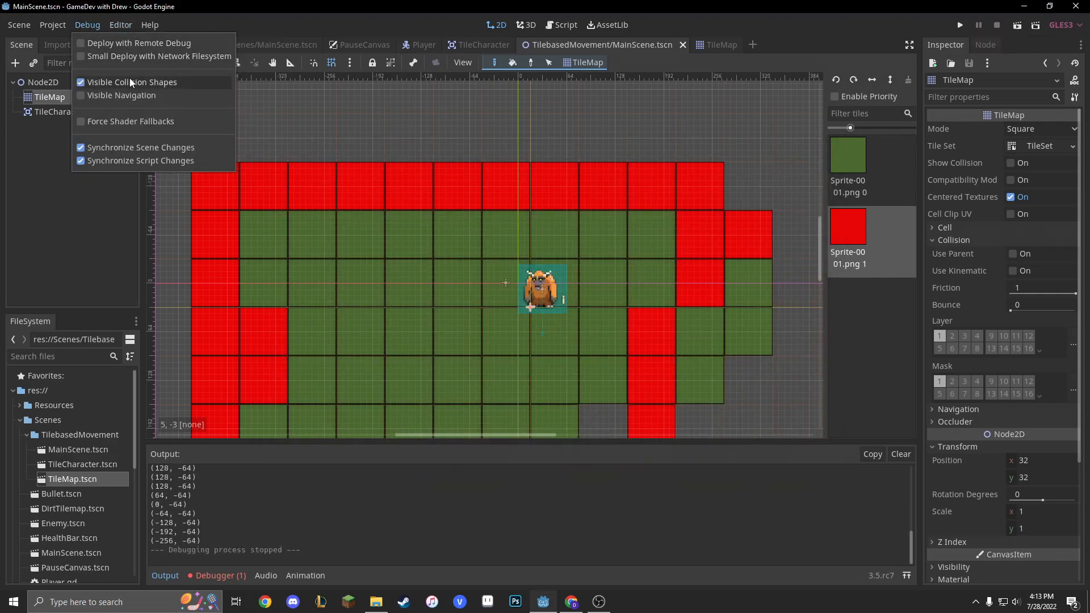